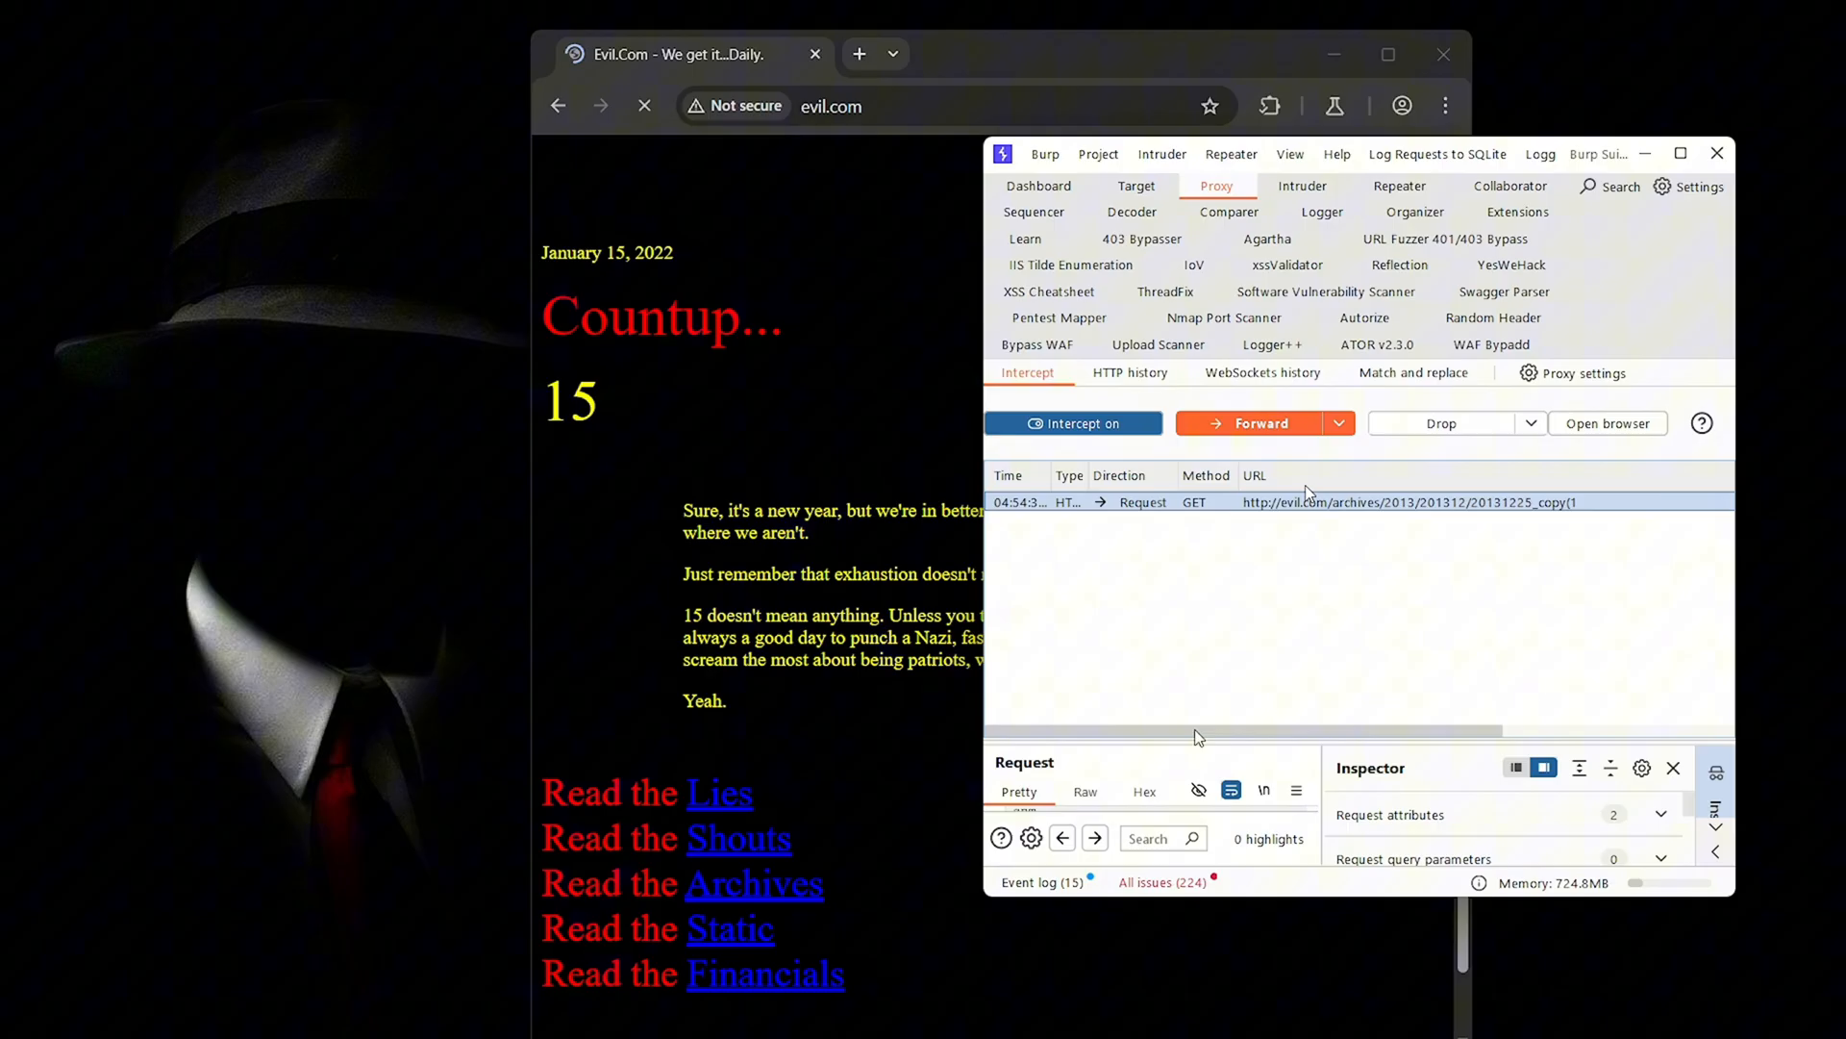
Enlarge Burp to check the request's evil.com Host header, then minimize it to reveal the evil.com page.
{"action": "left_click", "coordinate": [1681, 152]}
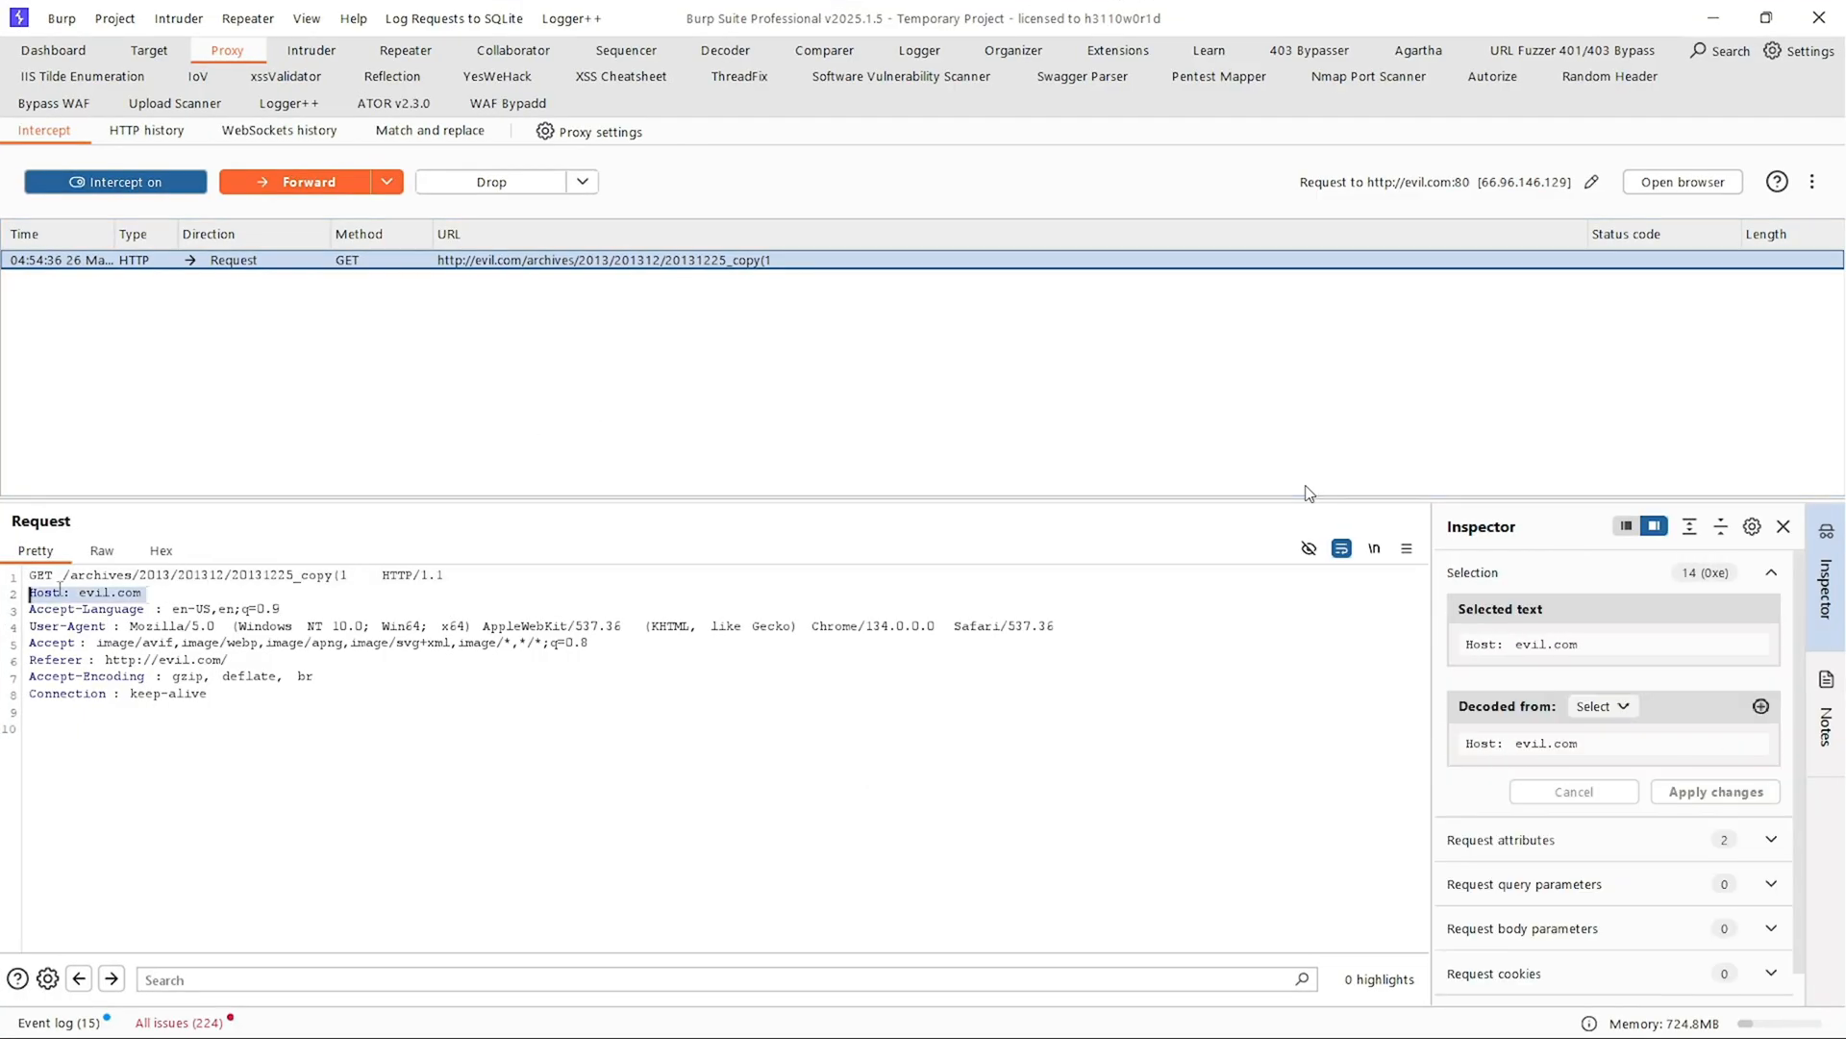
{"action": "left_click", "coordinate": [300, 182]}
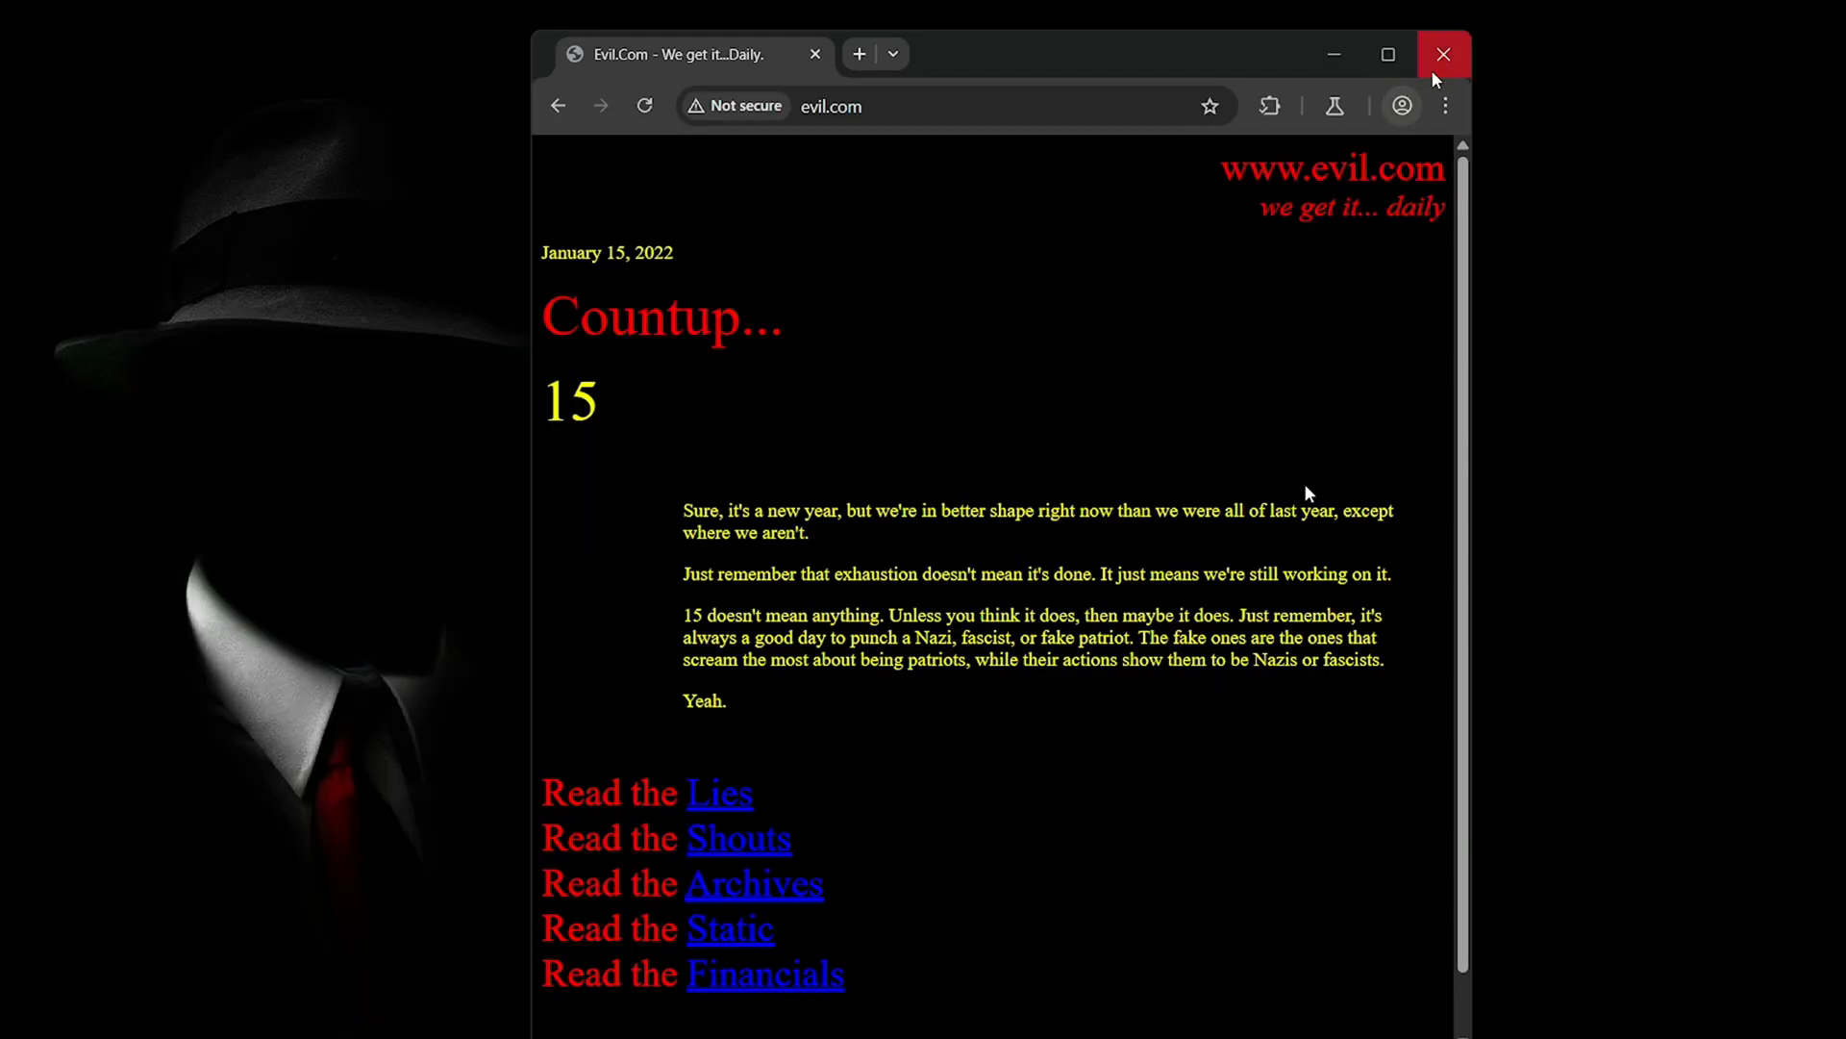
Close the evil.com browser page to get back to the Kali terminal.
{"action": "left_click", "coordinate": [1443, 54]}
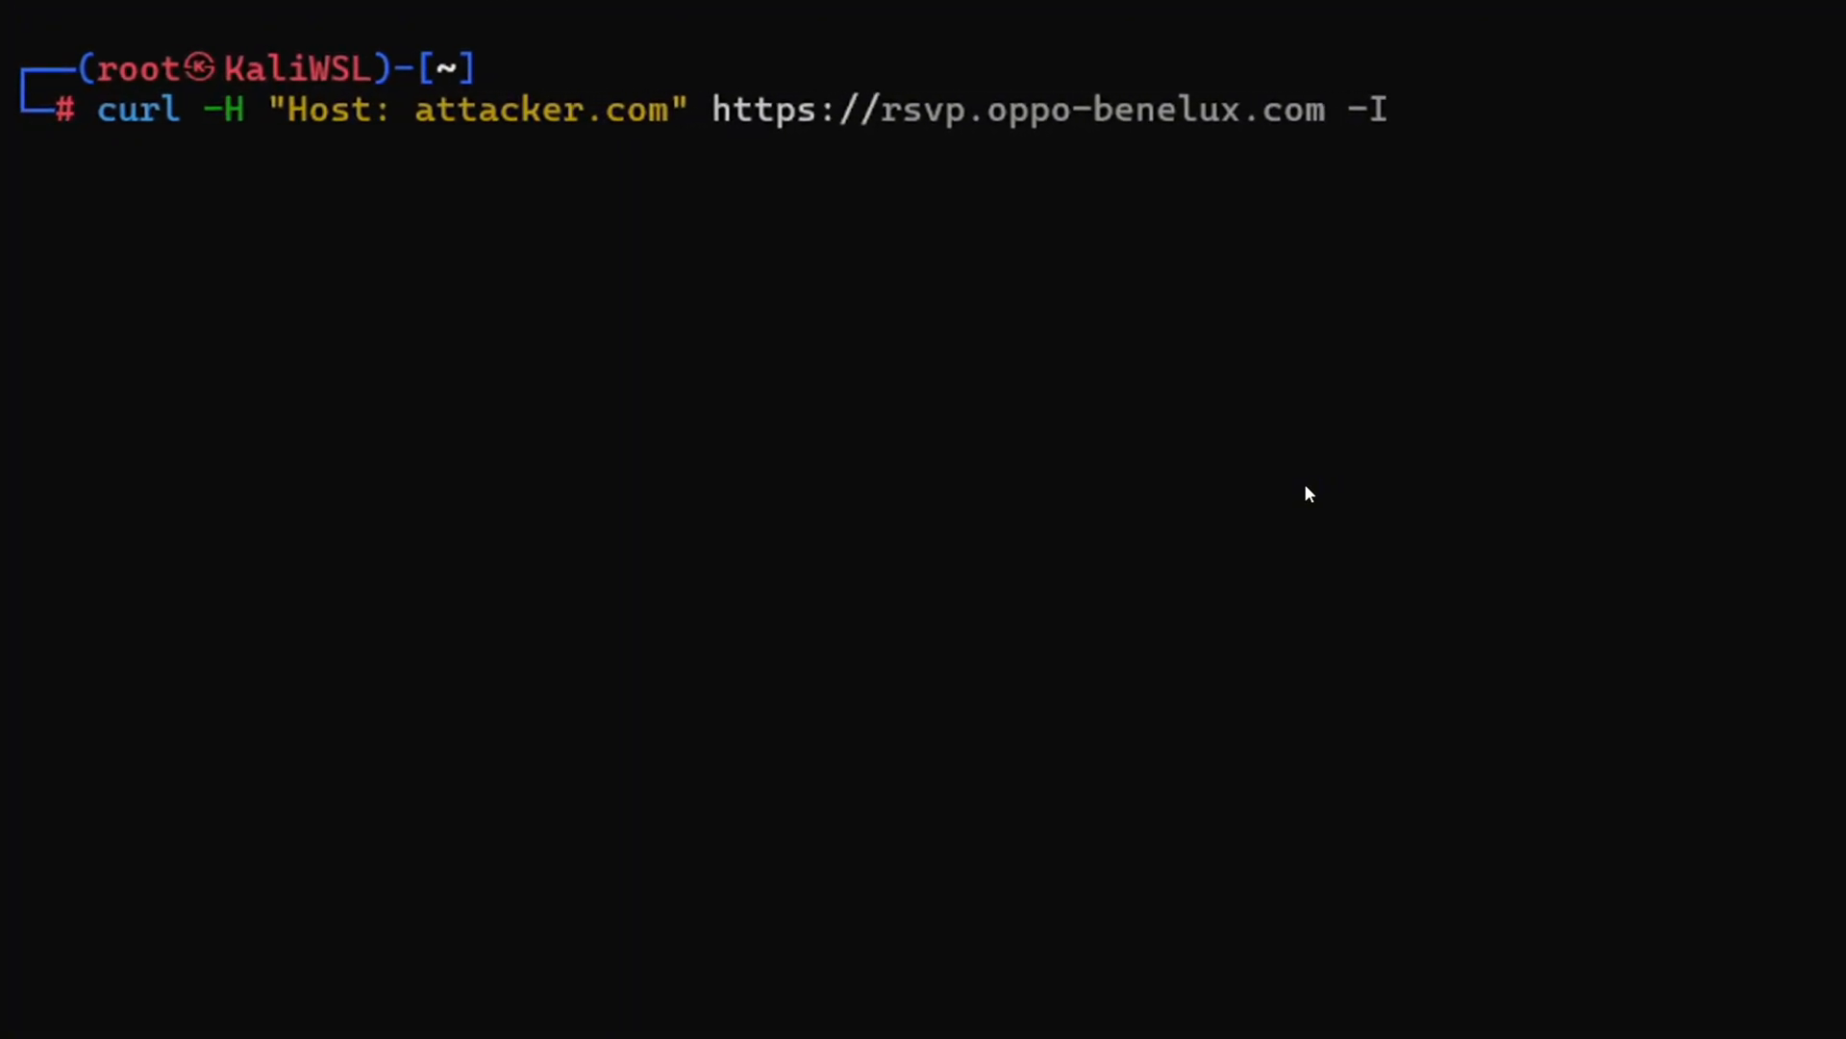
Run the curl command sending the forged attacker.com Host header.
{"action": "key", "text": "Return"}
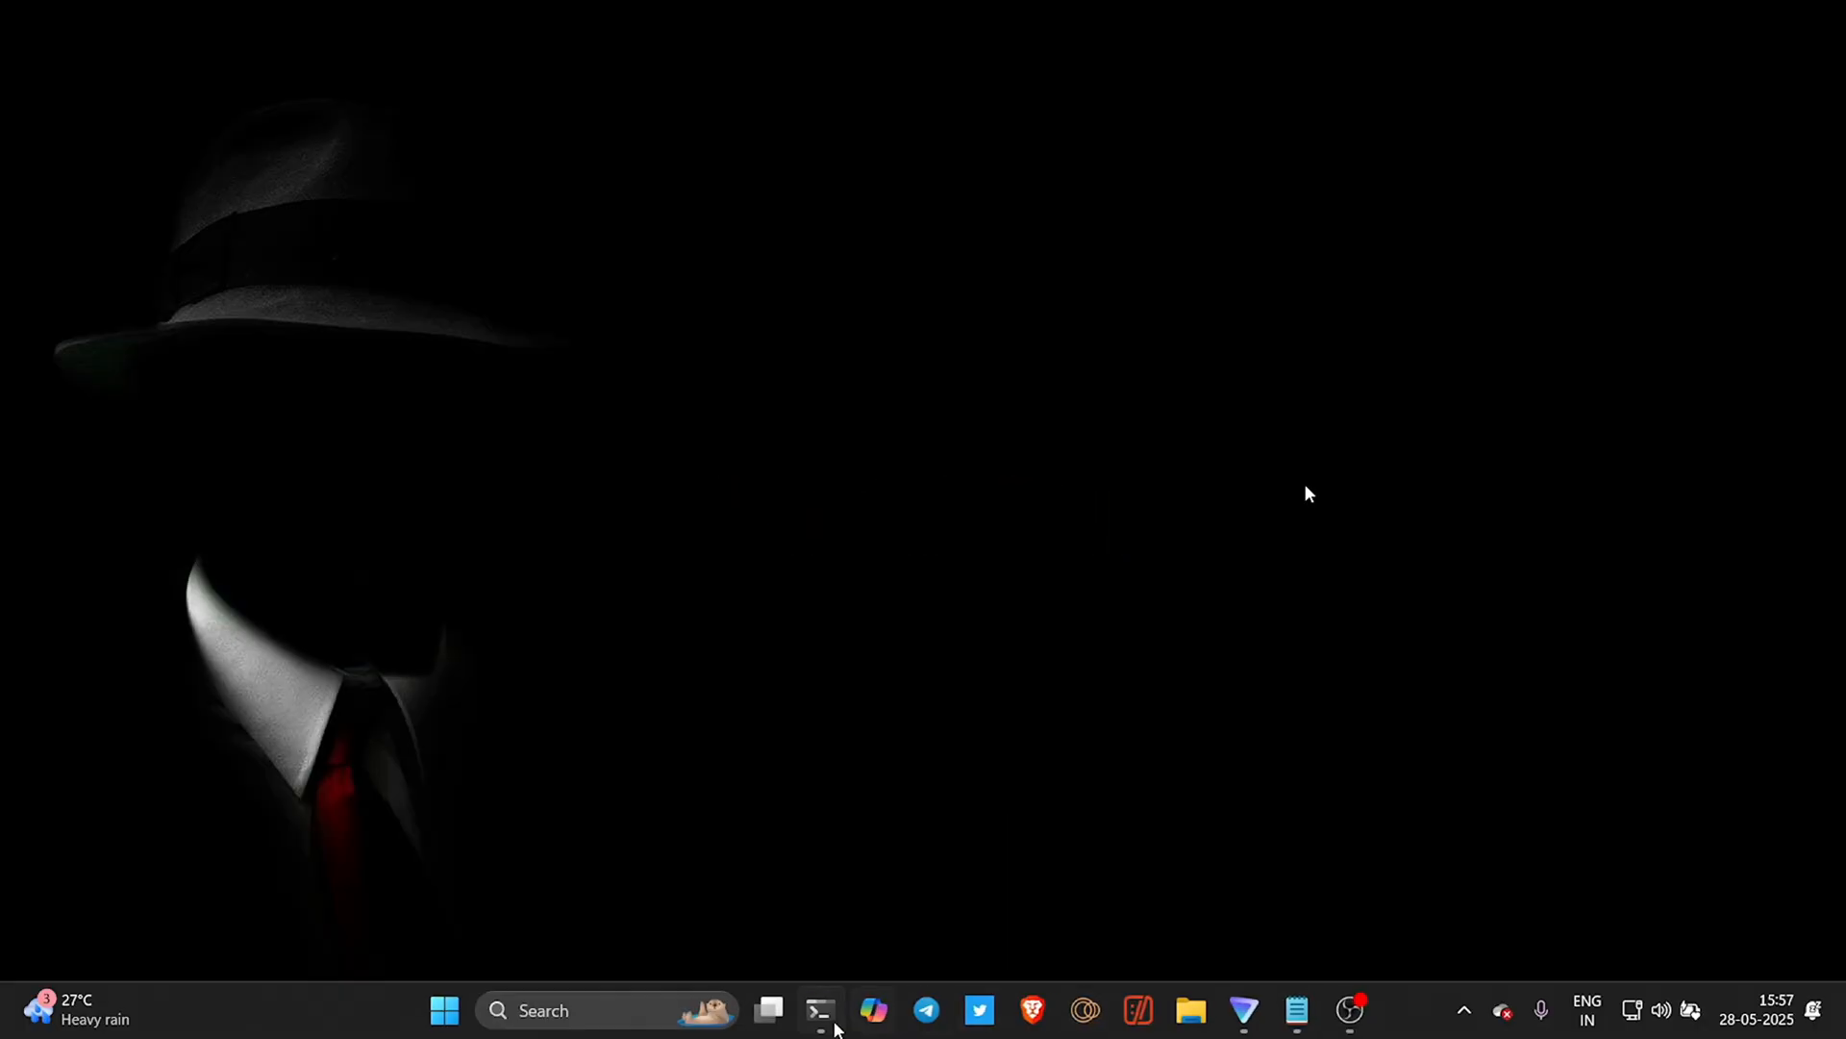
Run the assetfinder loop over targets, saving subdomains to assets.txt with anew, and review the results.
{"action": "left_click", "coordinate": [818, 1011]}
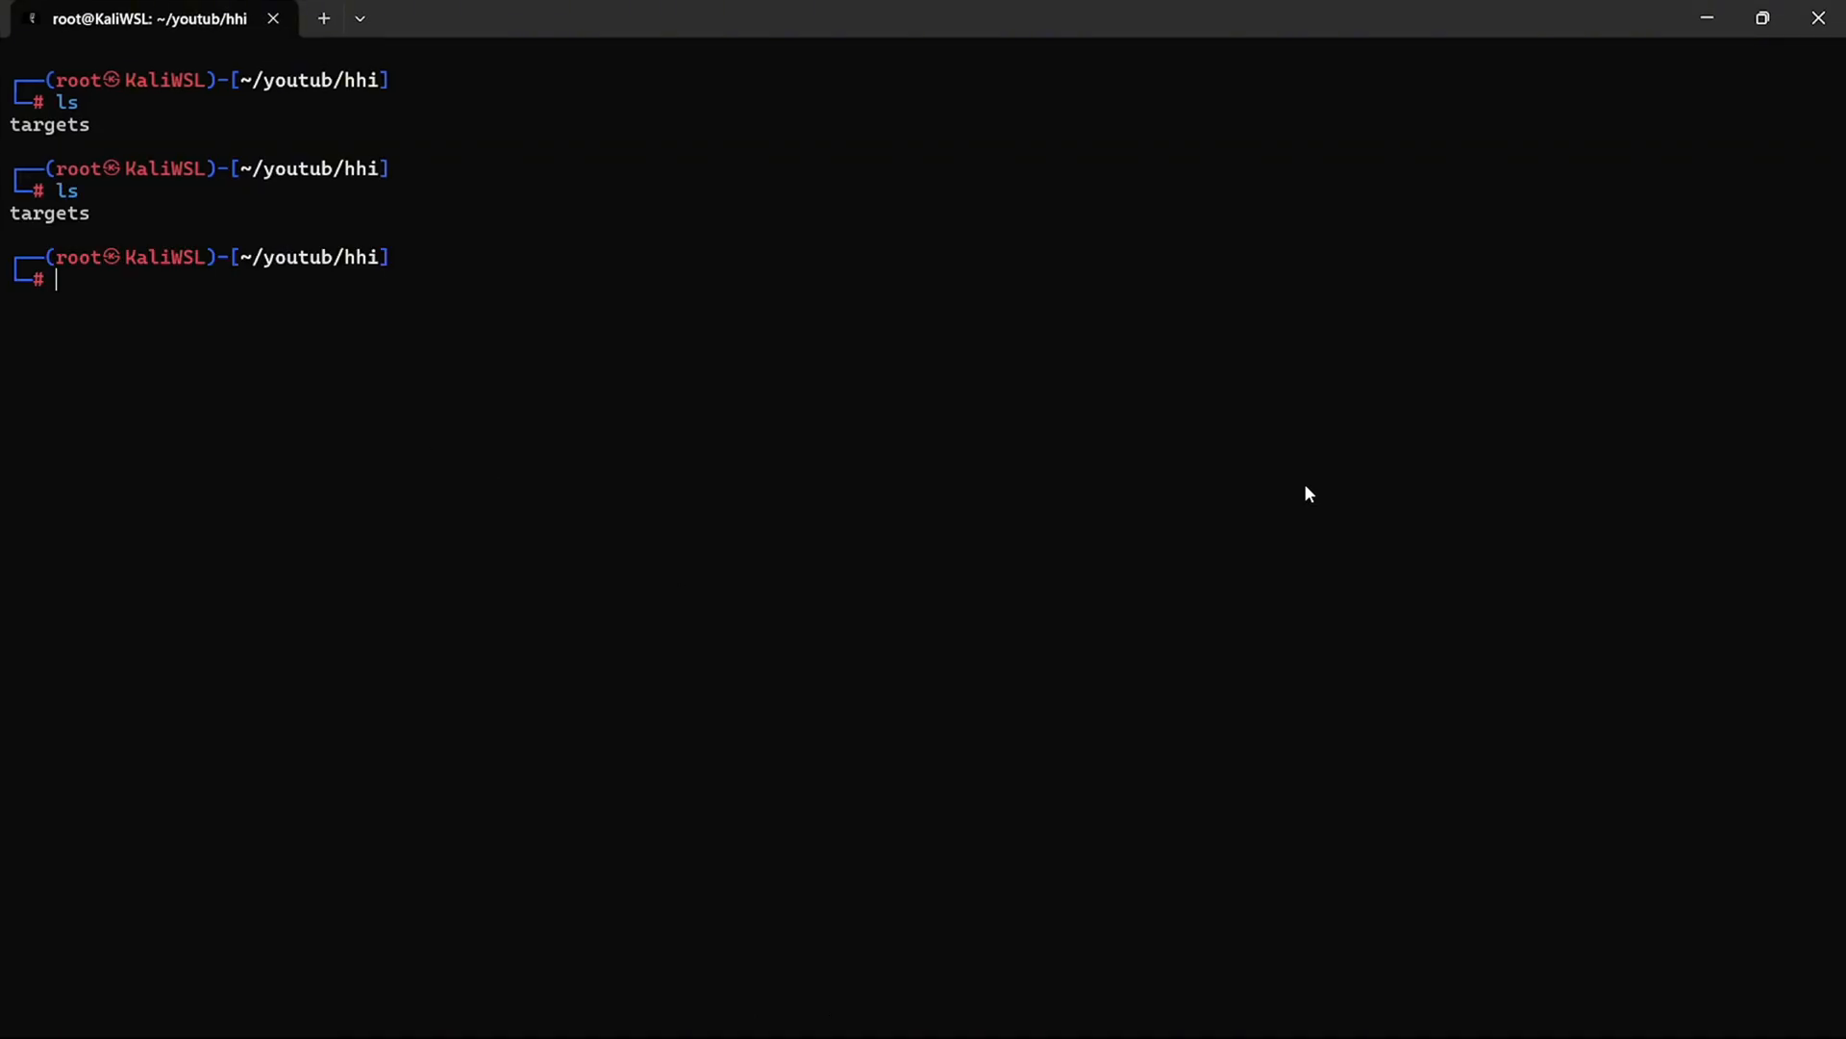
{"action": "type", "text": "cat targets || while read domain; do assetfinder $domain | grep -E \"$domain|$(echo $domain | awk -F '.' '{print $(NF-1)\".\"$NF}')\"; done"}
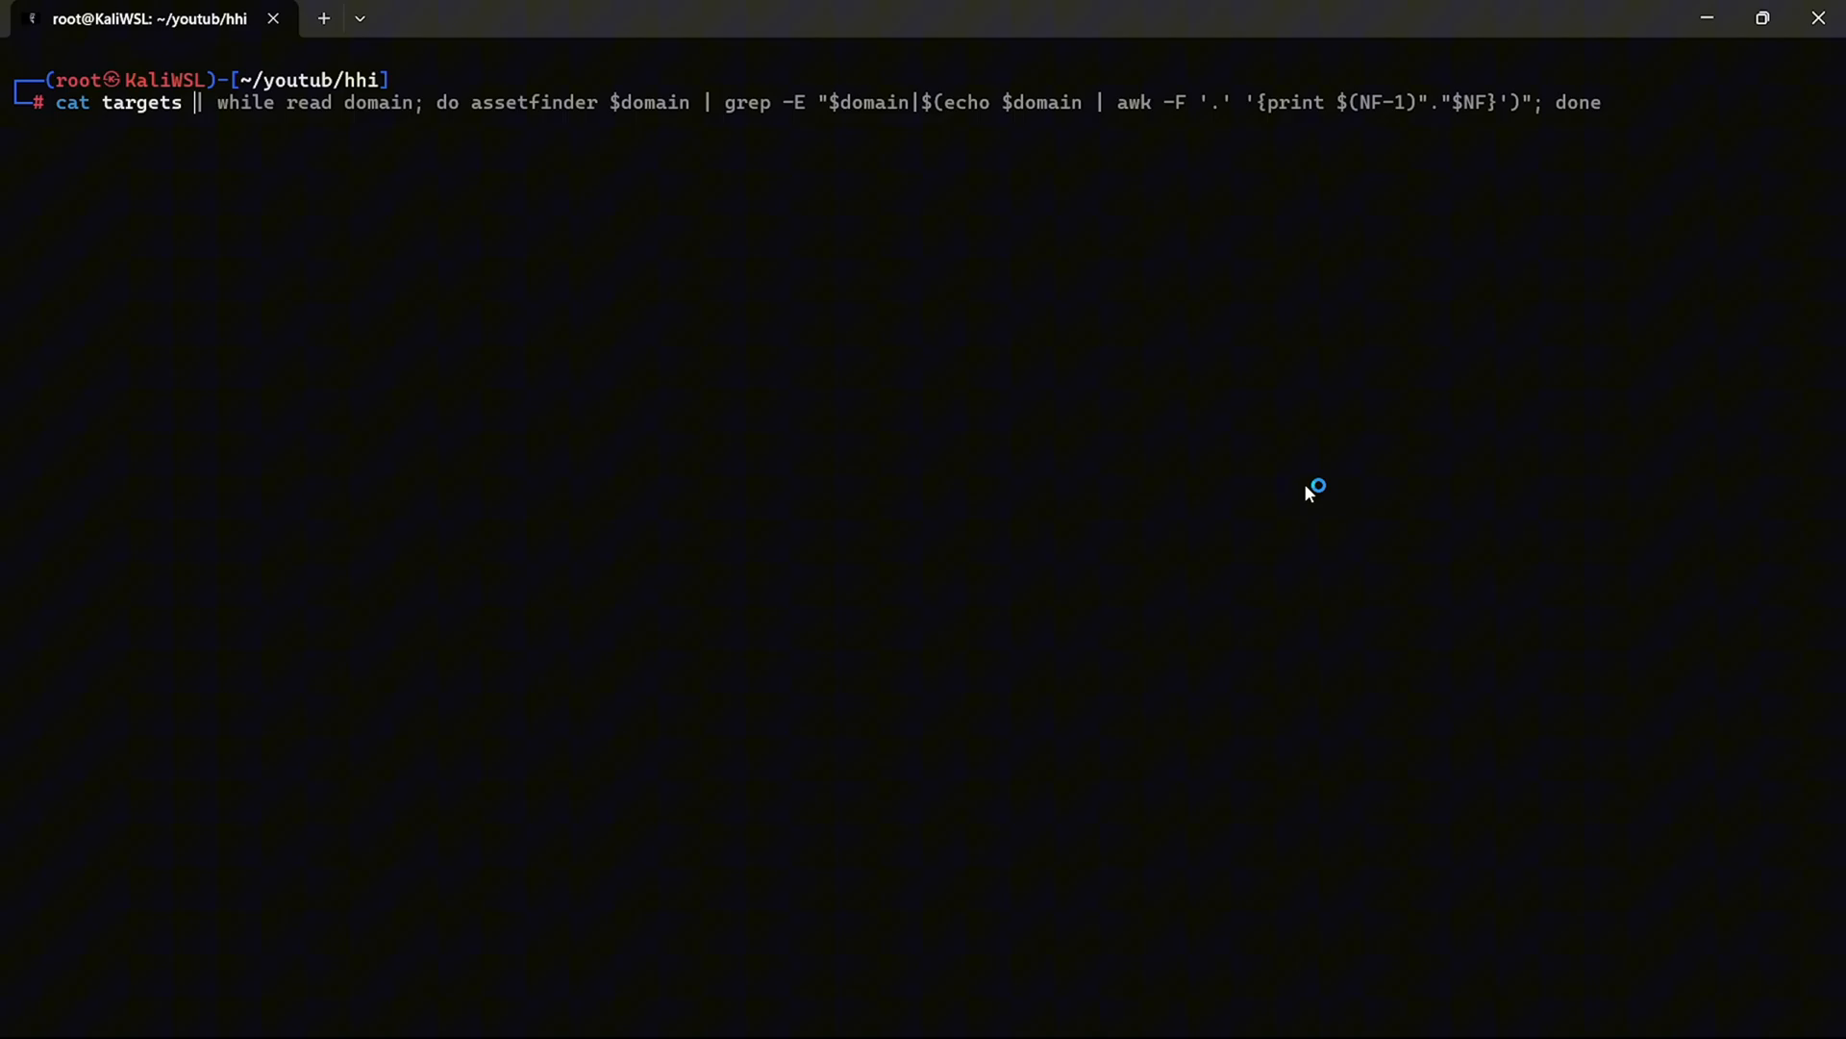
{"action": "type", "text": "| /root/g"}
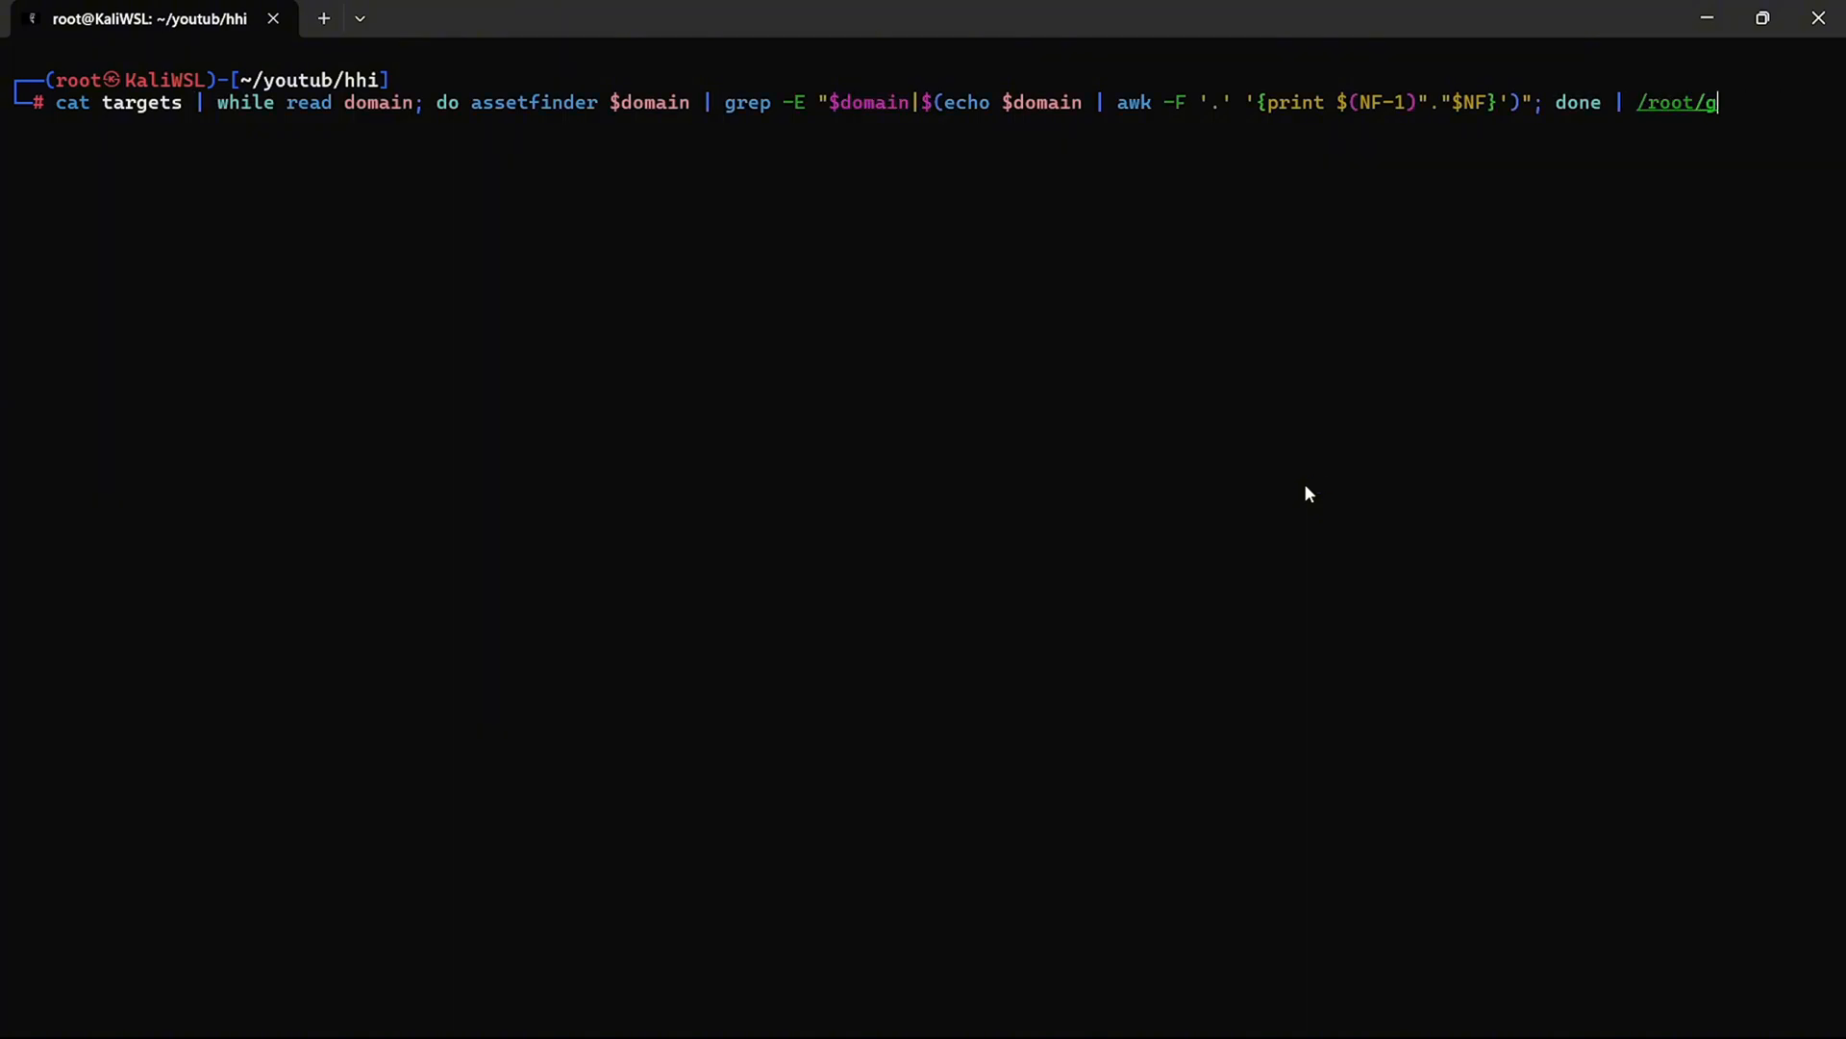
{"action": "type", "text": "o/bin/anew a"}
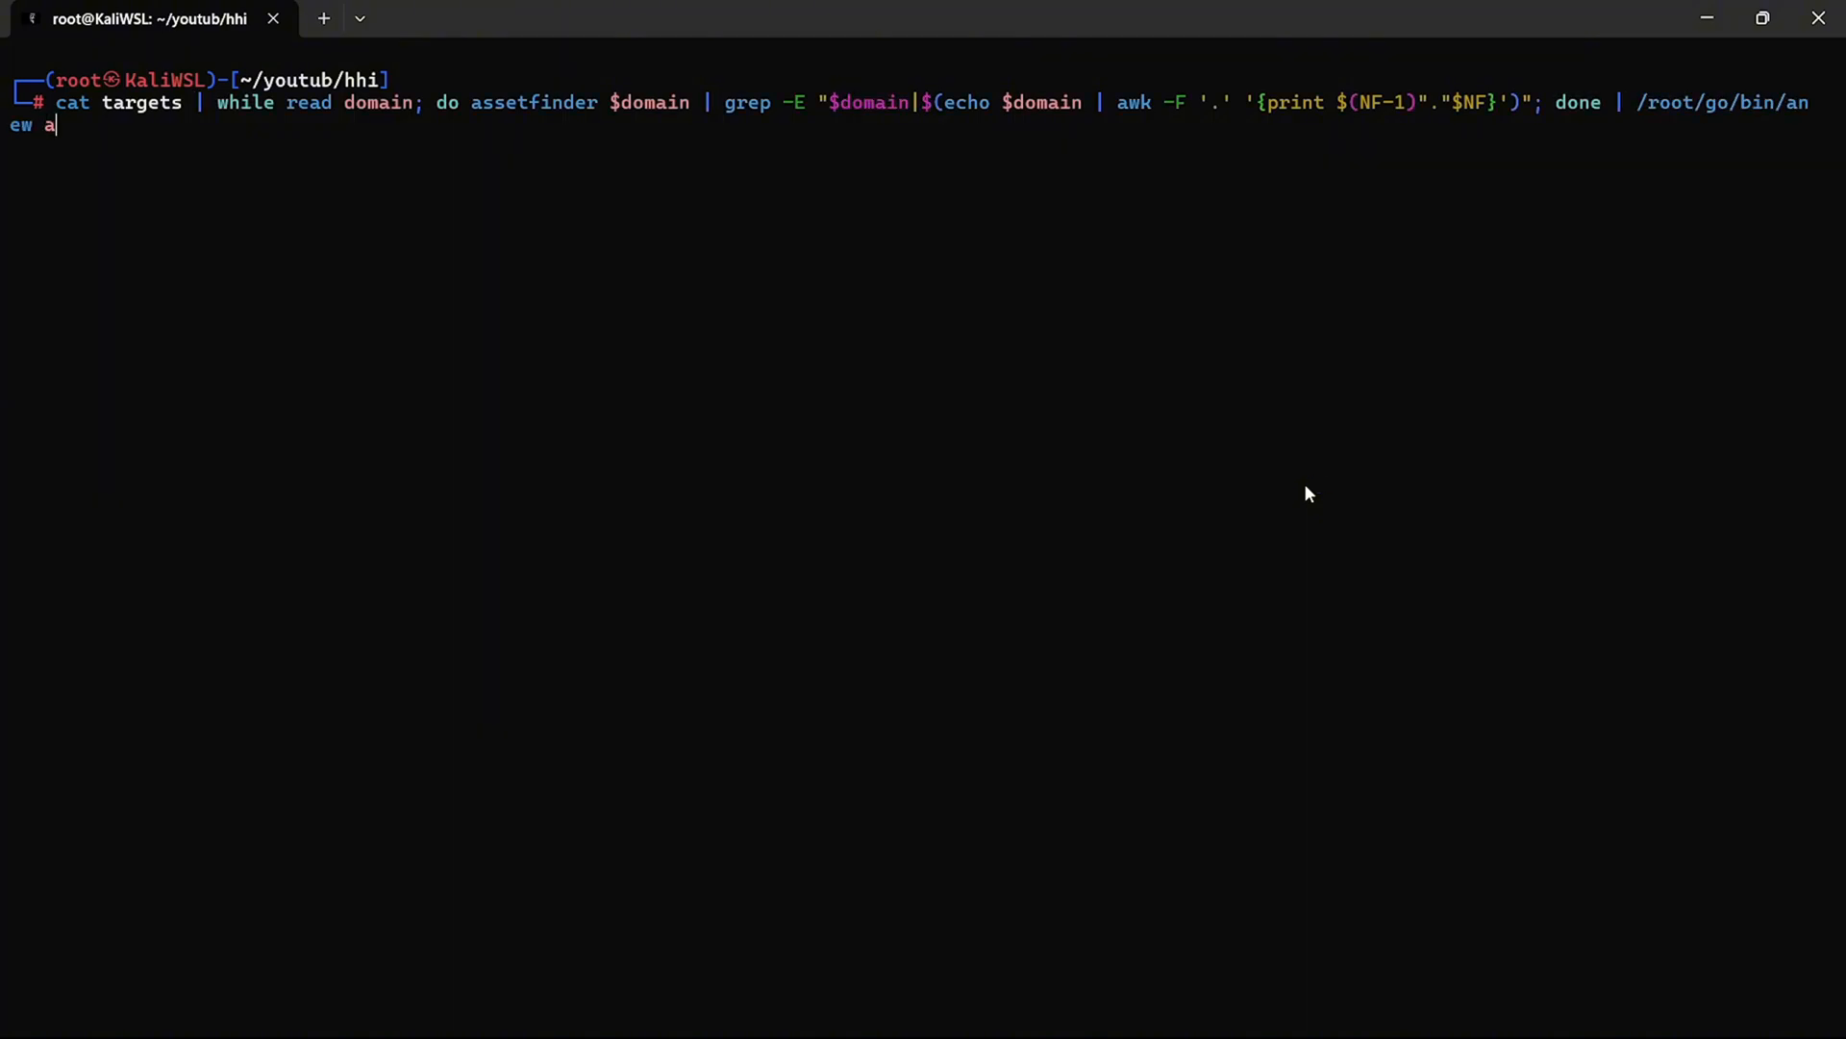
{"action": "type", "text": "ssets.txt"}
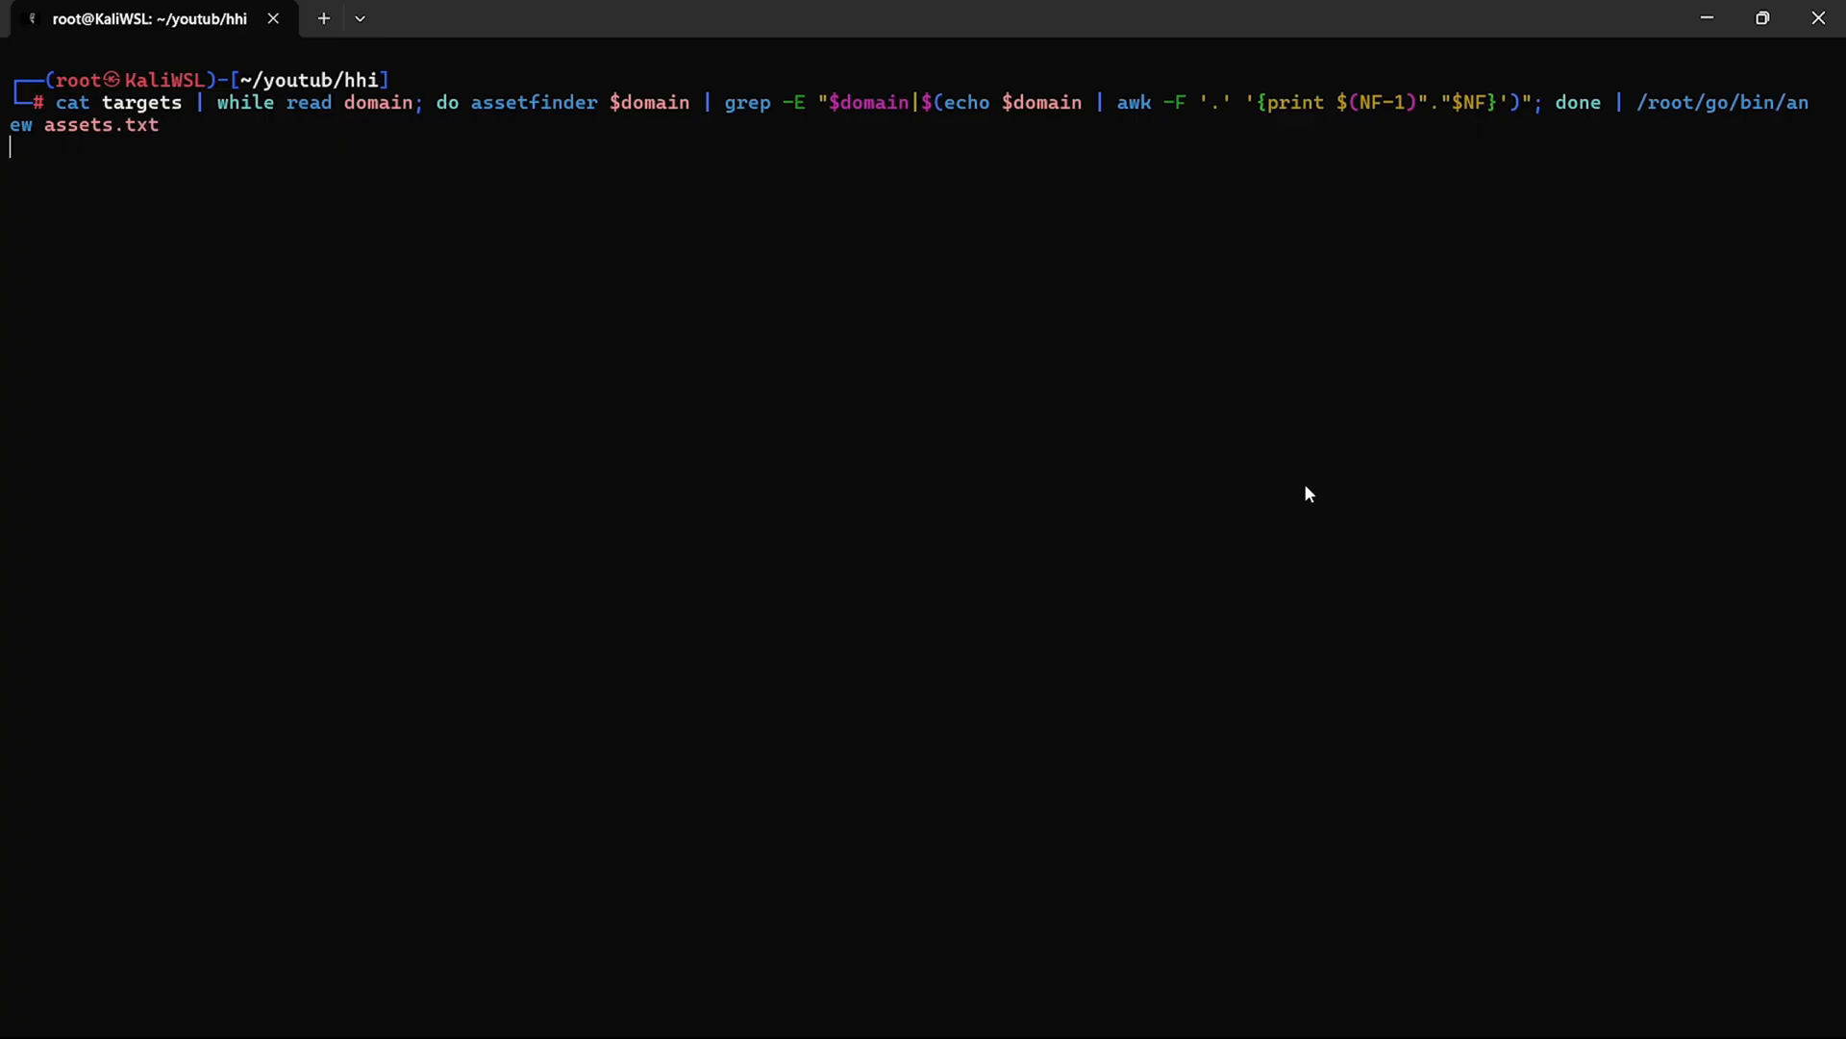
{"action": "key", "text": "Return"}
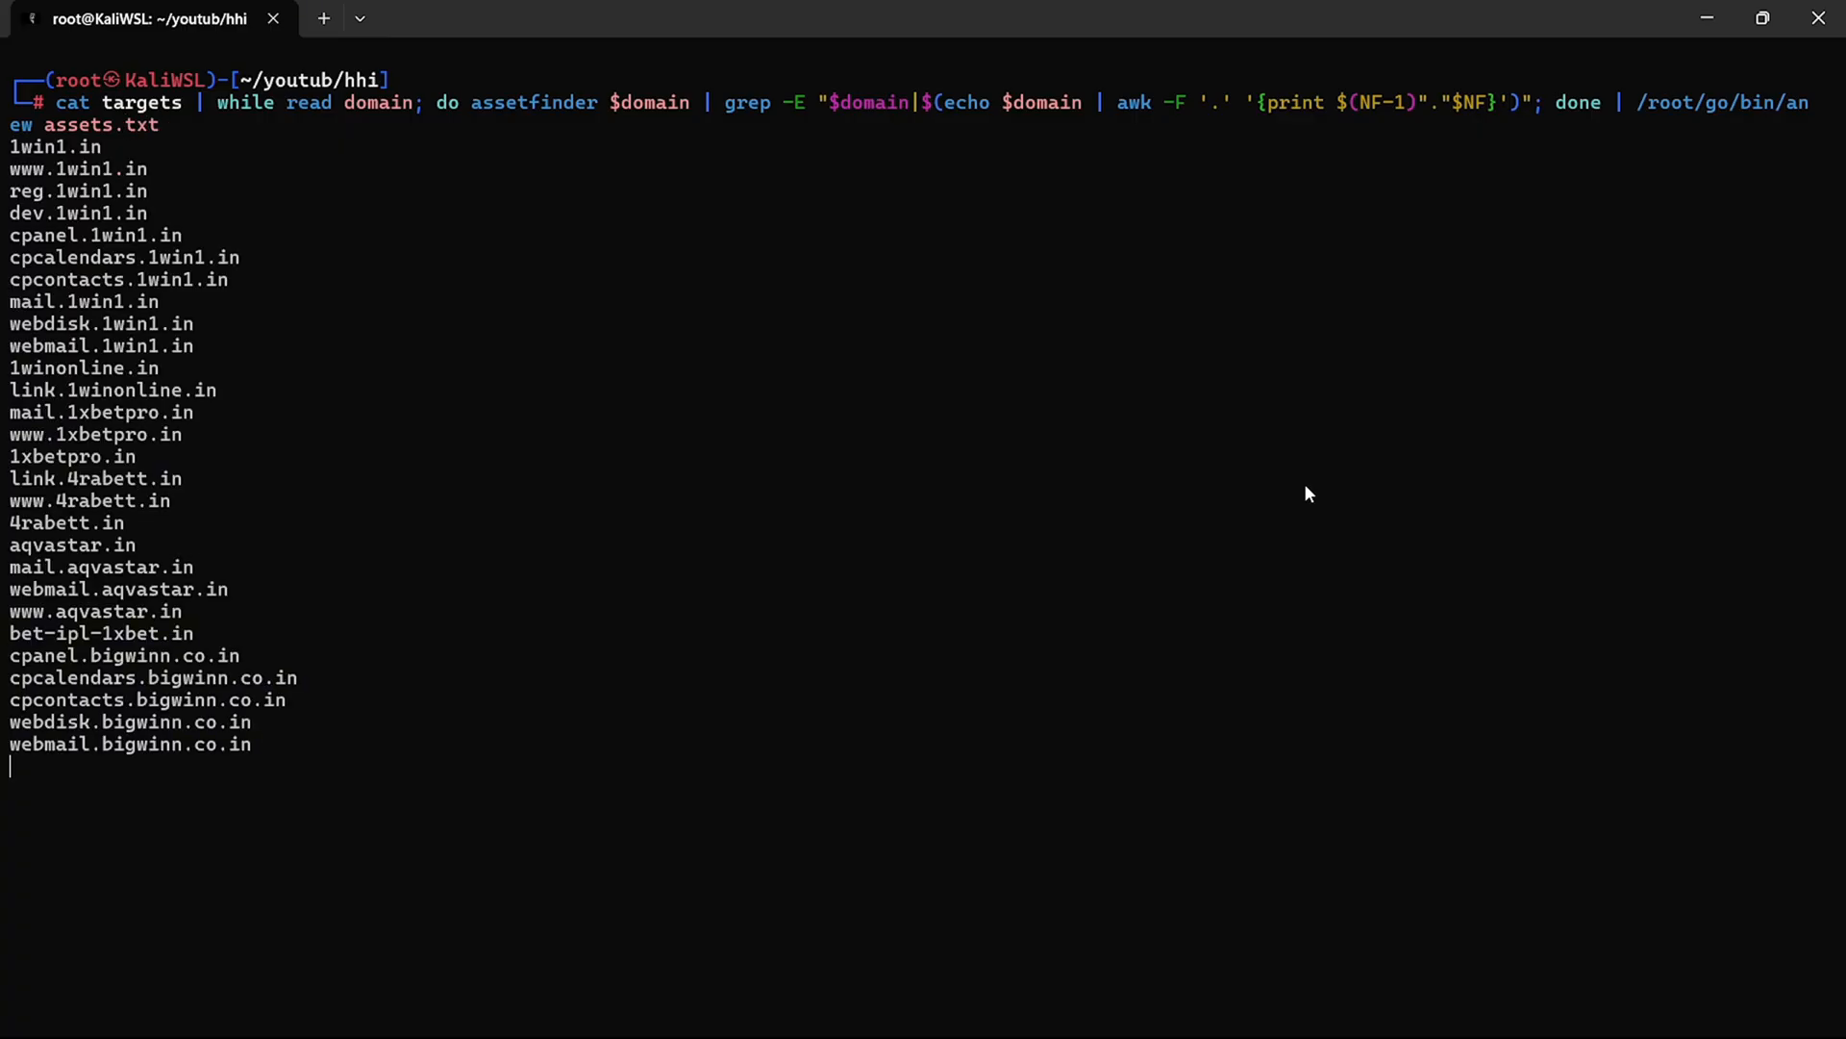
{"action": "scroll", "scroll_direction": "down", "scroll_amount": 3}
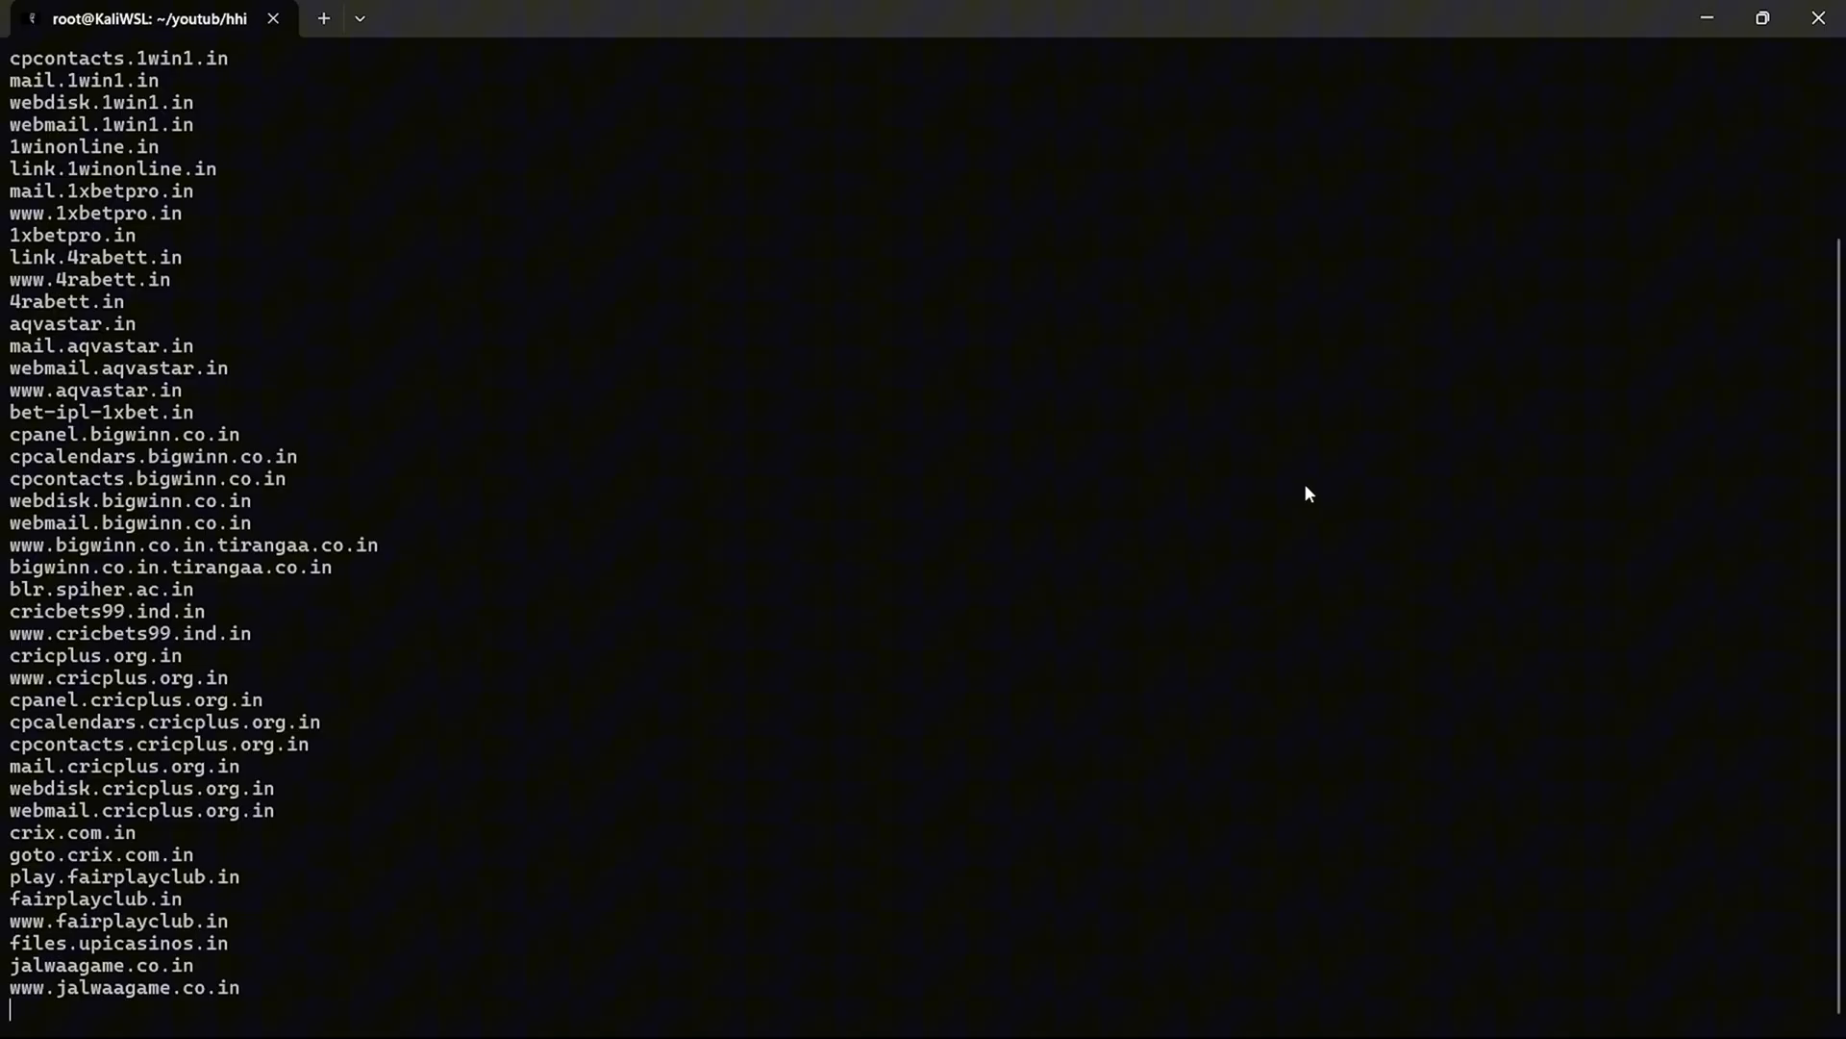
{"action": "scroll", "scroll_direction": "down", "scroll_amount": 3}
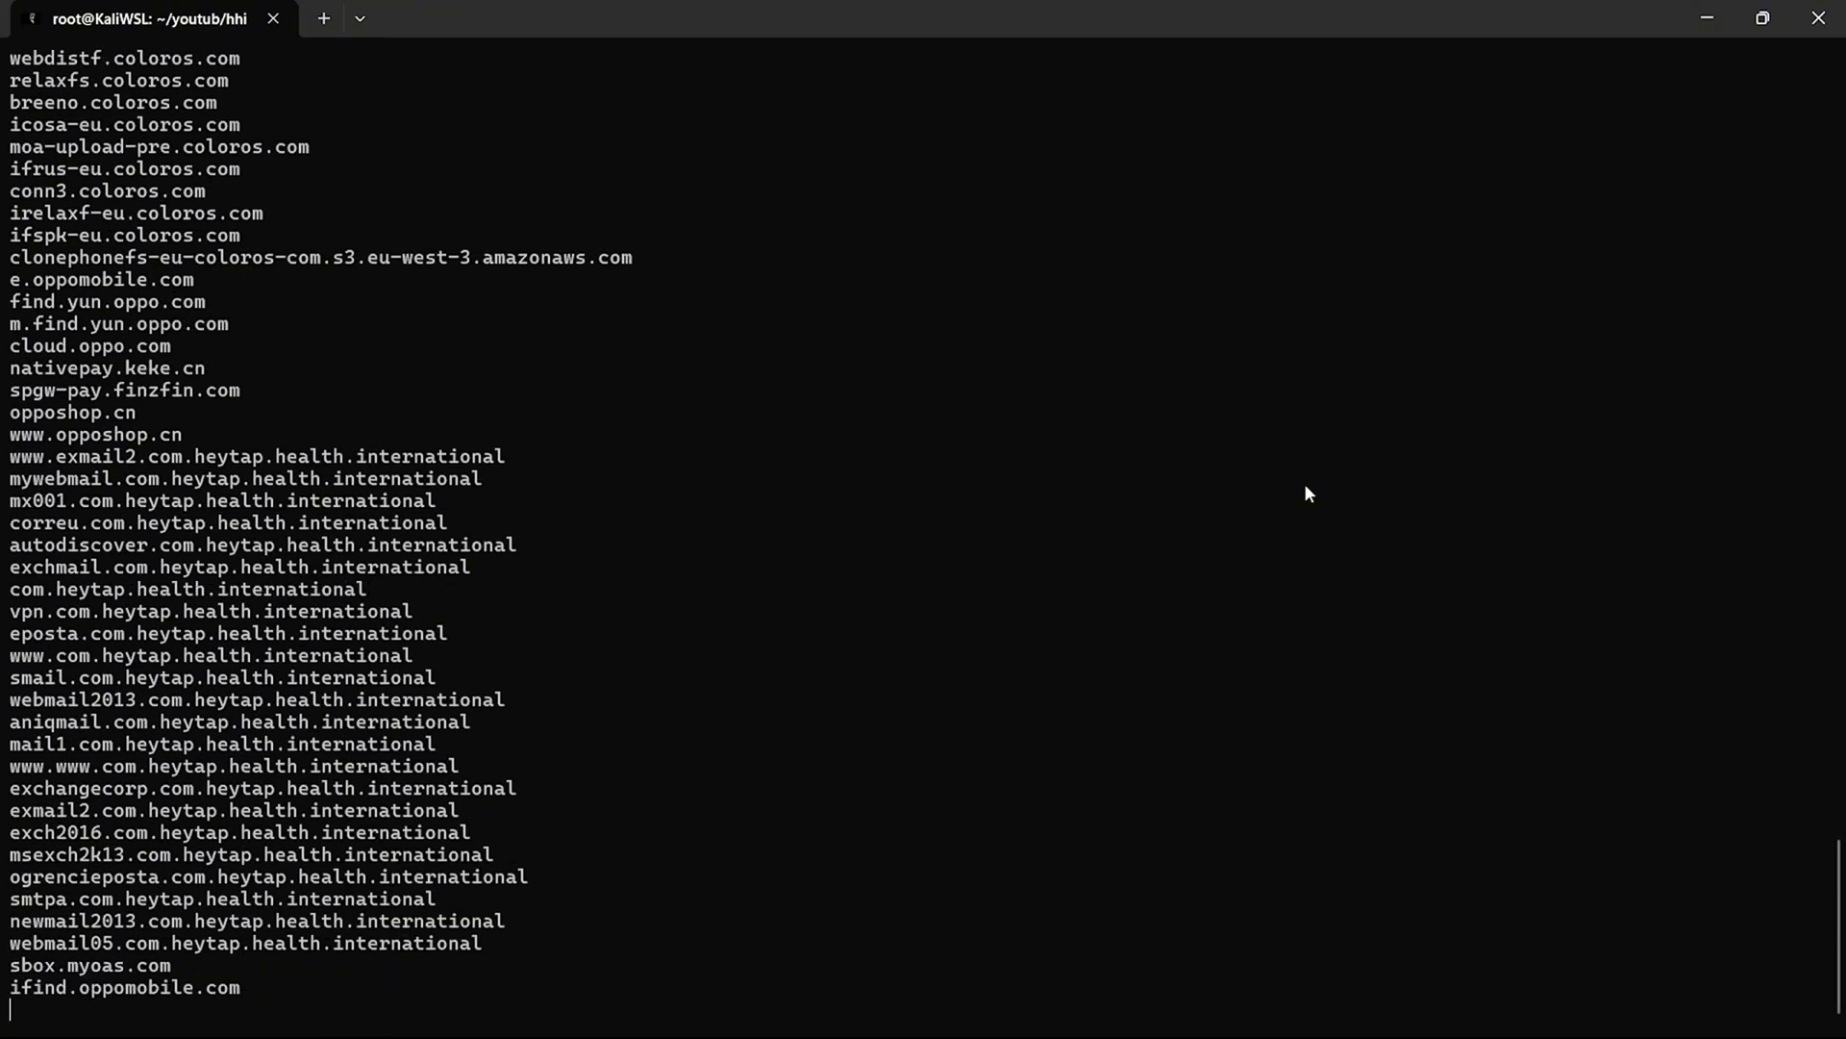
{"action": "scroll", "scroll_direction": "down", "scroll_amount": 3}
{"action": "type", "text": "/root/go/bin/katana -up"}
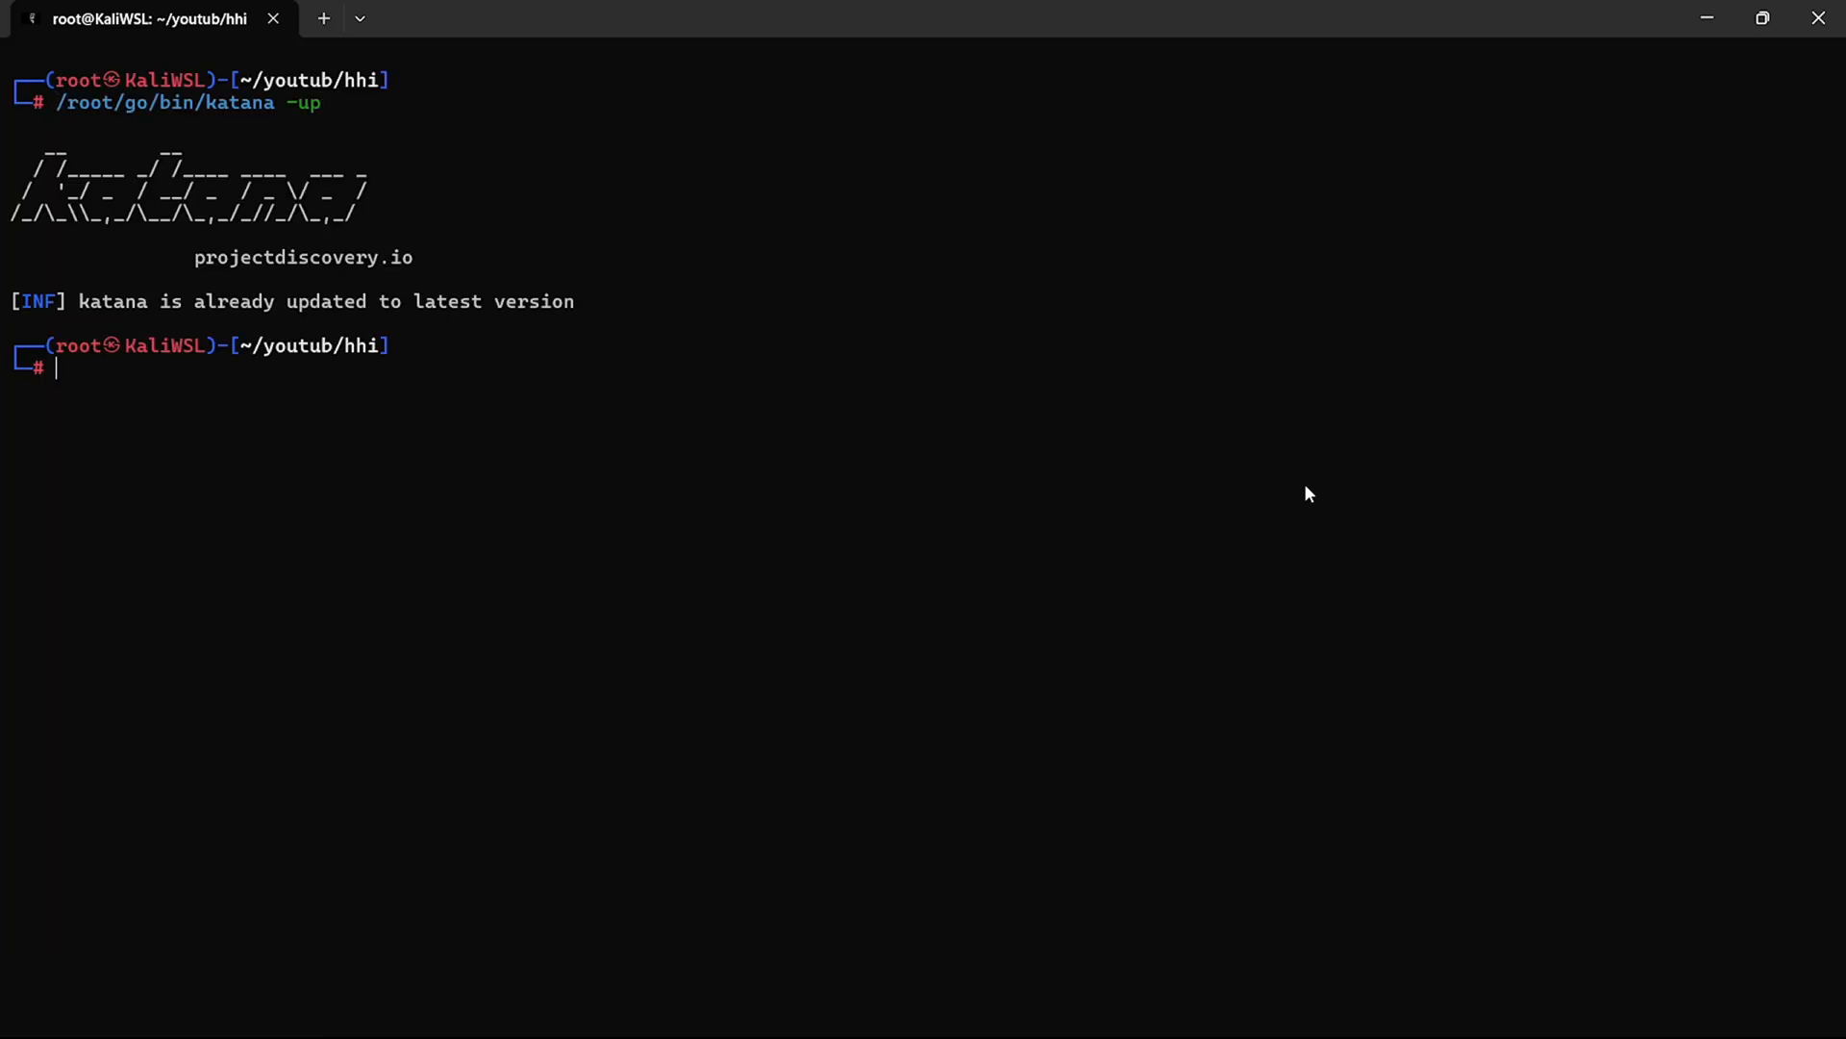
Crawl assets.txt with katana at depth 5 into urls.txt and scroll through the discovered URLs.
{"action": "type", "text": "cat assets.txt | /root/go/bin/katana -d 5  waybackarchive,commoncrawl,alienvault | /root/go/bin/anew urls.txt"}
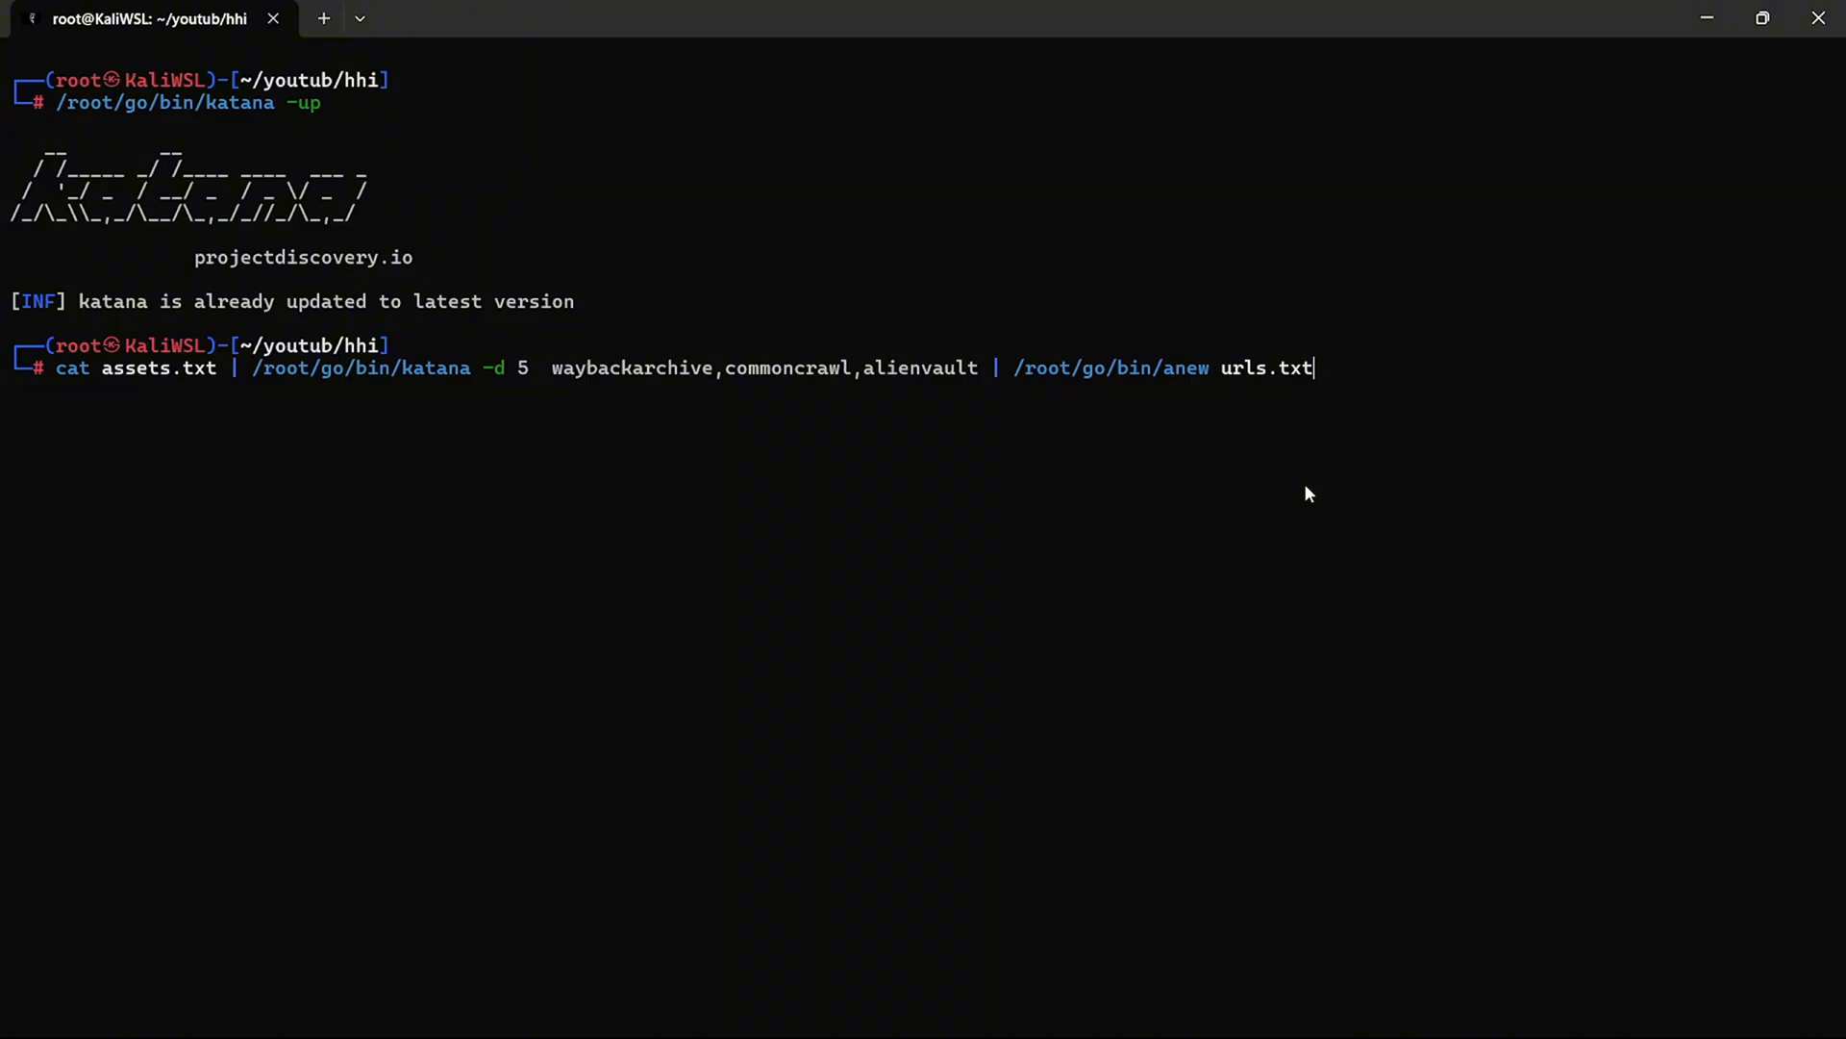
{"action": "key", "text": "Return"}
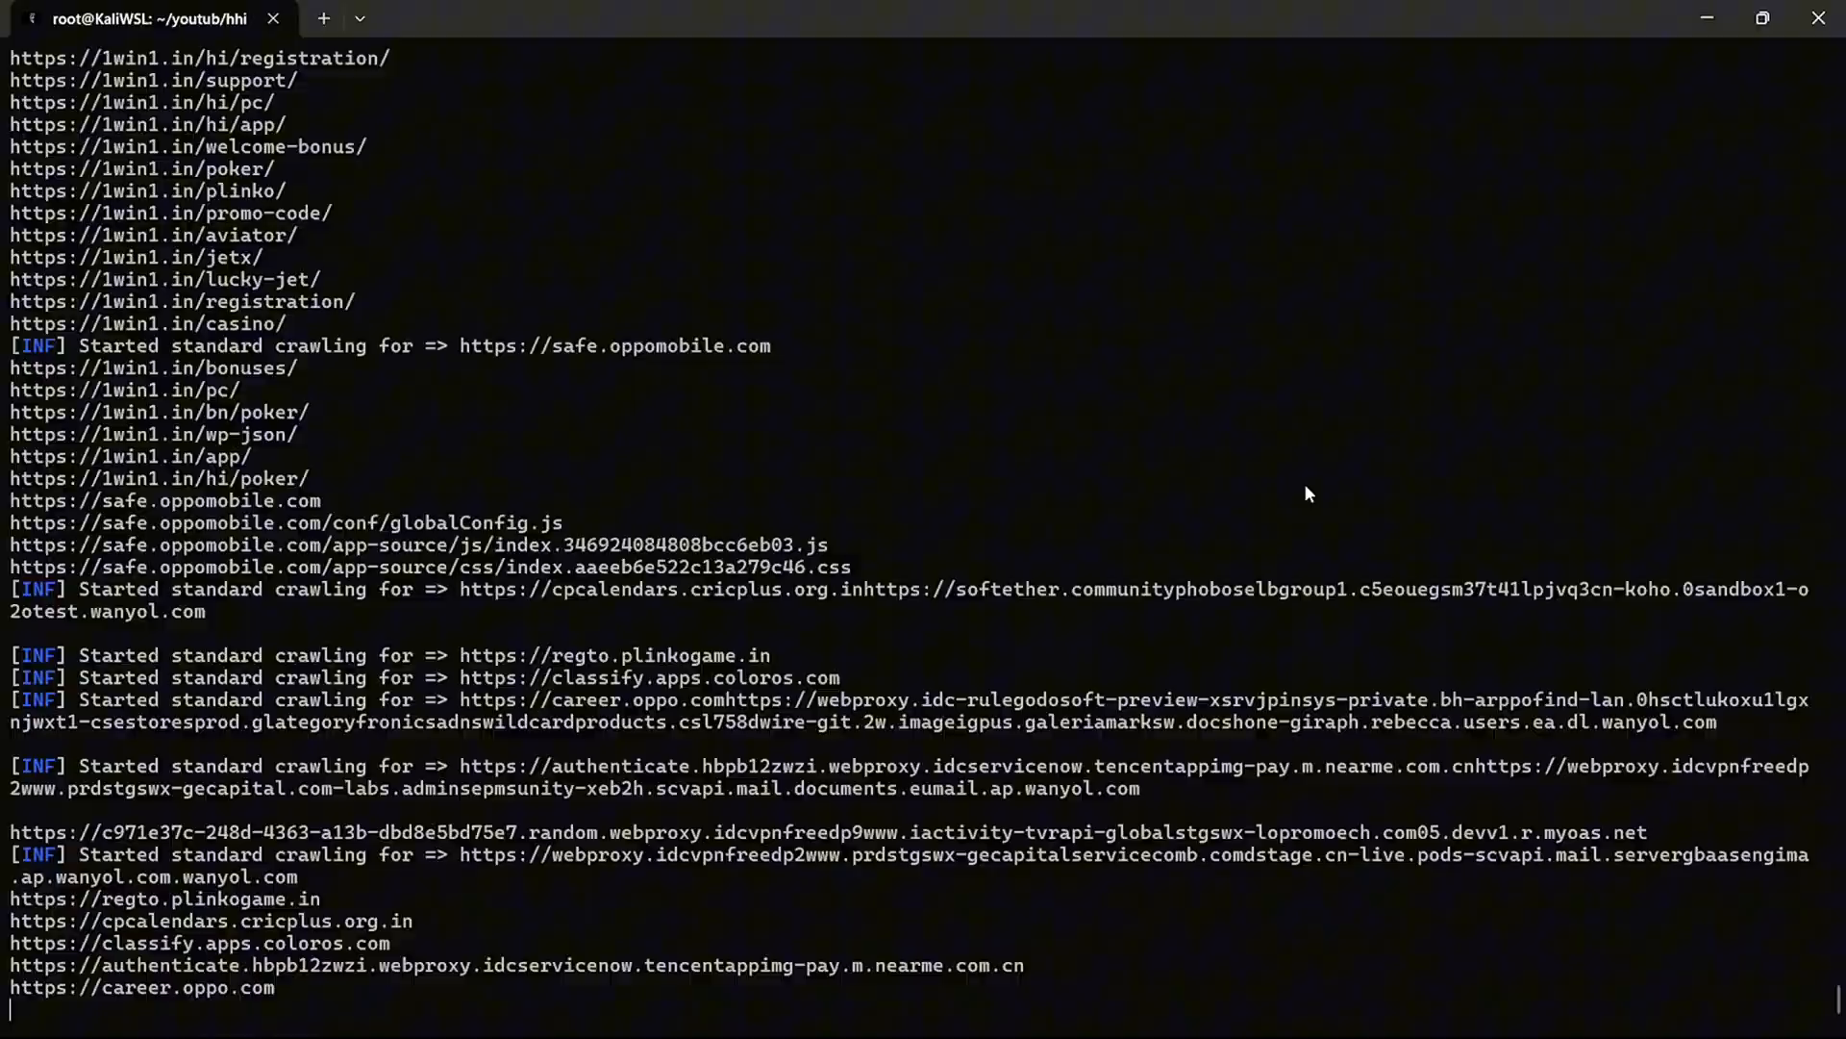
{"action": "scroll", "scroll_direction": "down", "scroll_amount": 3}
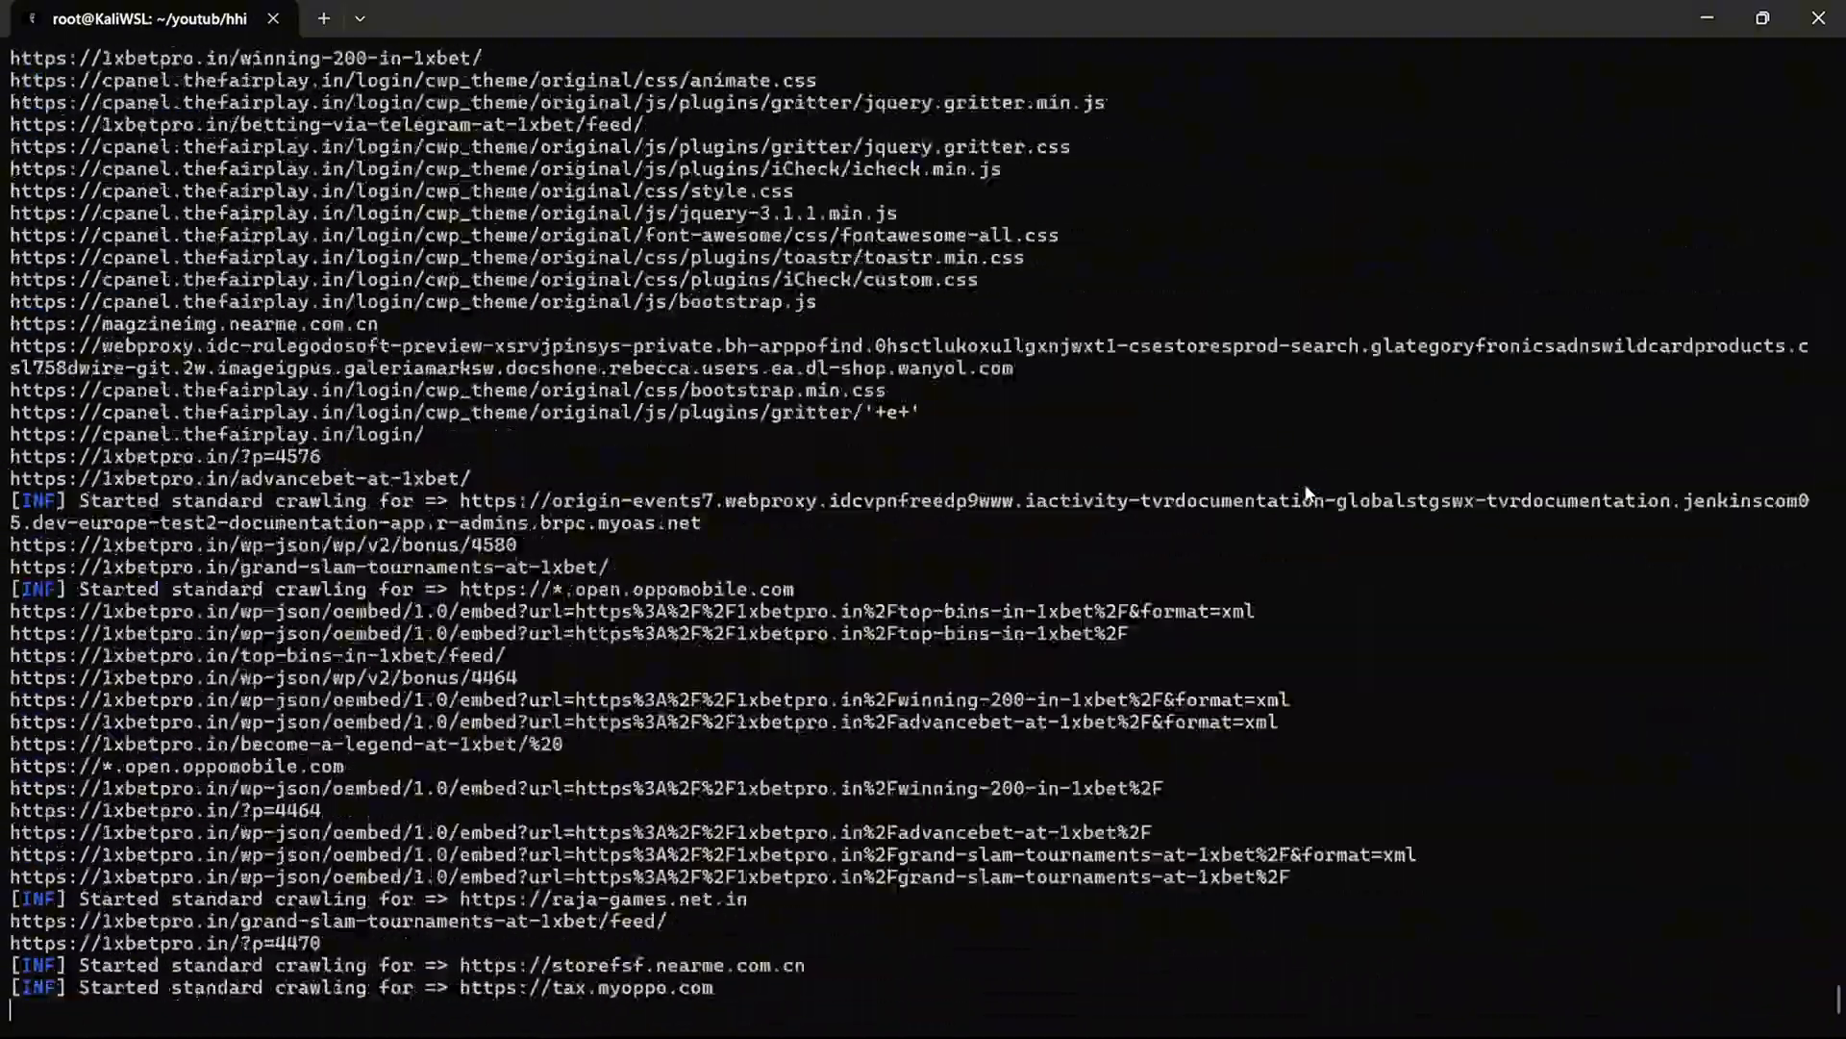
{"action": "scroll", "scroll_direction": "down", "scroll_amount": 3}
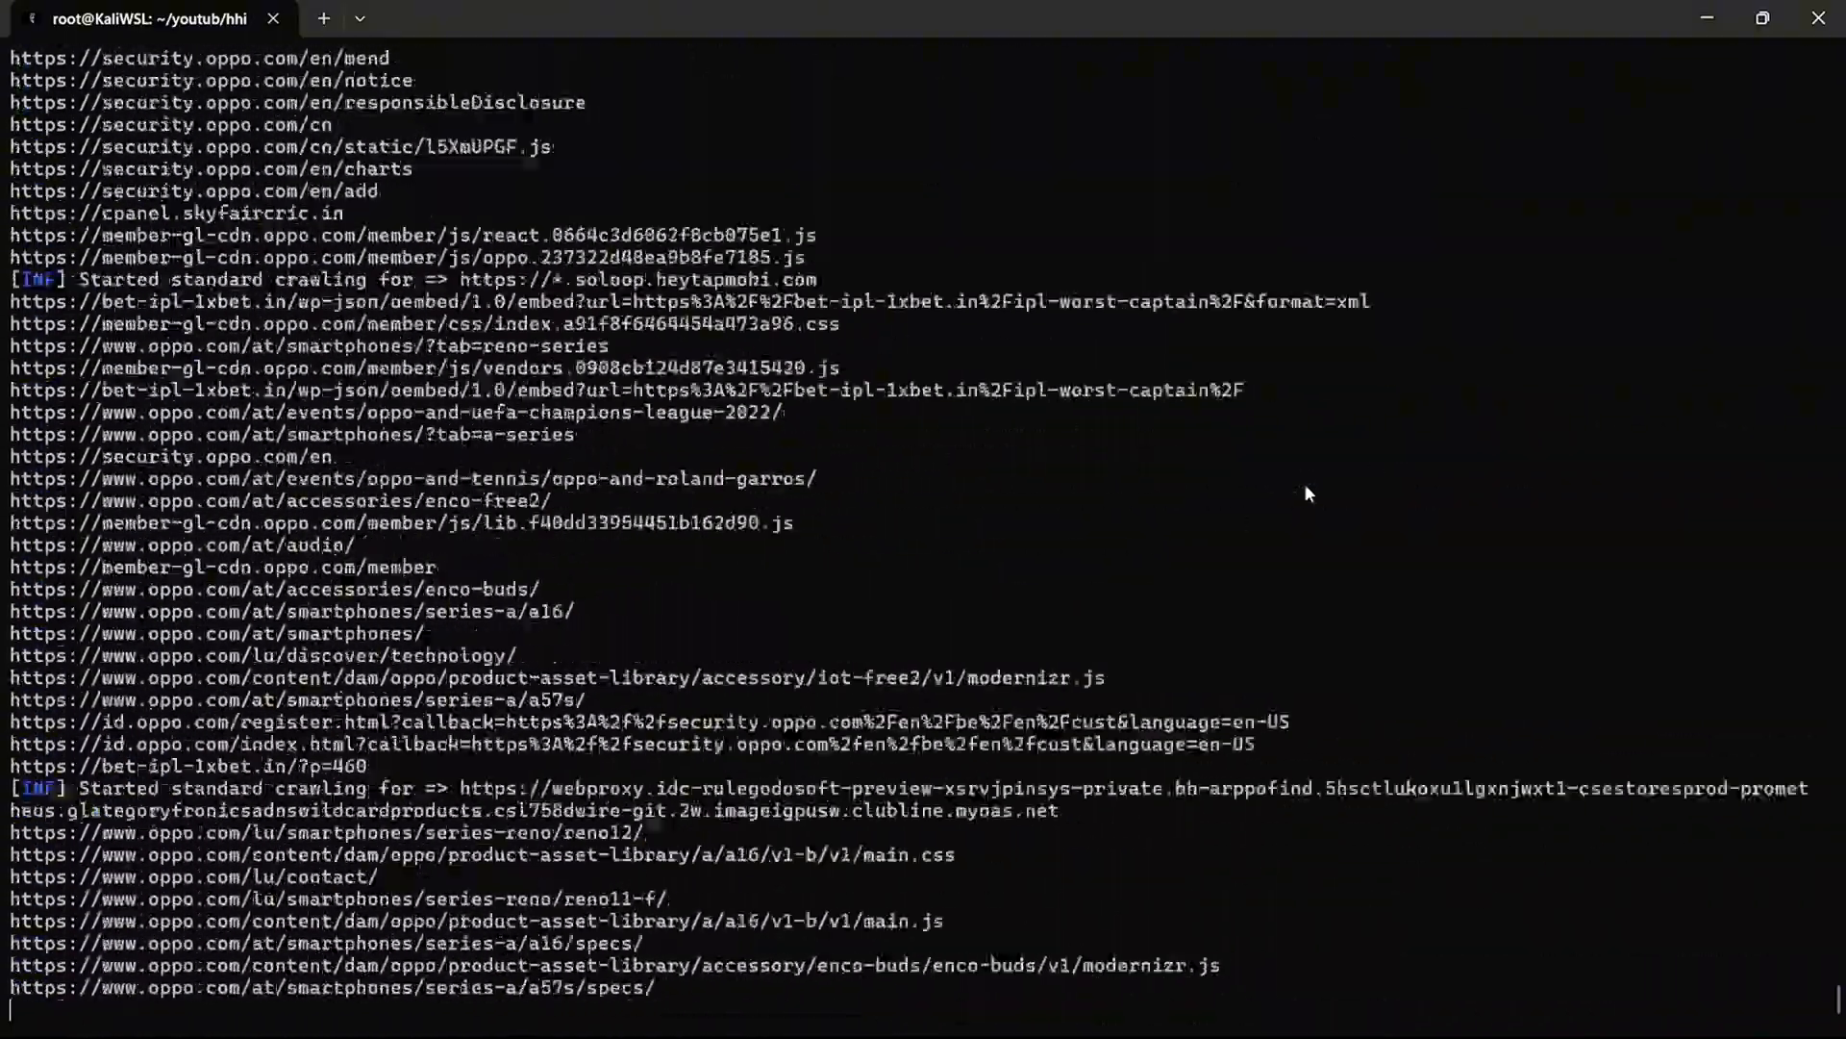
{"action": "scroll", "scroll_direction": "down", "scroll_amount": 3}
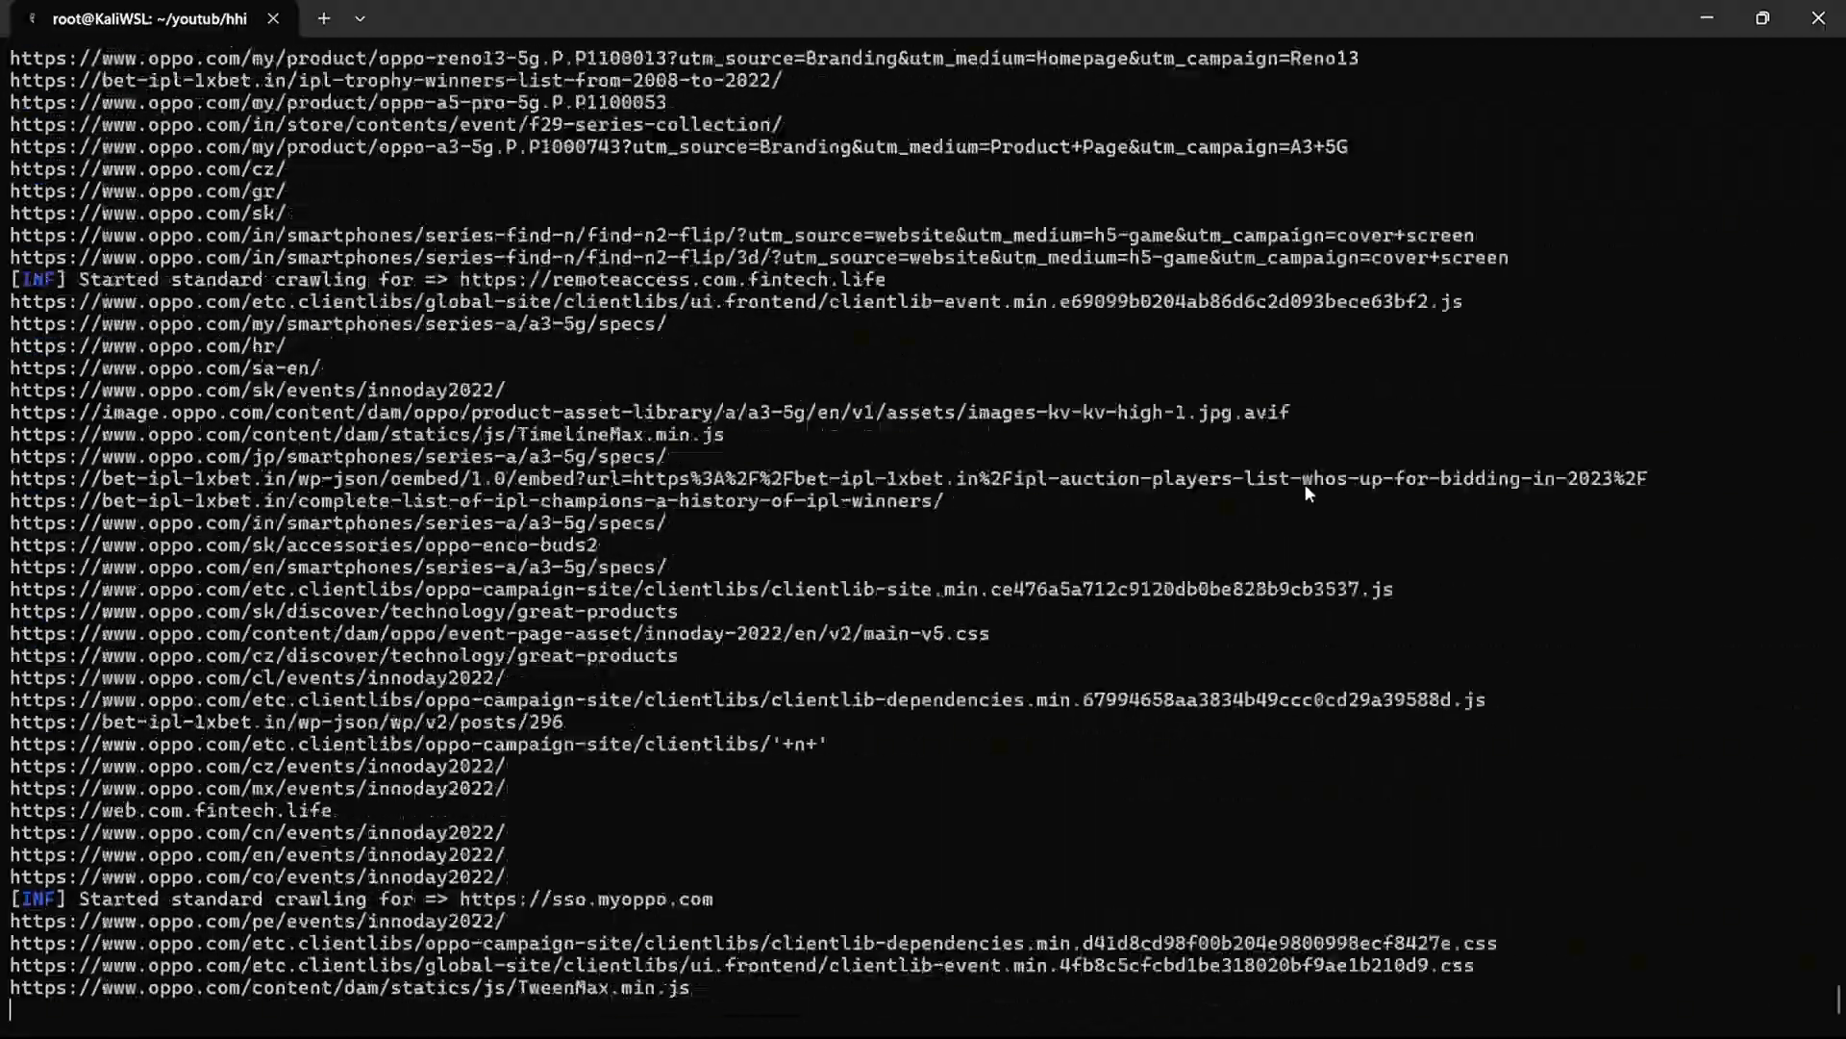
{"action": "scroll", "scroll_direction": "down", "scroll_amount": 3}
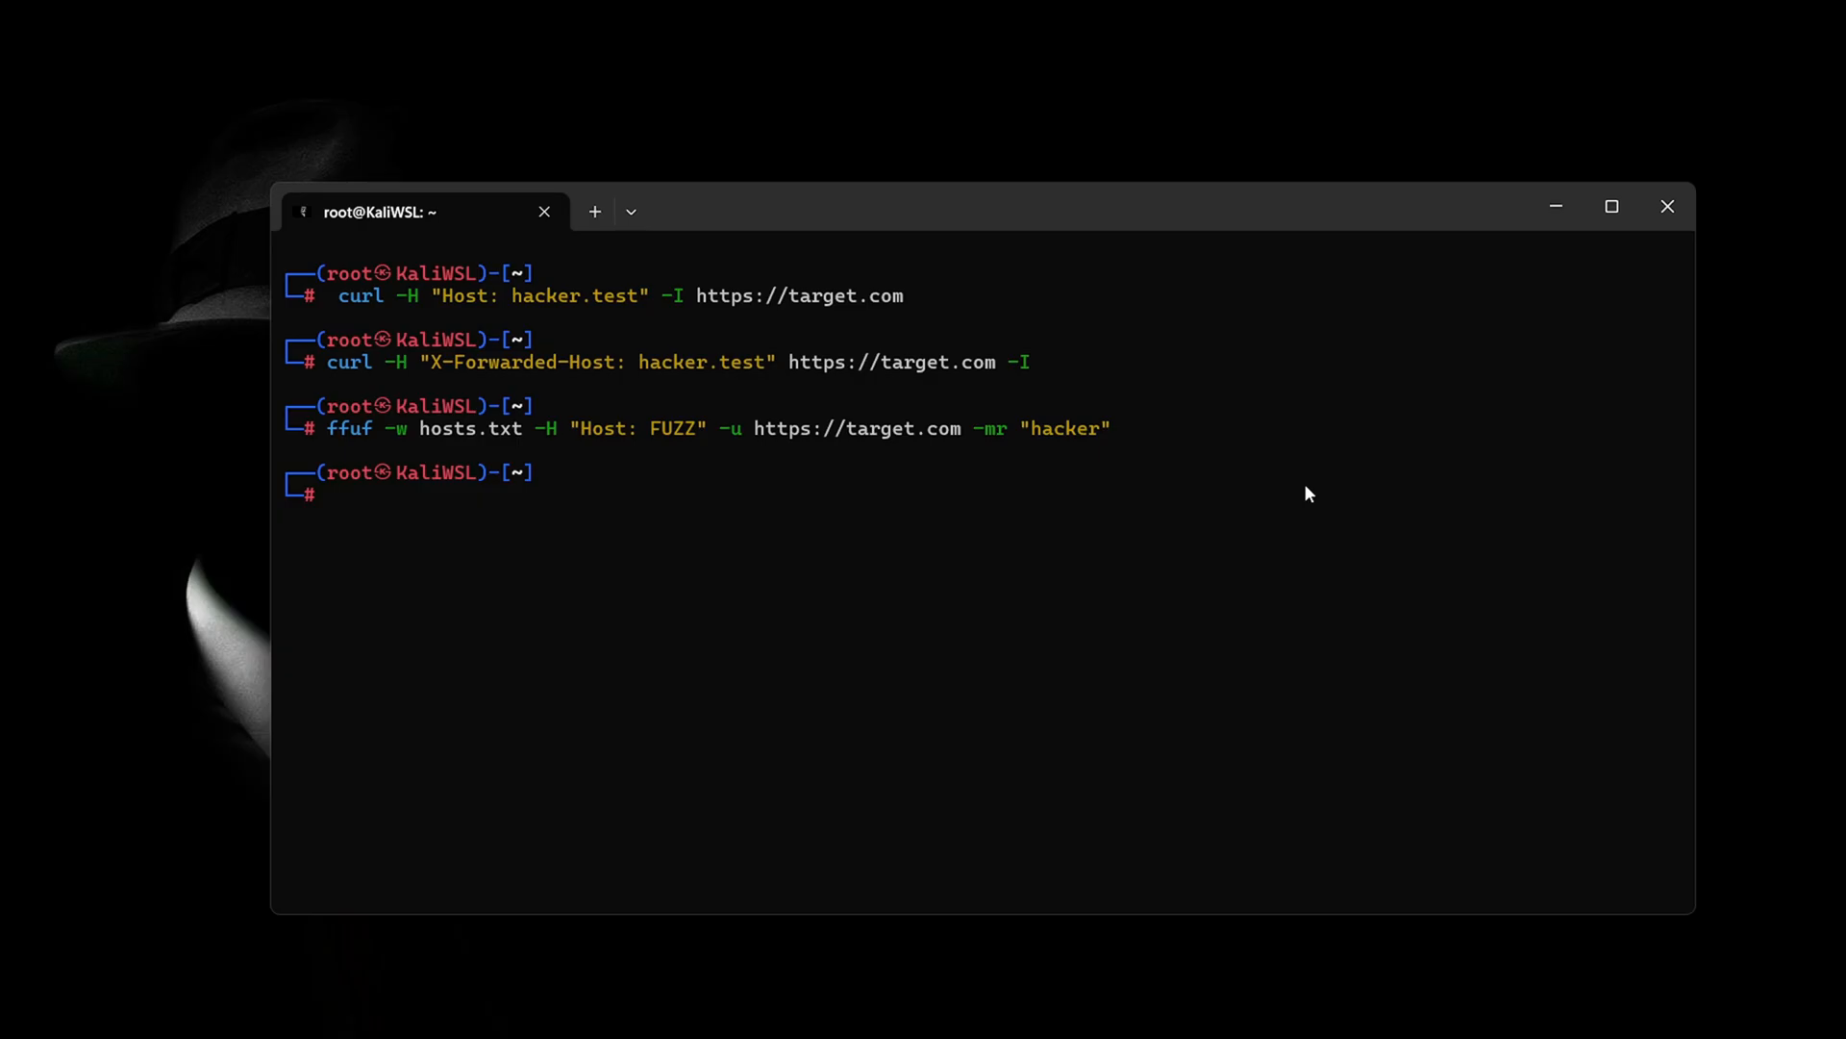
In the hhi tab, run the Host: evil.com curl loop over urls.txt to flag vulnerable URLs.
{"action": "left_click", "coordinate": [142, 18]}
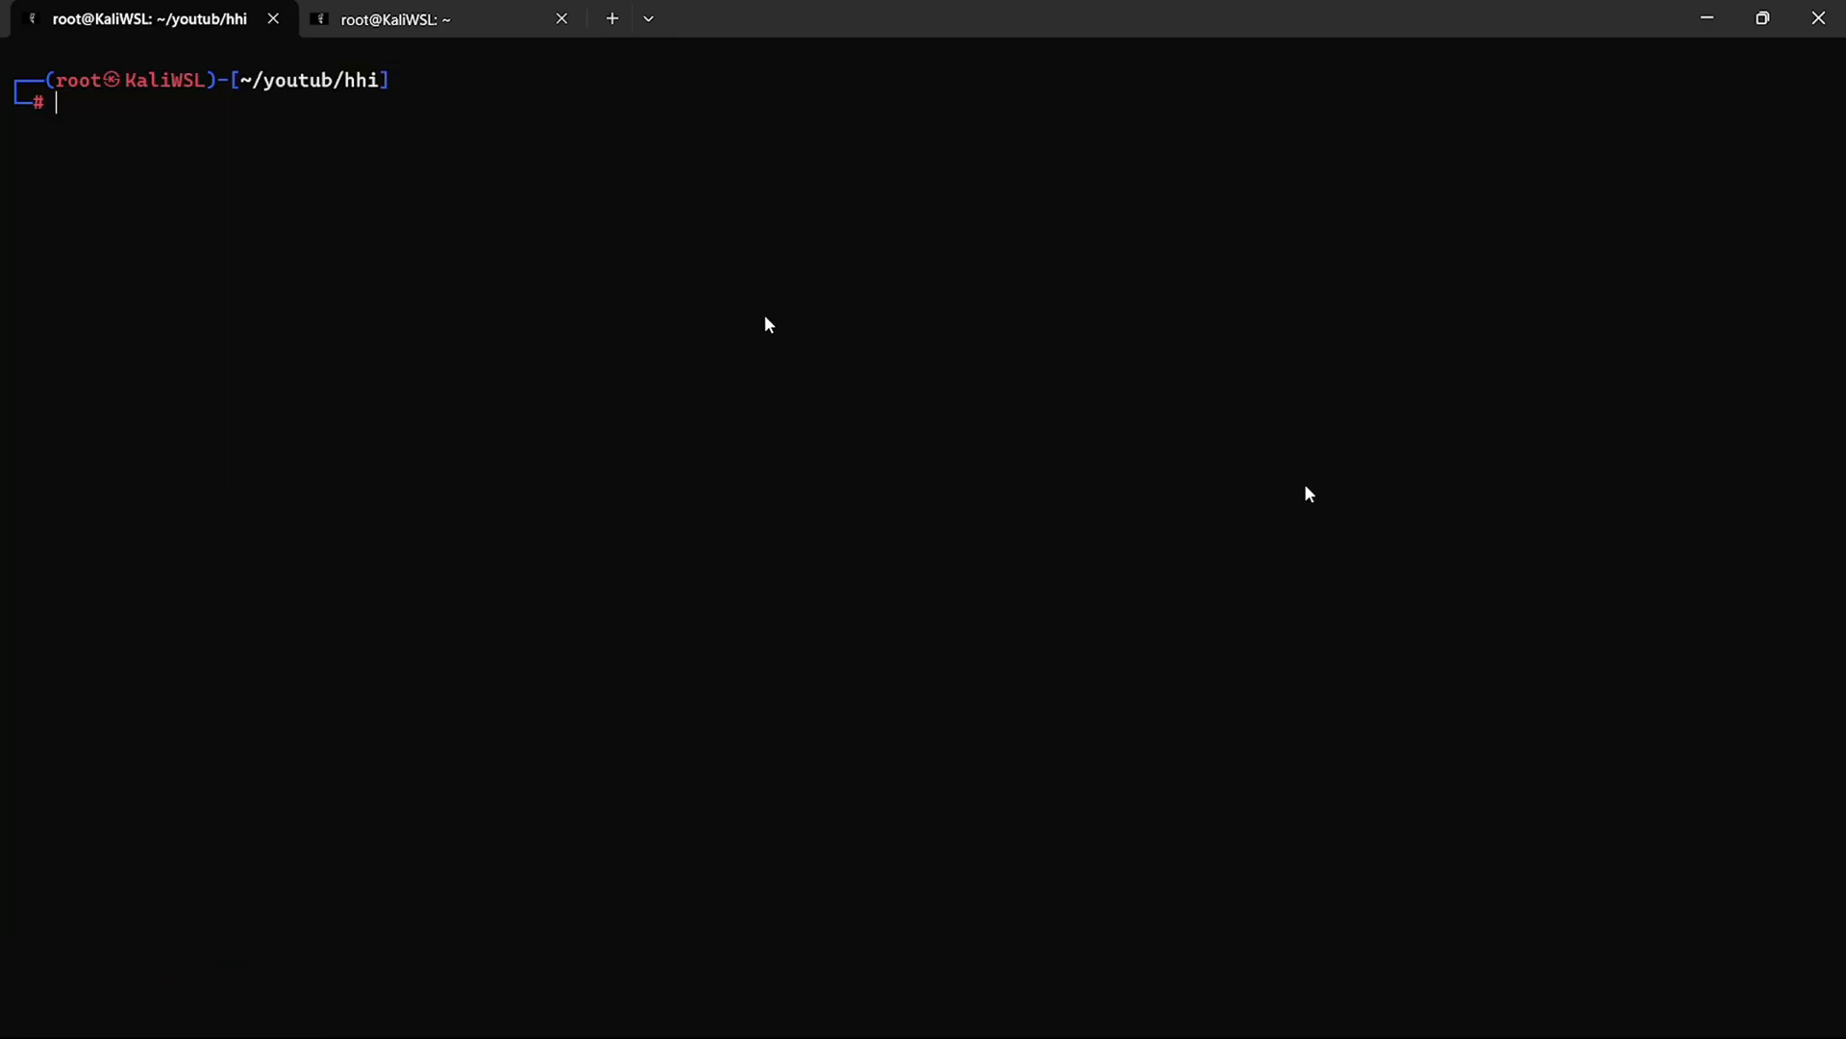
{"action": "type", "text": "while read url; do curl -s -H \"Host: evil.com\" $url | grep evil.com && echo \"[+] $url vulnerable\"; done < urls.txt"}
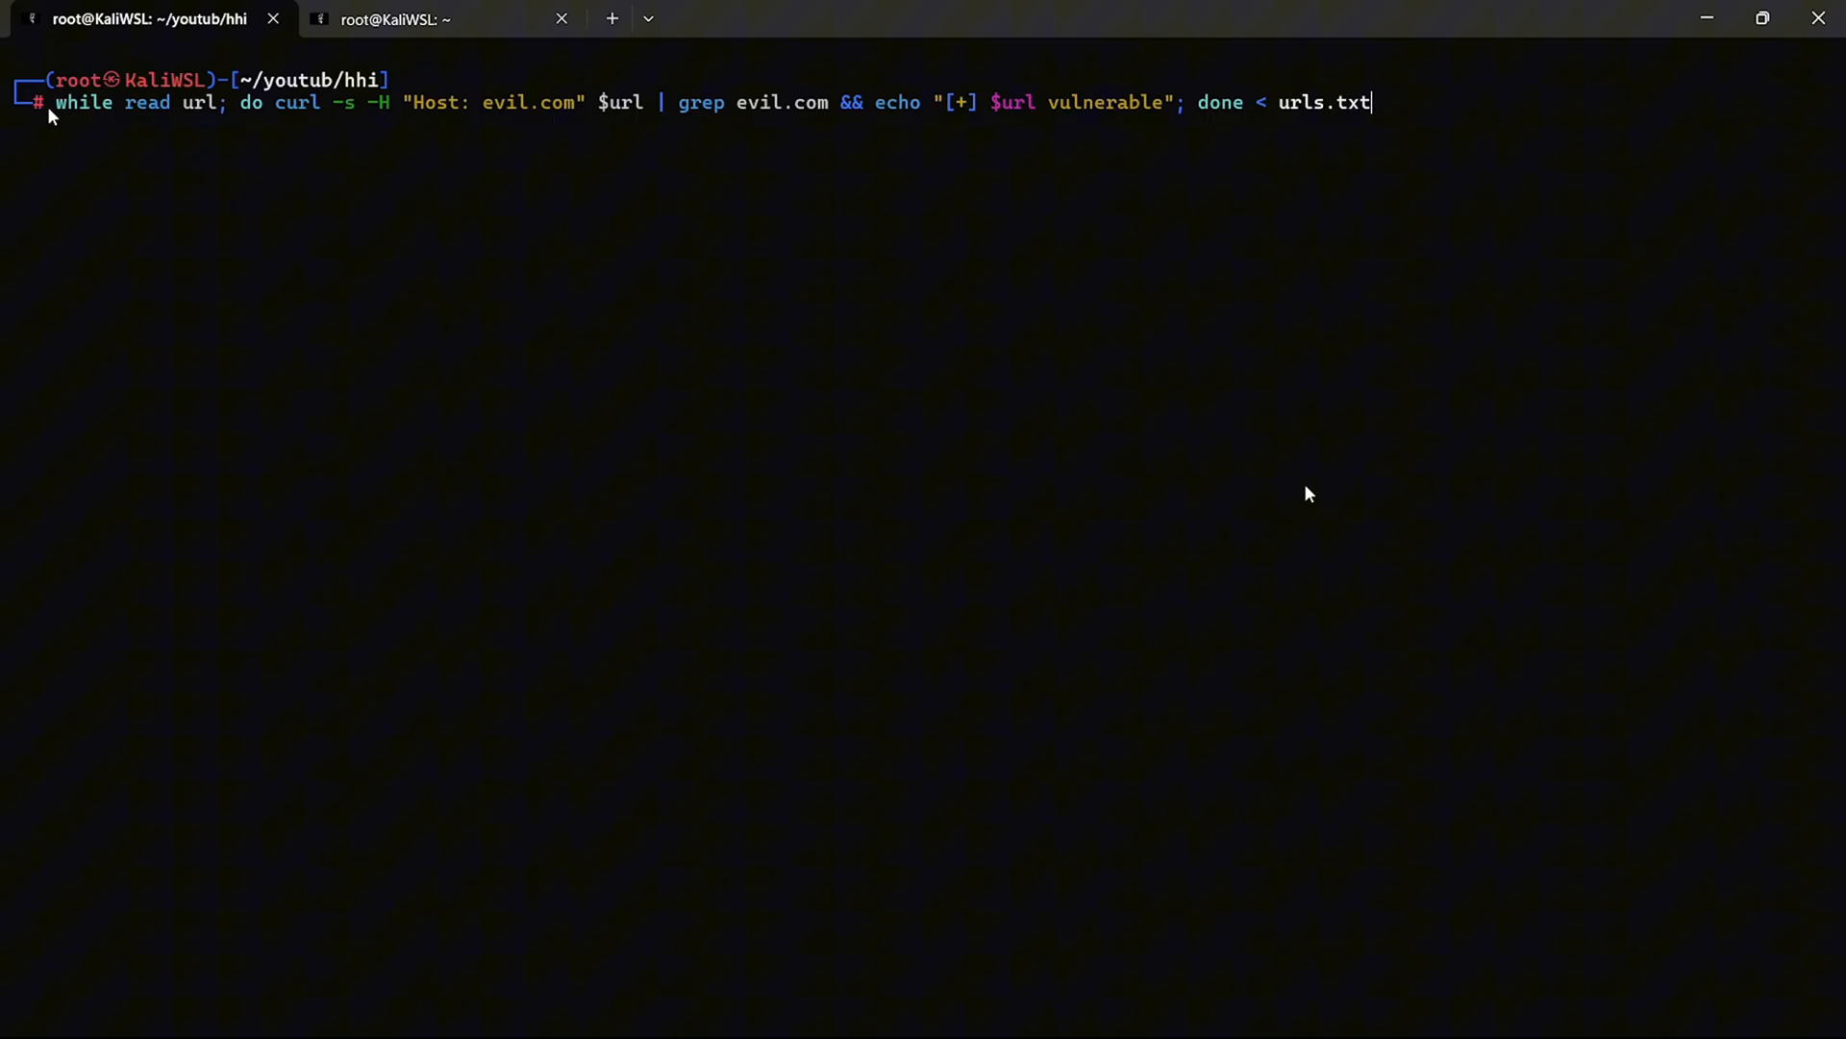
{"action": "key", "text": "Return"}
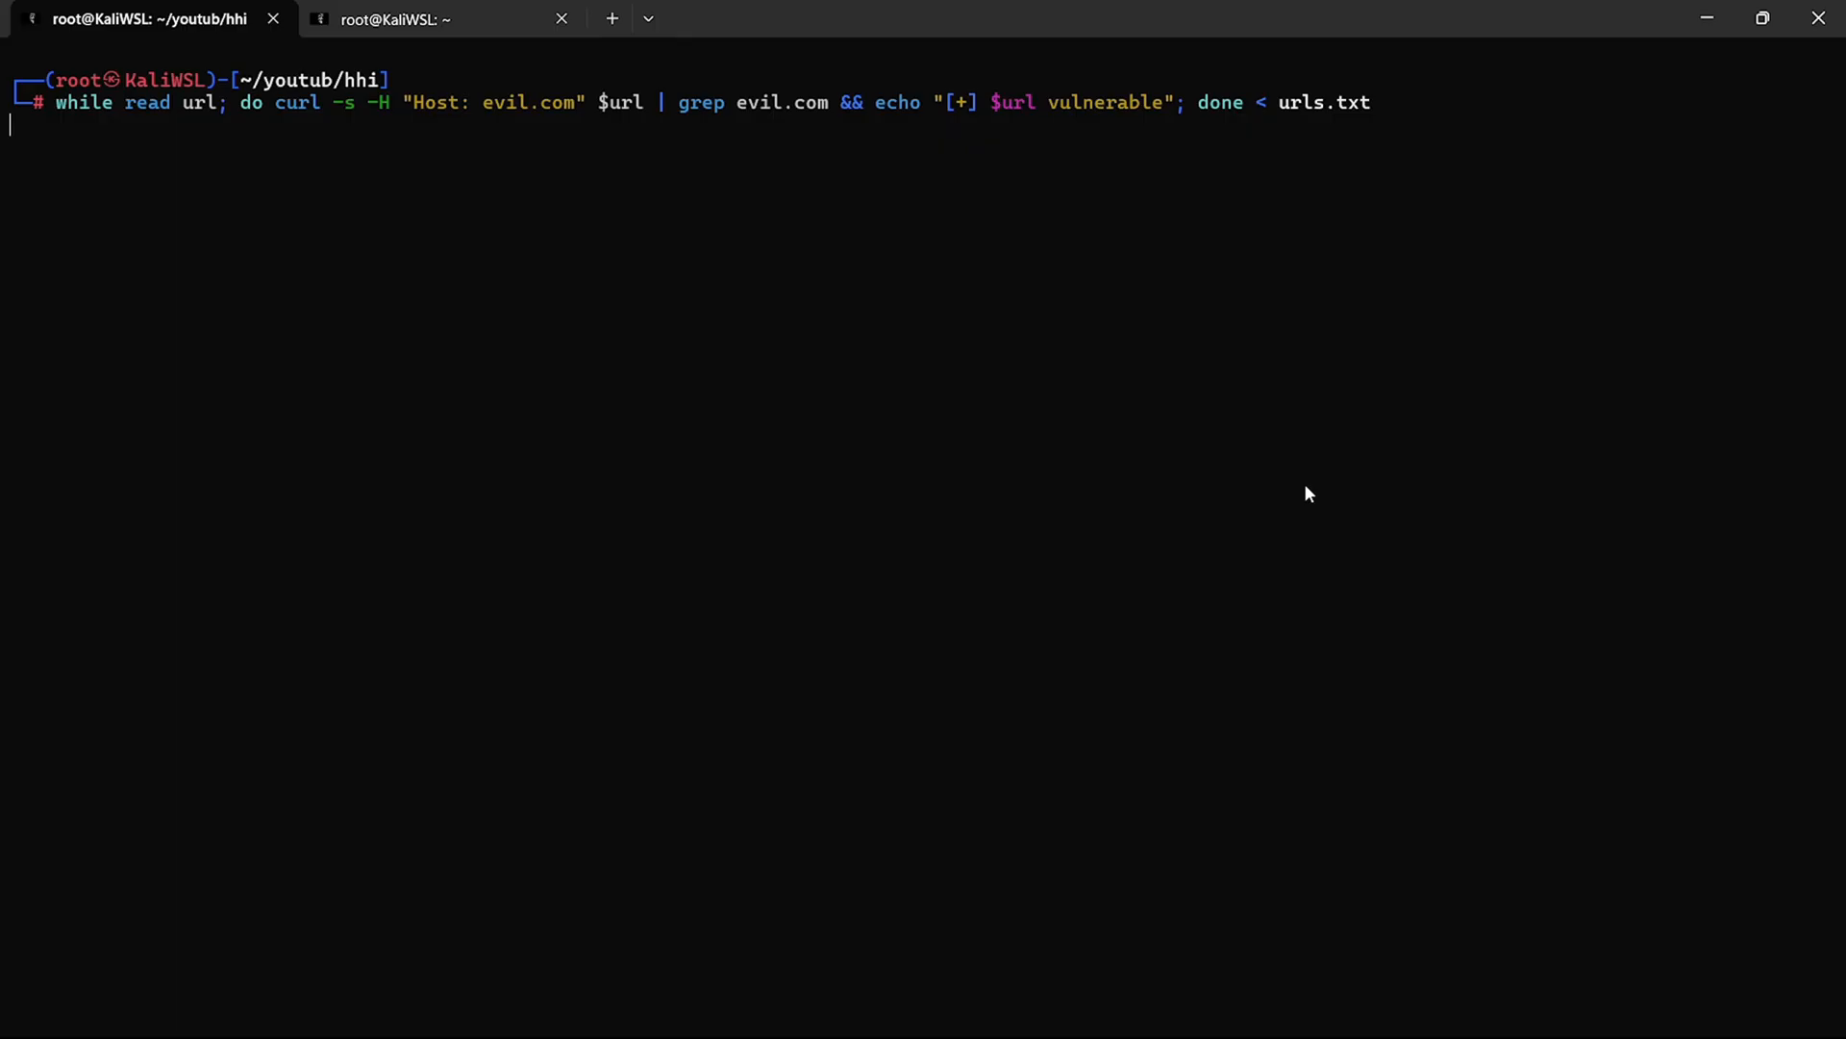
{"action": "key", "text": "Return"}
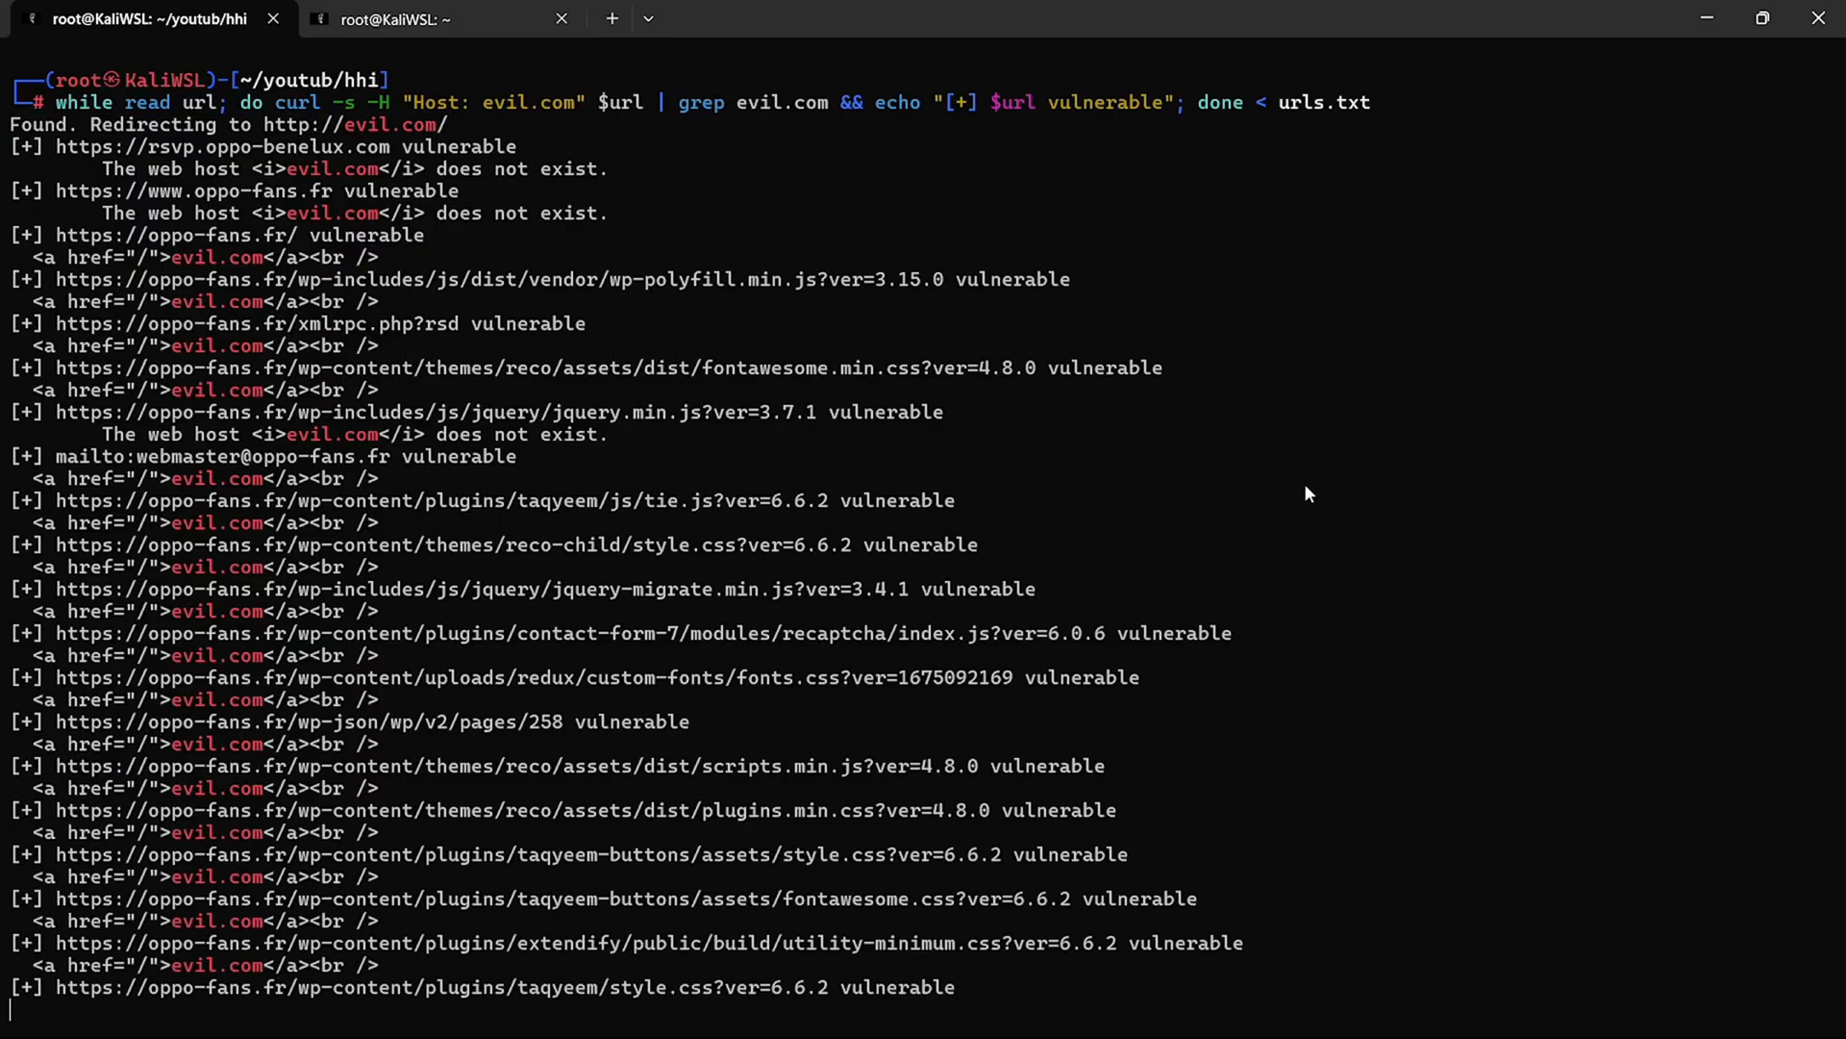
In the other tab, scan domains.txt with nuclei using the mytemplates hhi.yaml template.
{"action": "left_click", "coordinate": [435, 20]}
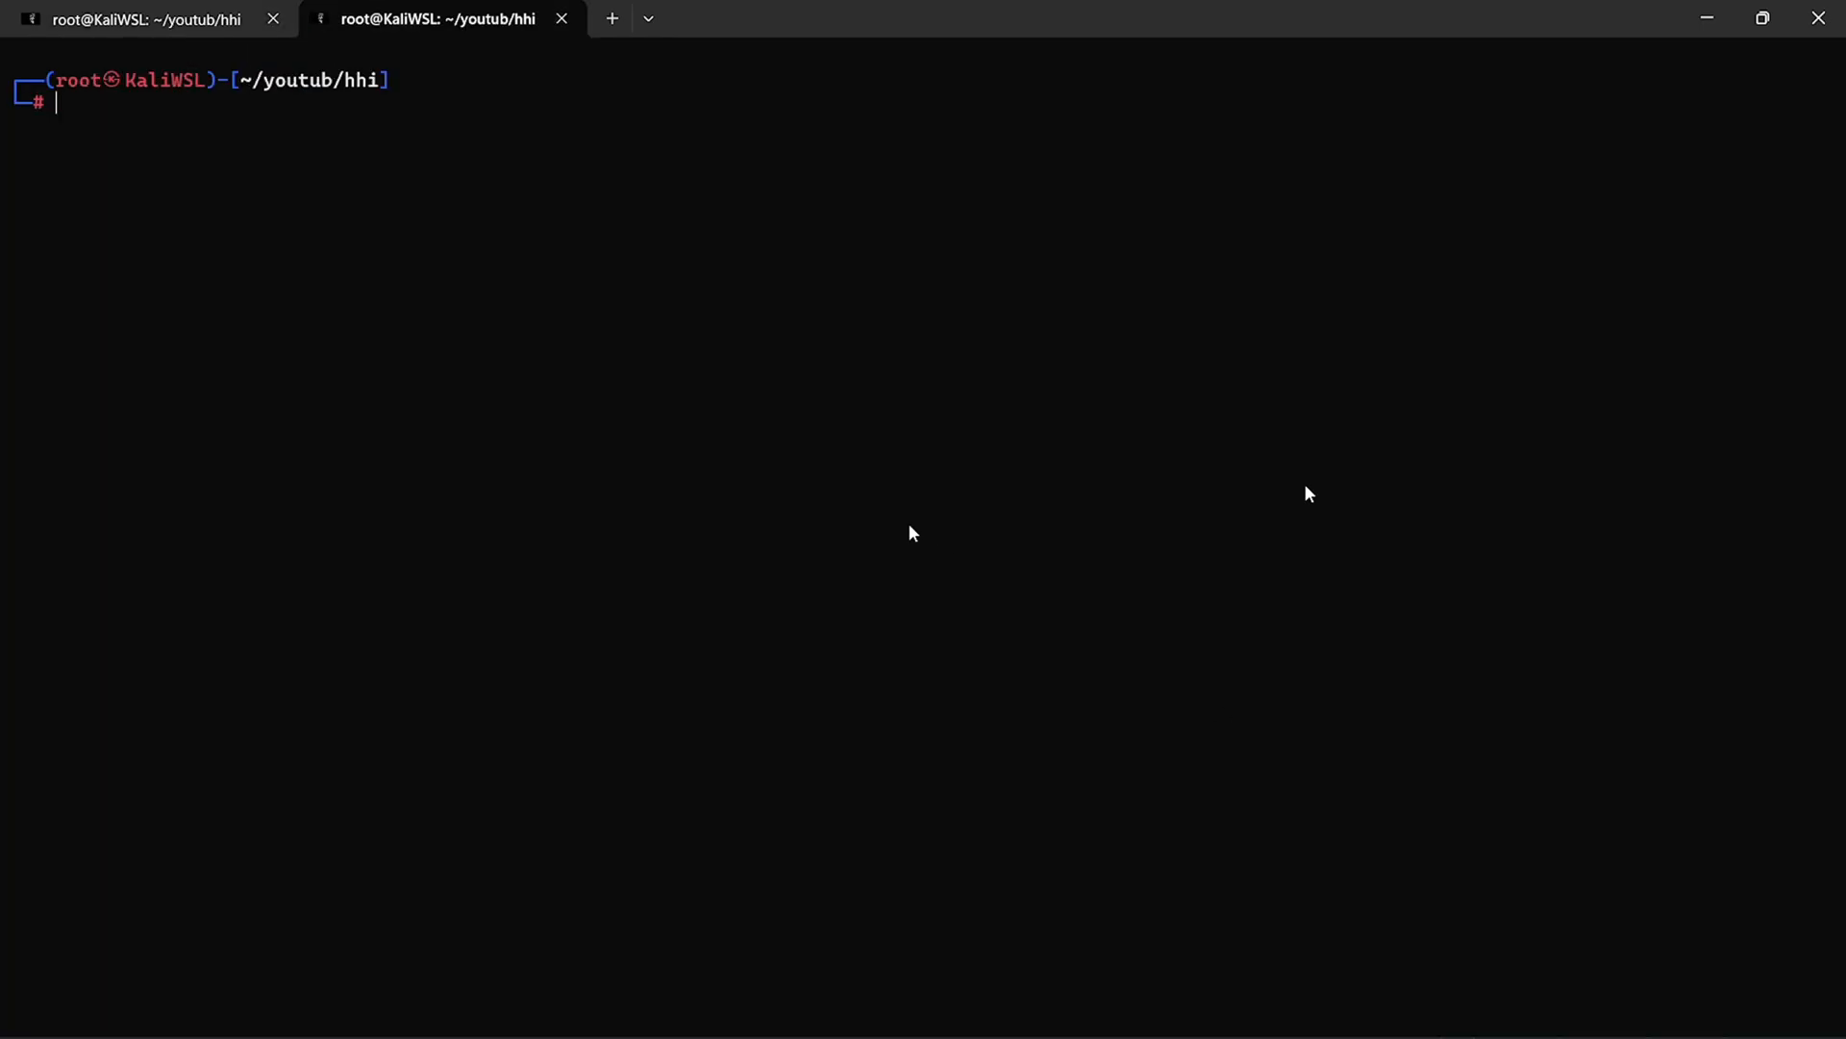
{"action": "type", "text": "cat domains.txt"}
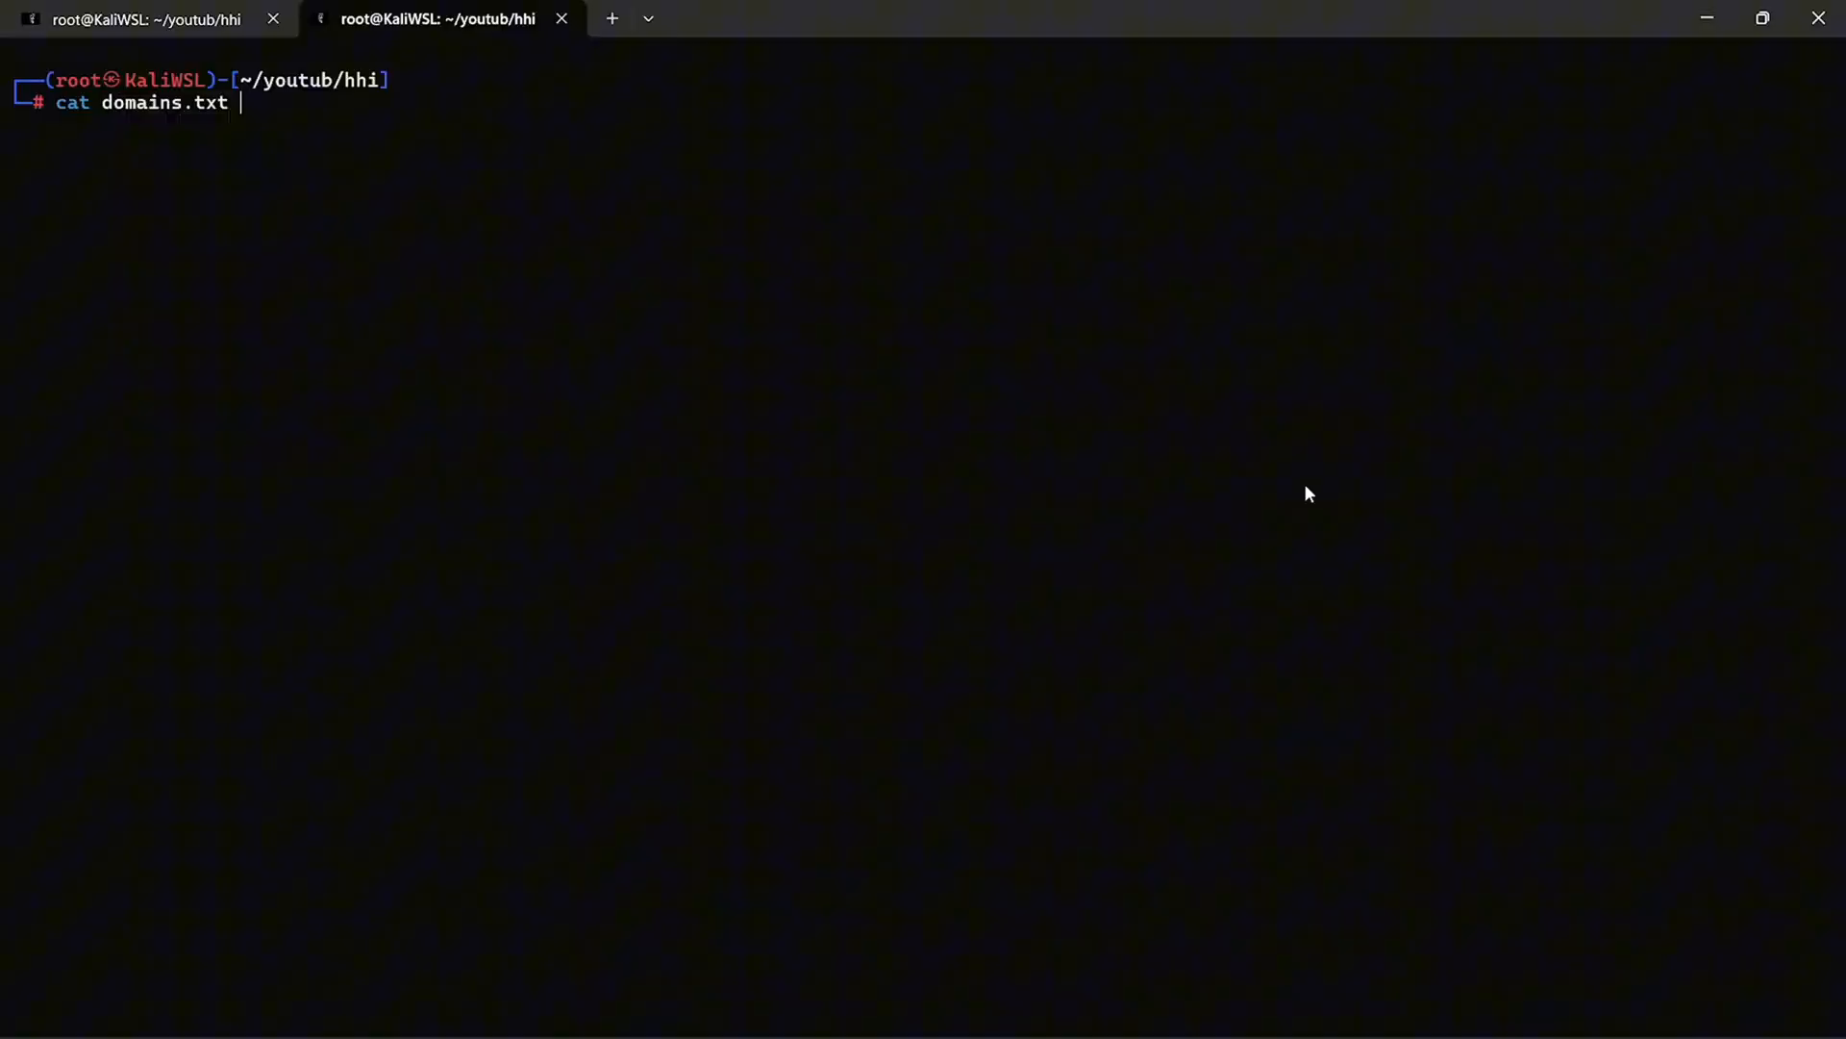
{"action": "type", "text": "| /r"}
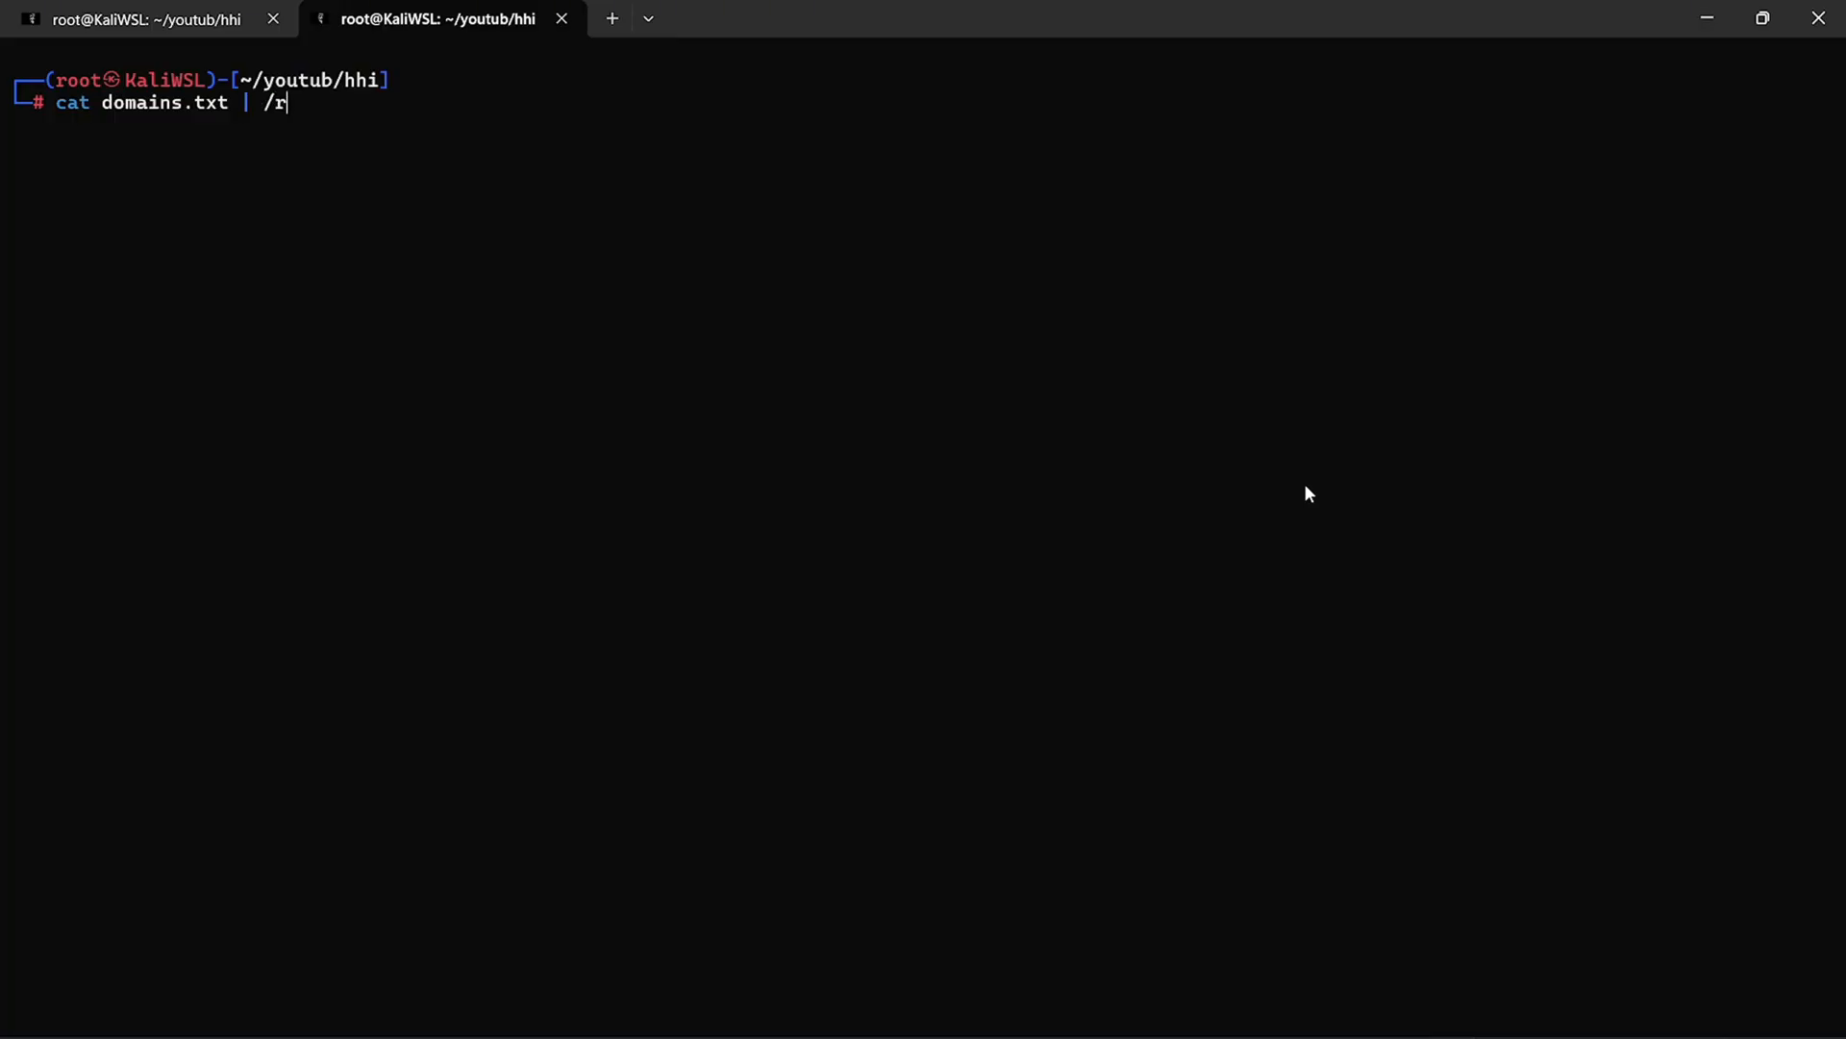
{"action": "type", "text": "oot/go/bin/n"}
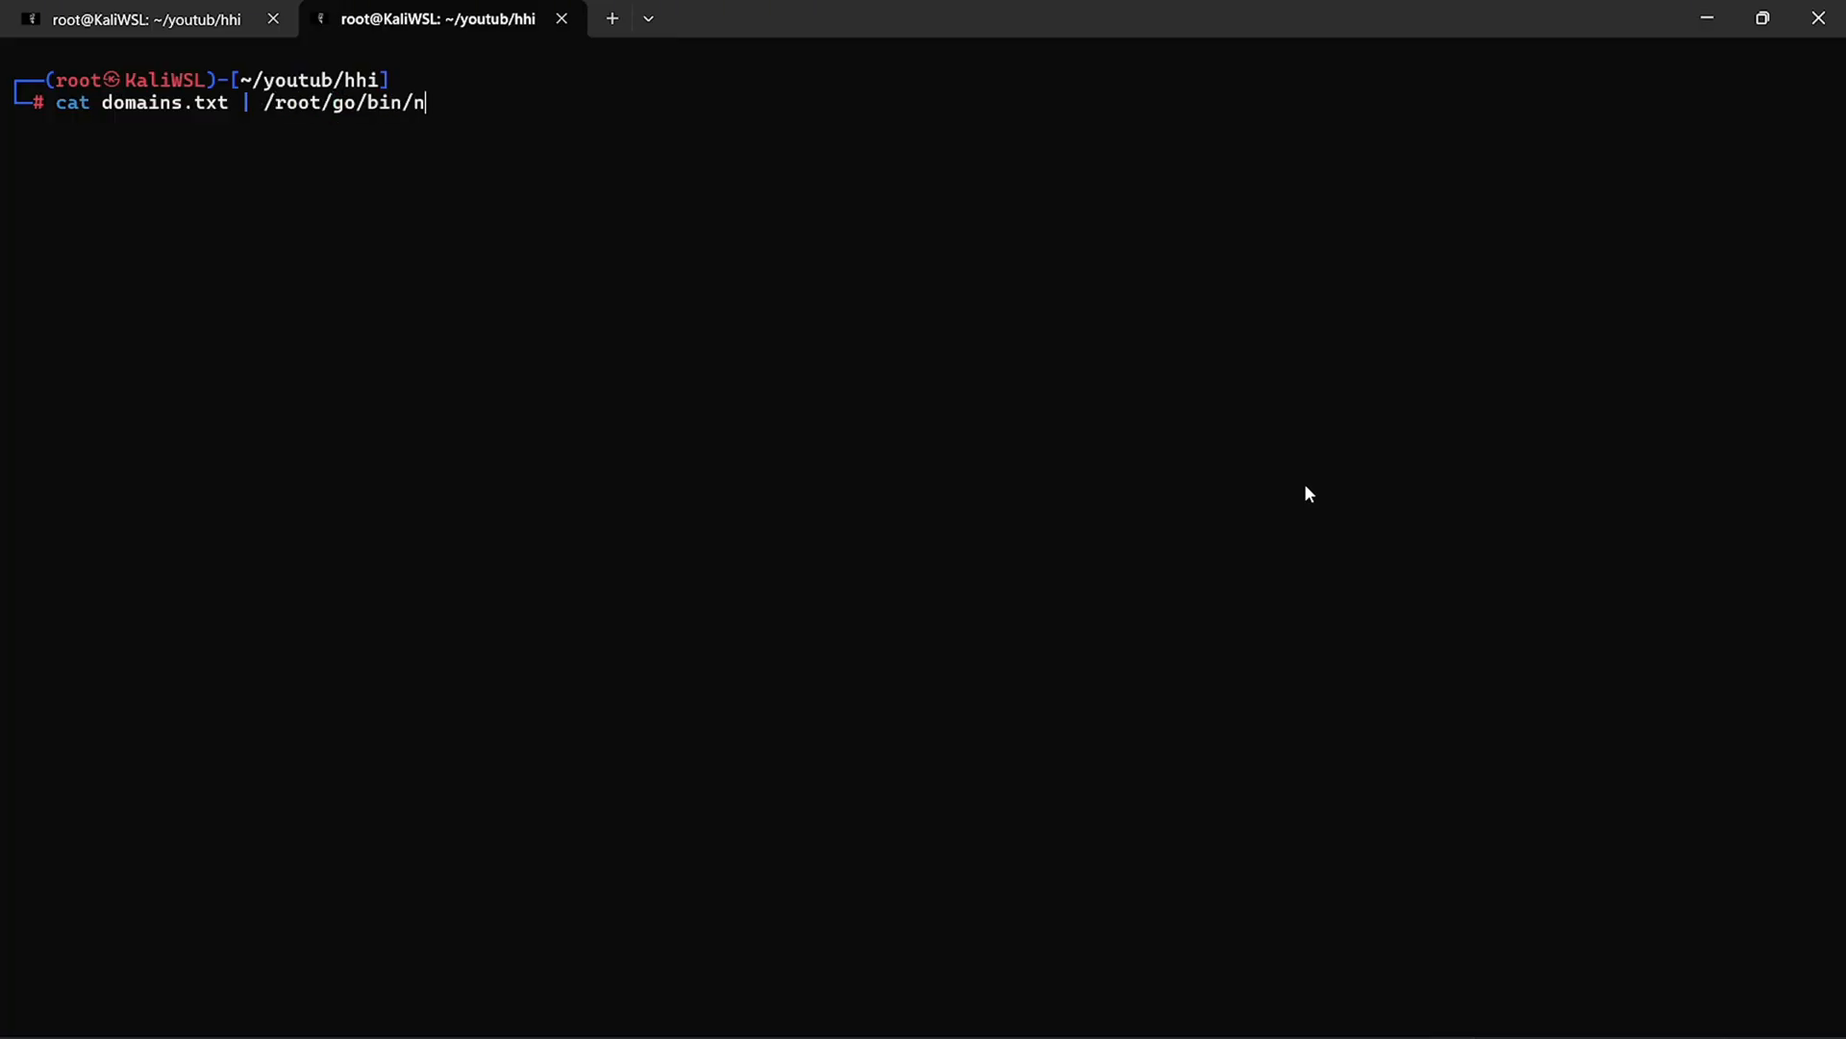
{"action": "type", "text": "uclei -t /r"}
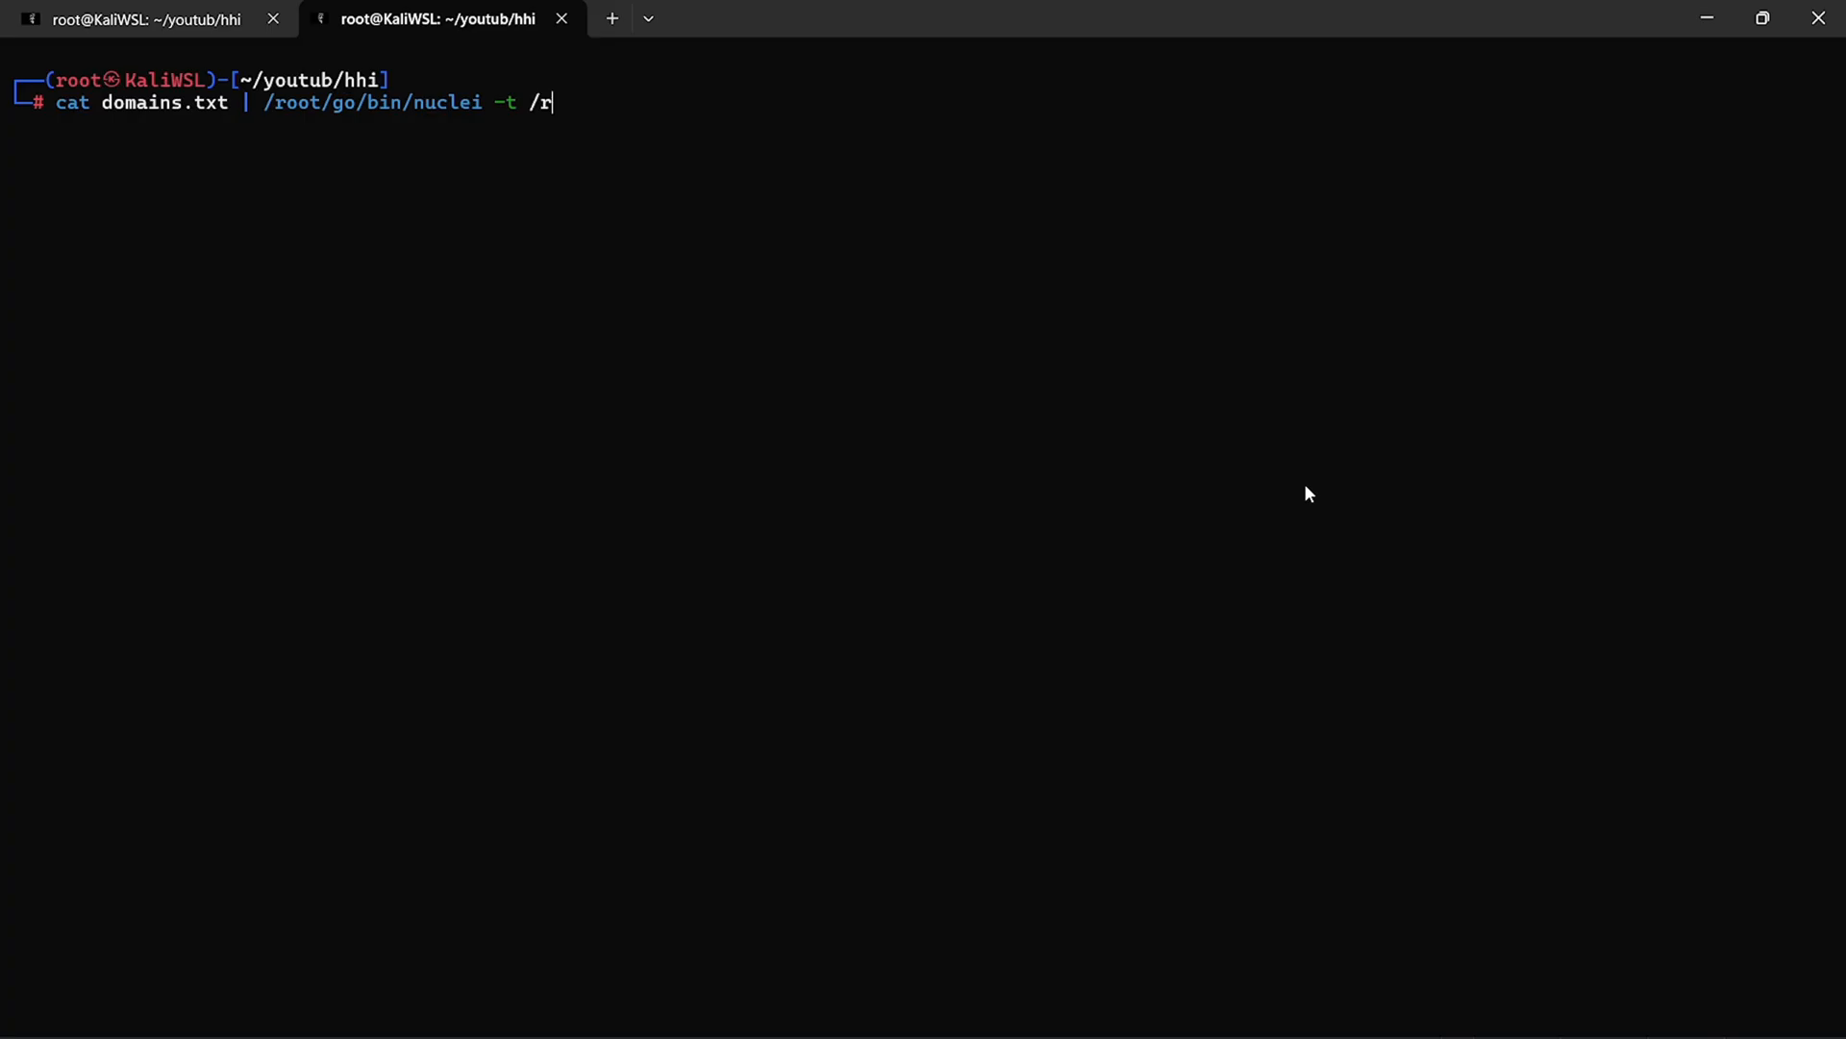
{"action": "type", "text": "oot/Newfolder/root/"}
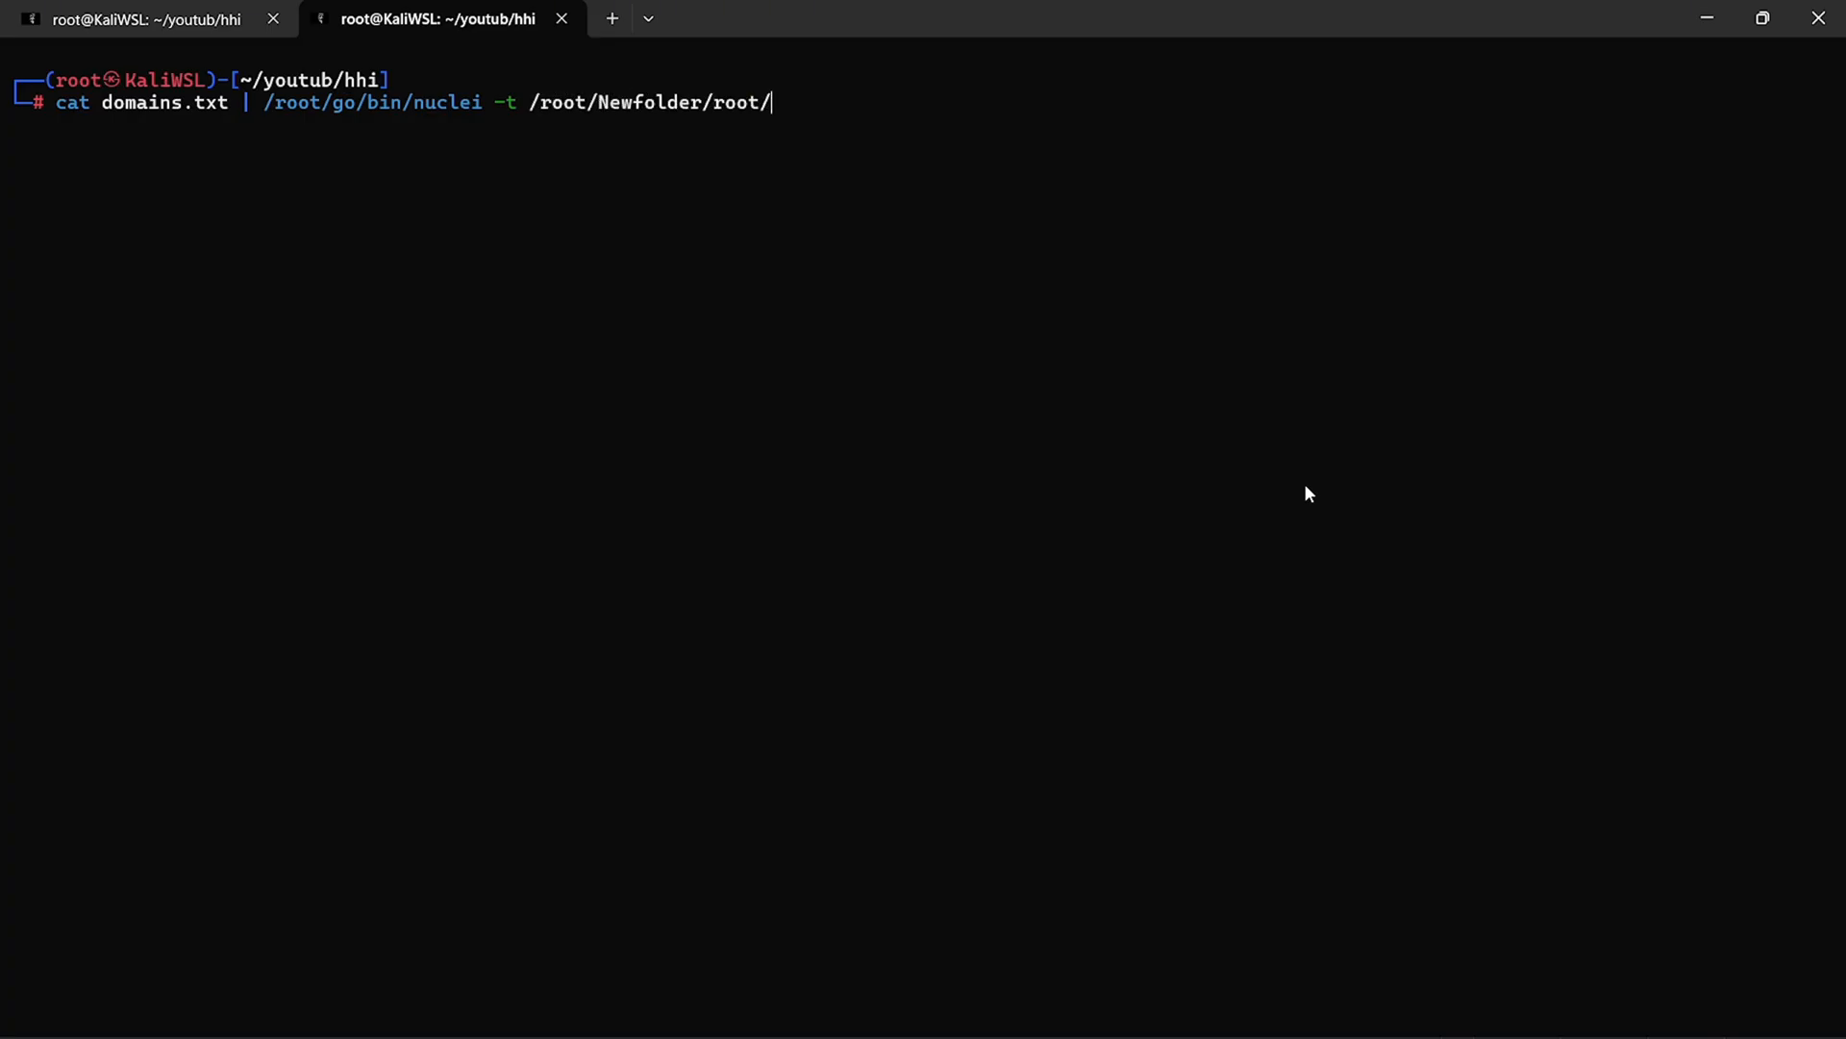
{"action": "type", "text": "mytemplates/hhi.yaml"}
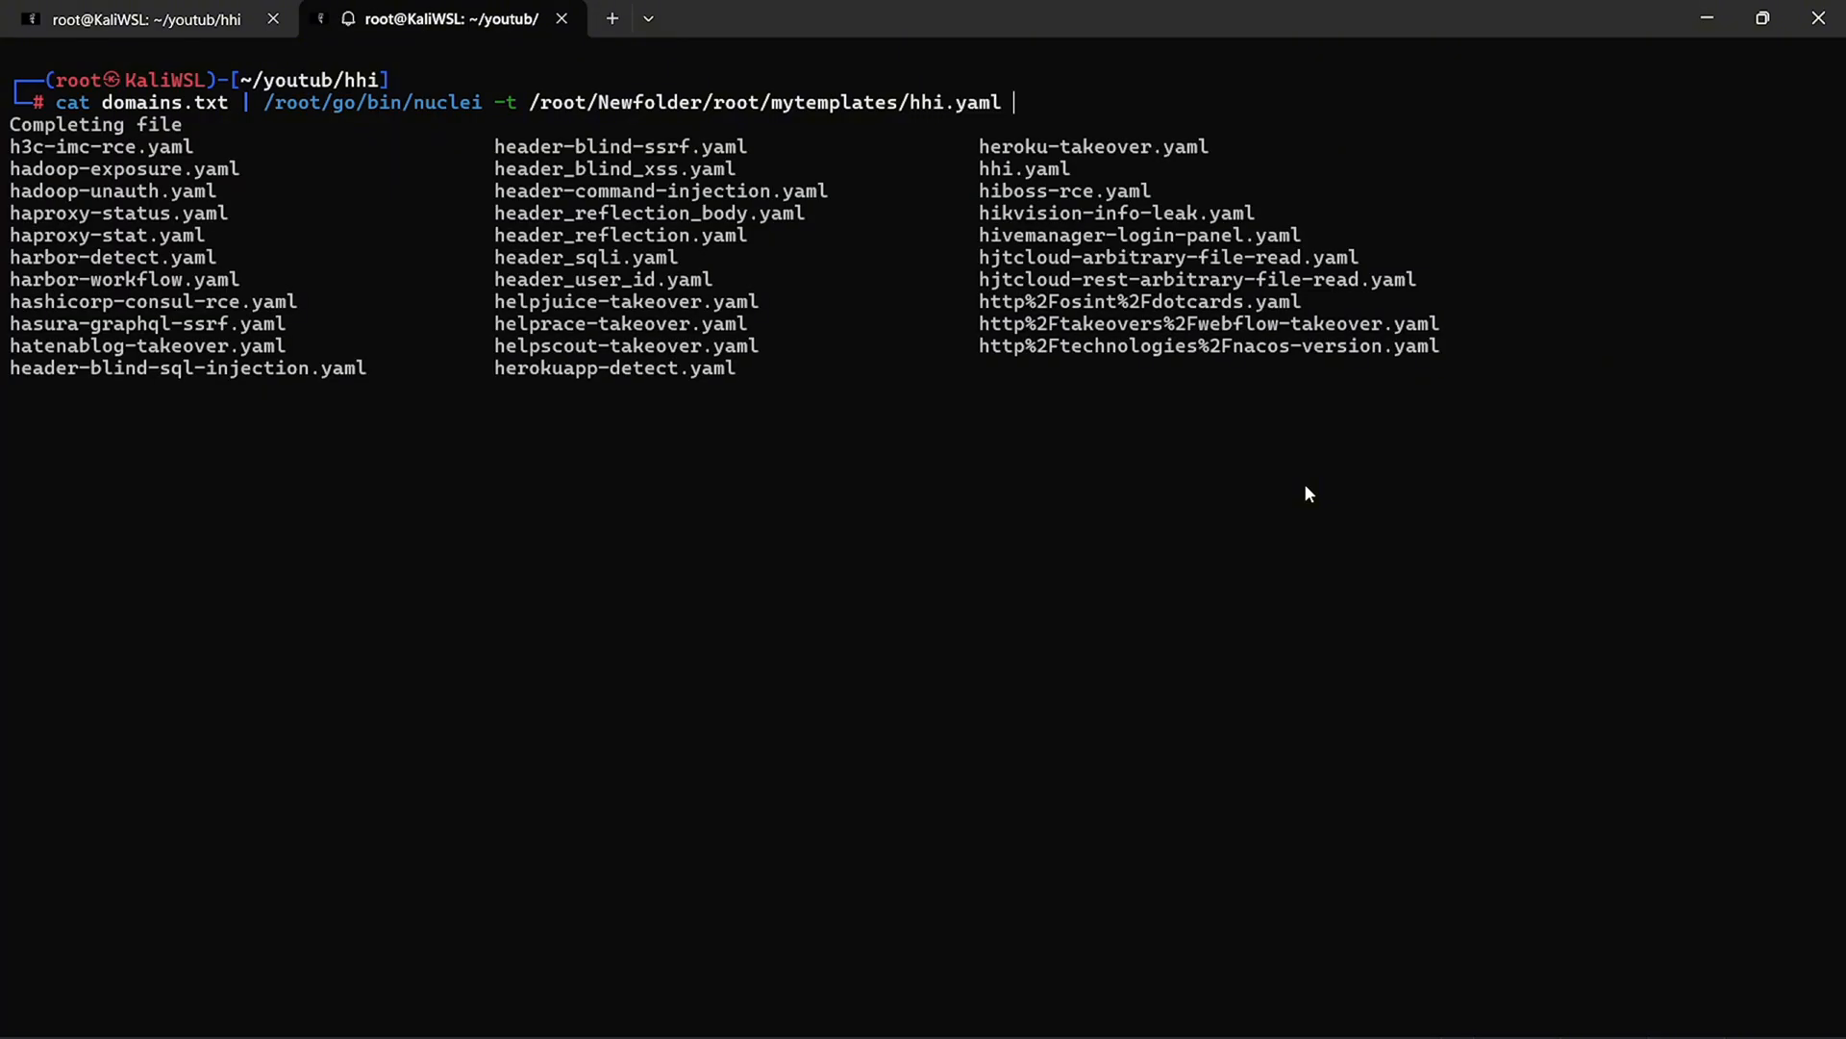
{"action": "key", "text": "Return"}
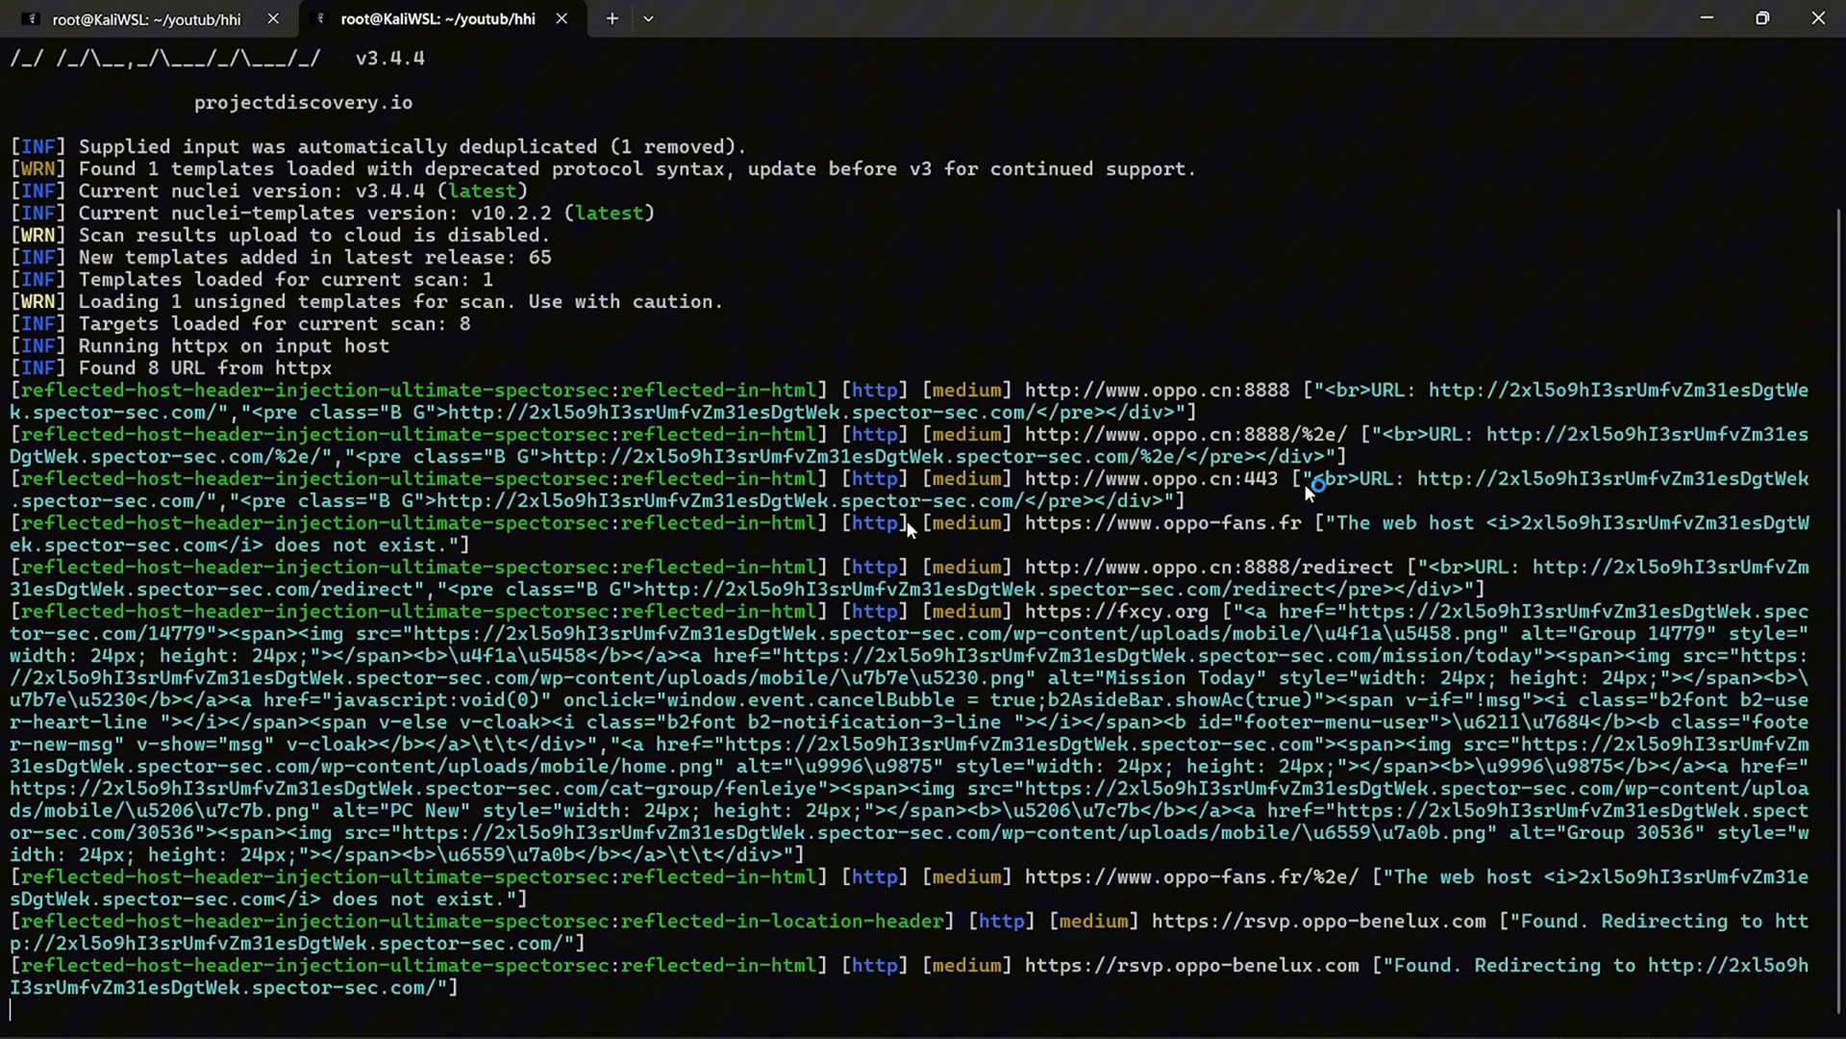
Scroll through nuclei's medium reflected host-header injection findings for the oppo domains.
{"action": "scroll", "scroll_direction": "down", "scroll_amount": 3}
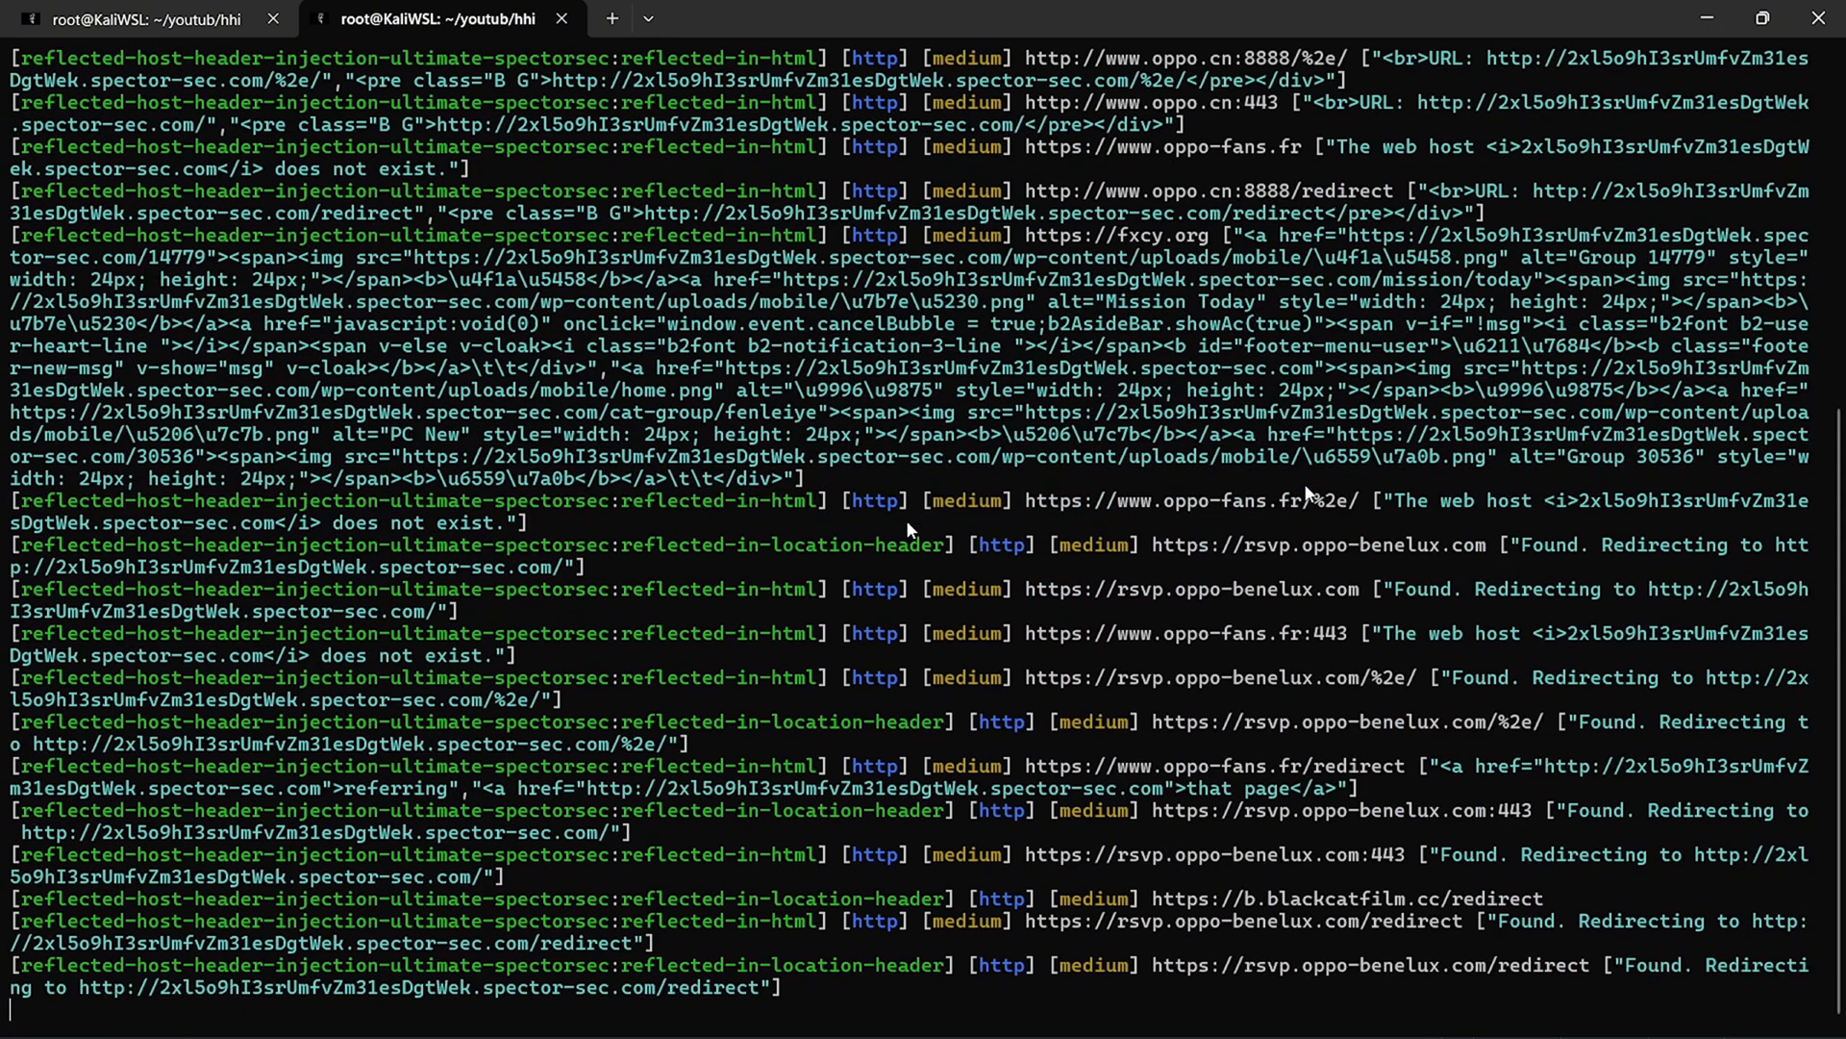
{"action": "scroll", "scroll_direction": "down", "scroll_amount": 3}
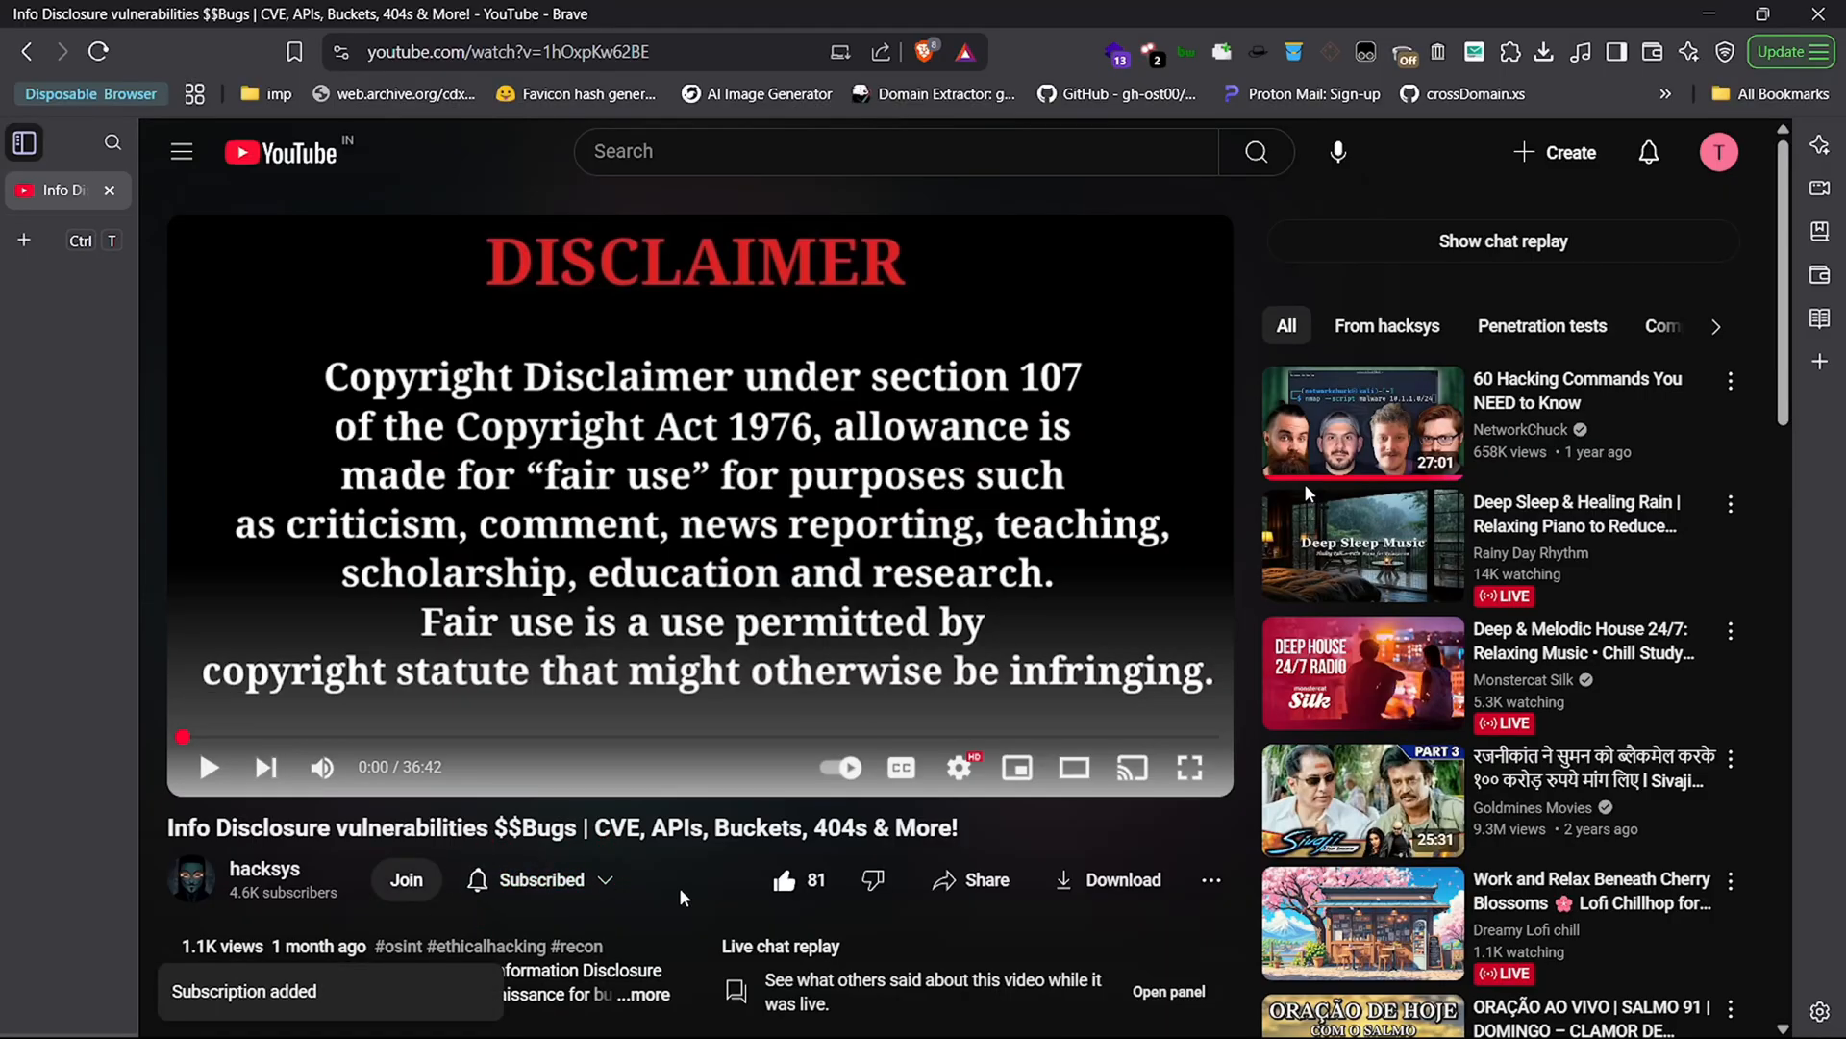
Scroll down the YouTube video page to the comments.
{"action": "scroll", "scroll_direction": "down", "scroll_amount": 3}
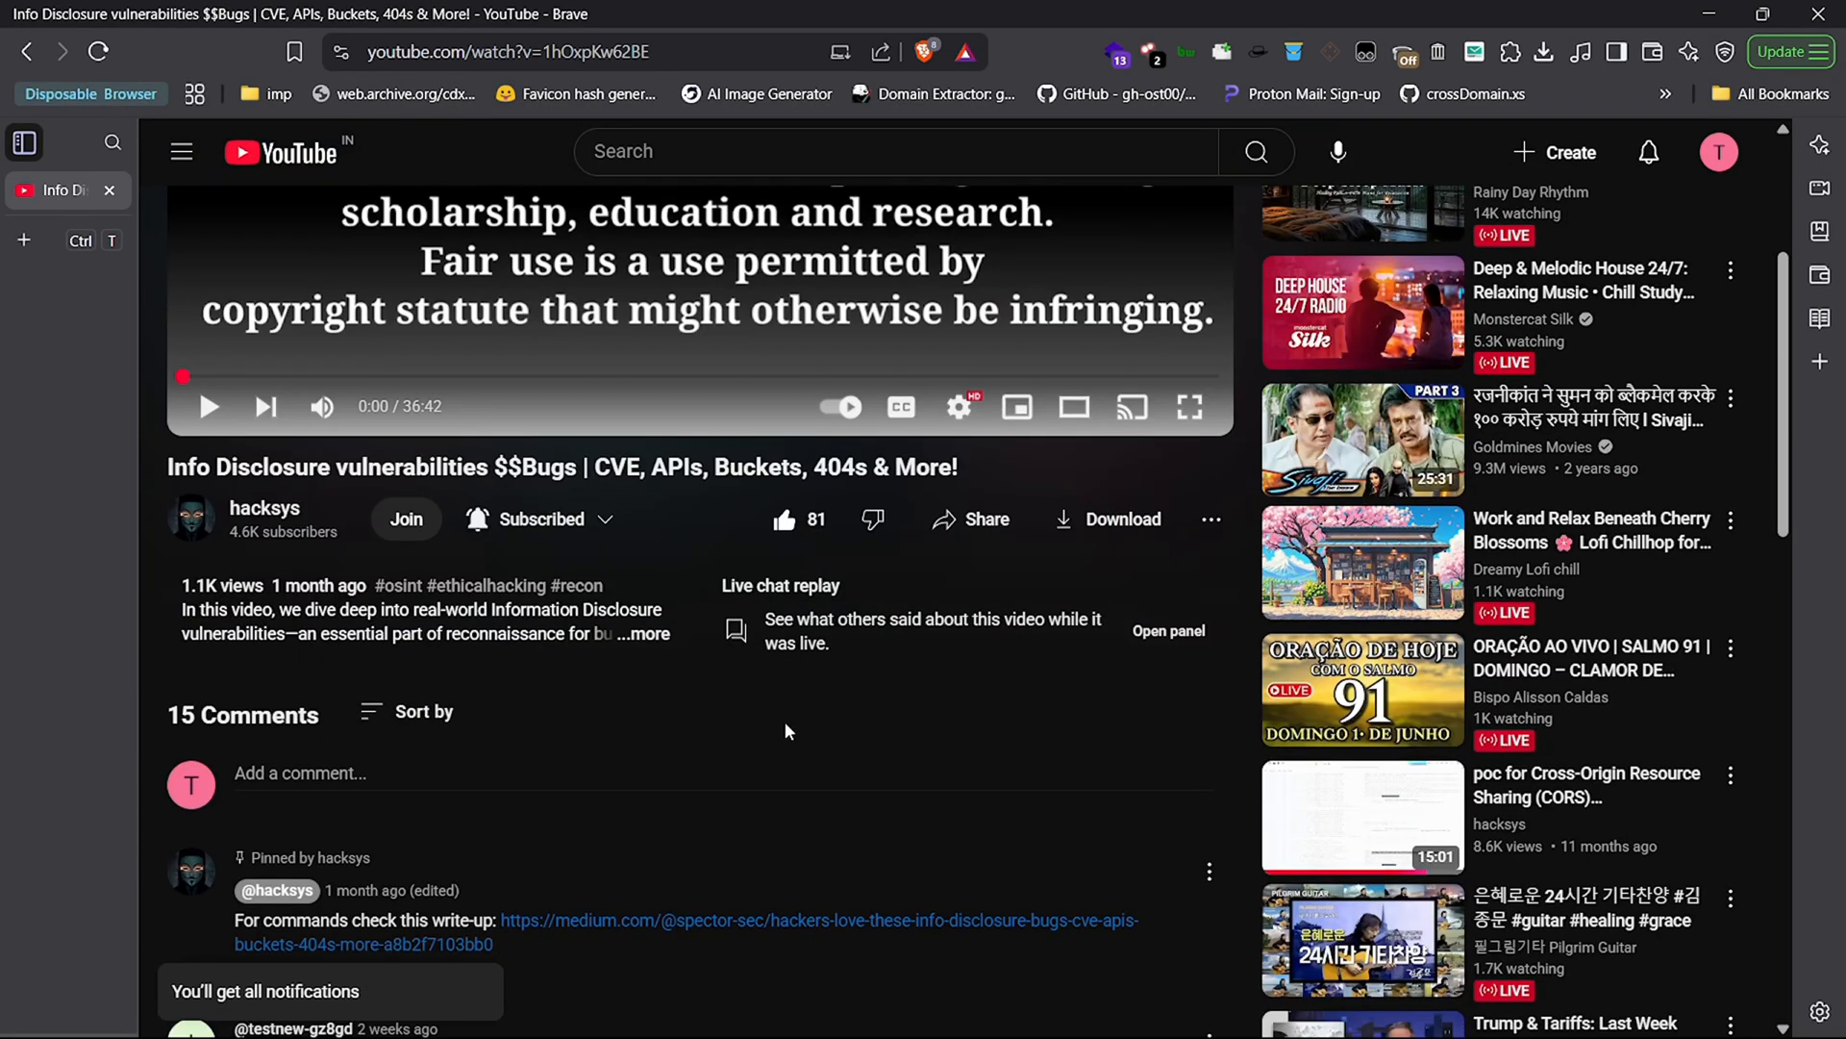
{"action": "scroll", "scroll_direction": "down", "scroll_amount": 3}
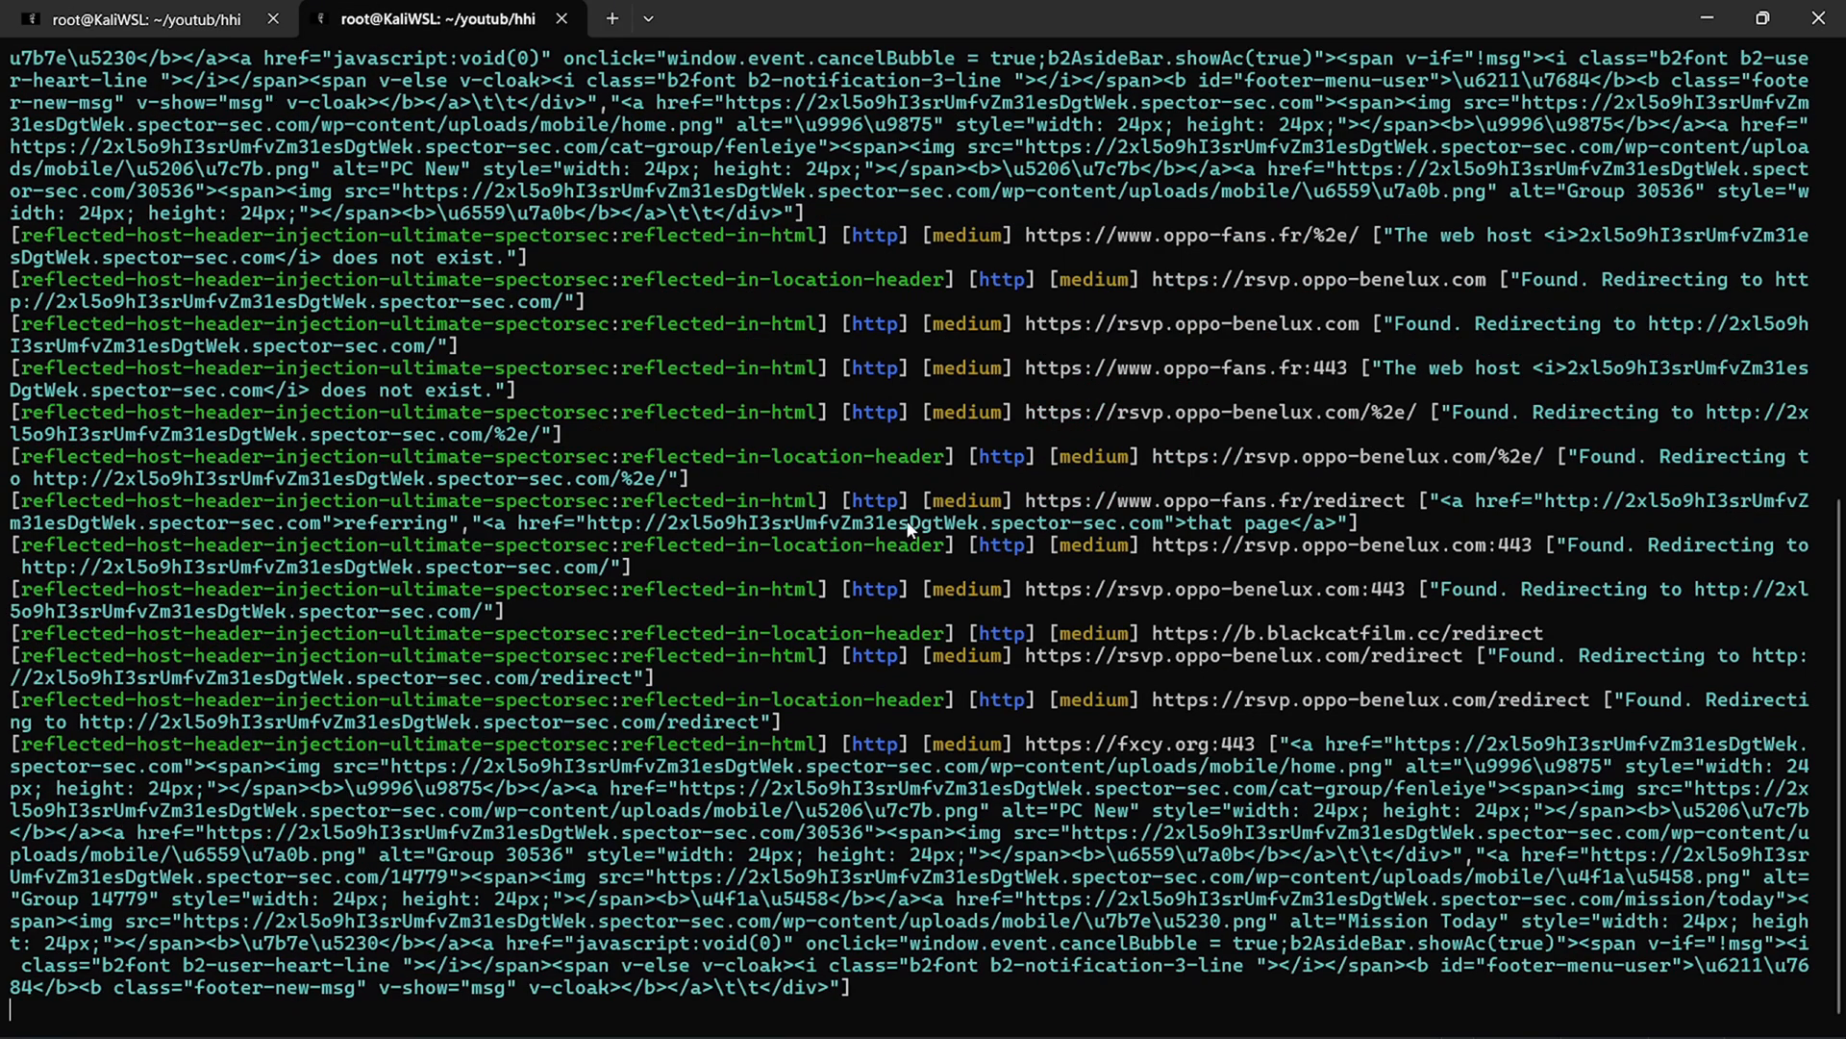
Scroll through the terminal output in the first tab.
{"action": "scroll", "scroll_direction": "down", "scroll_amount": 3}
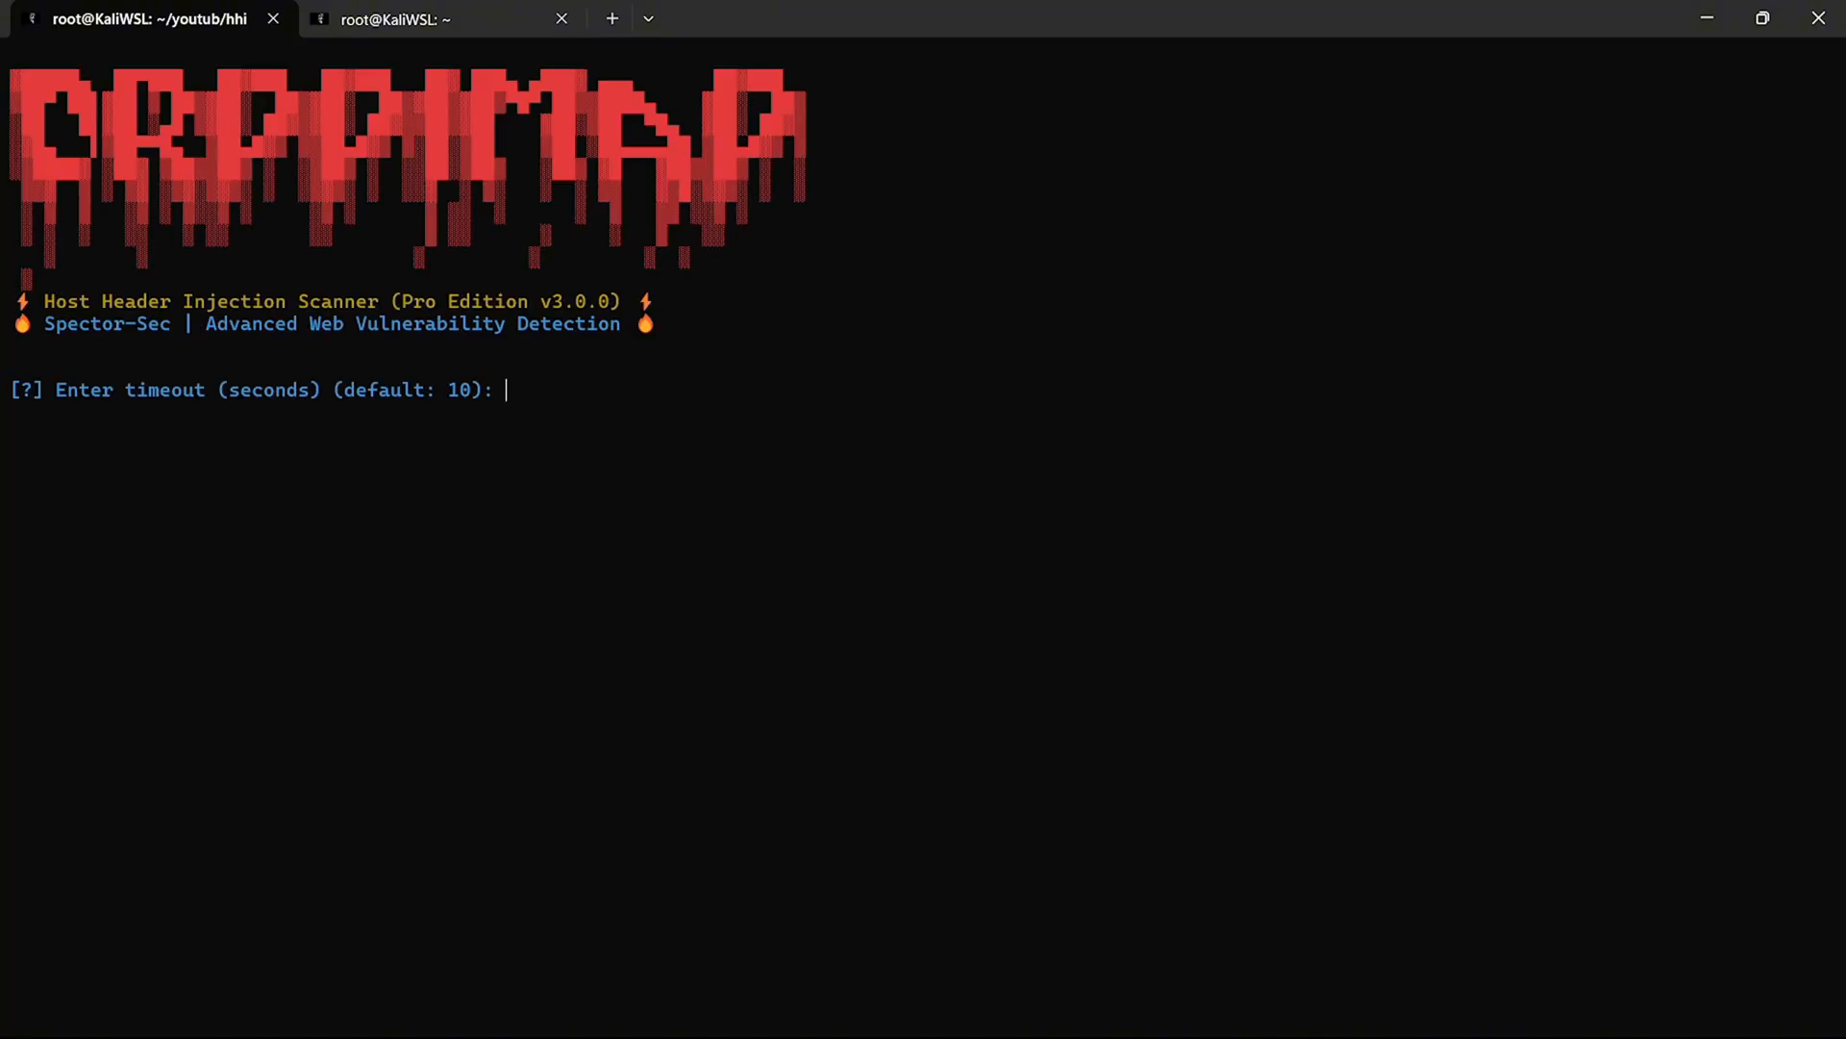
{"action": "mouse_move", "coordinate": [634, 568]}
{"action": "type", "text": "2"}
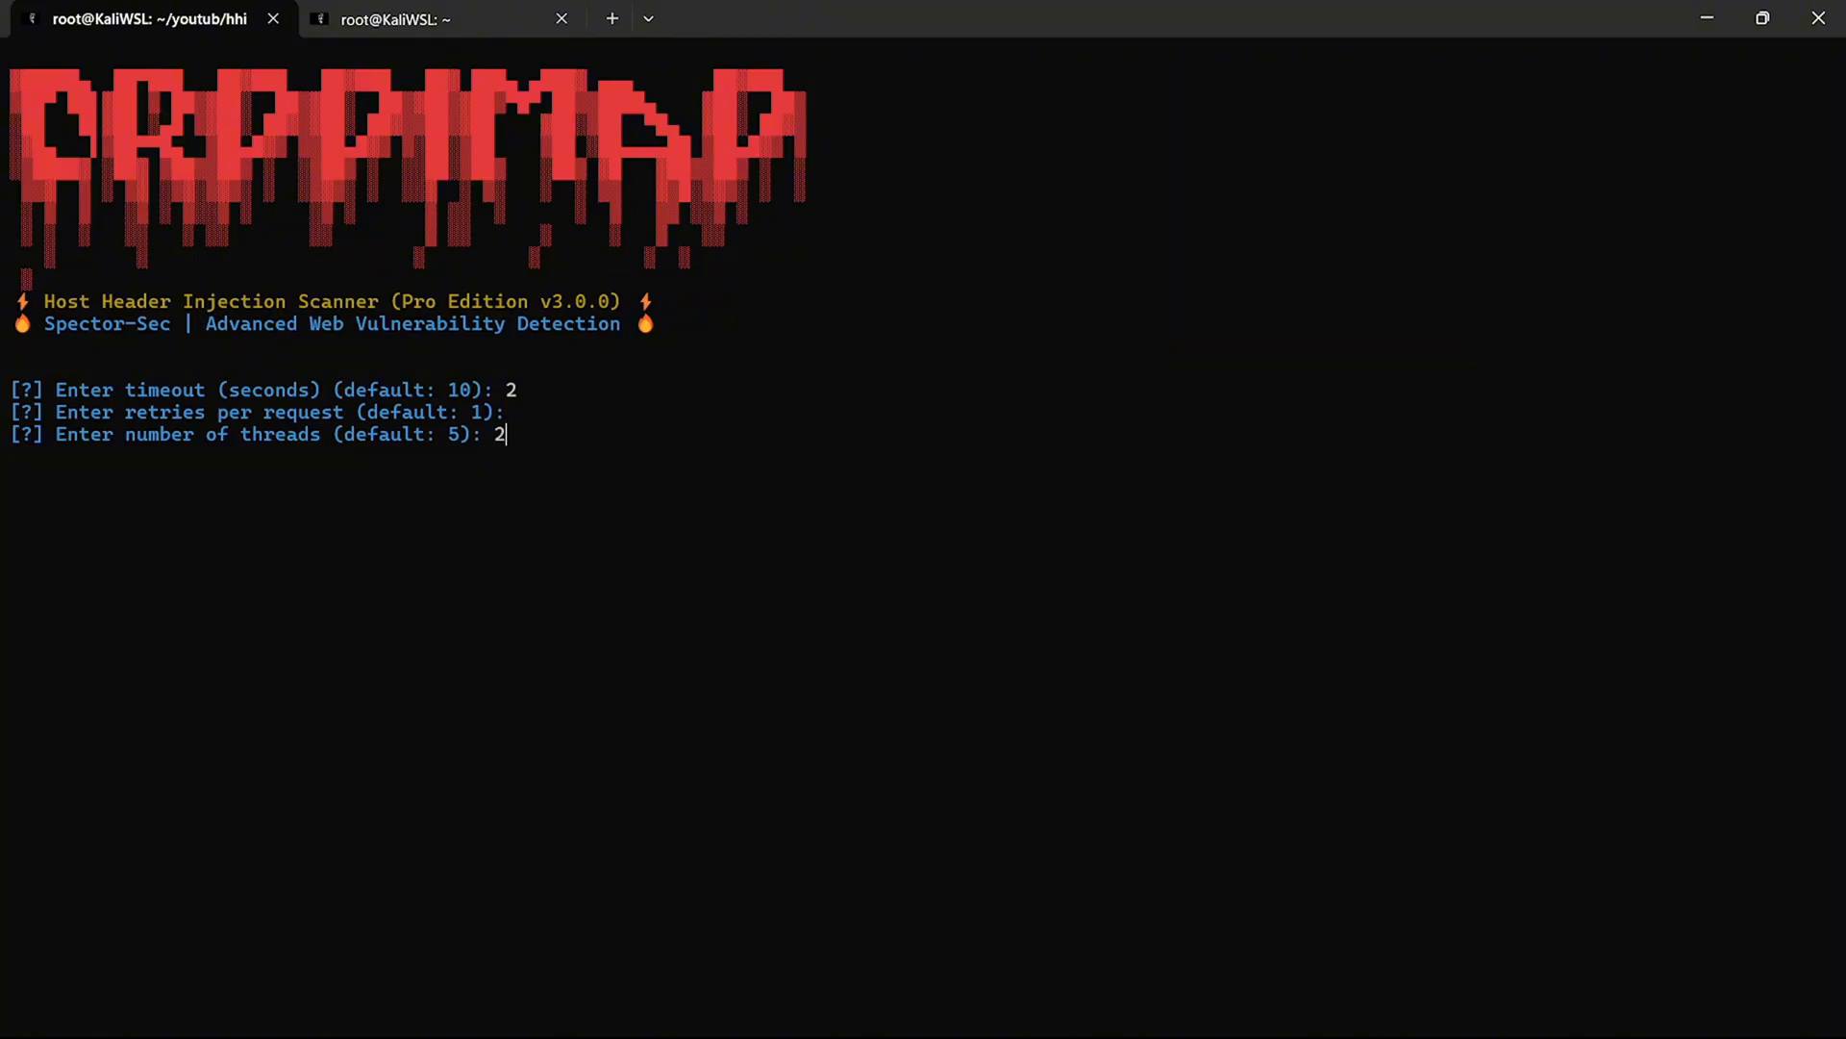
{"action": "key", "text": "Return"}
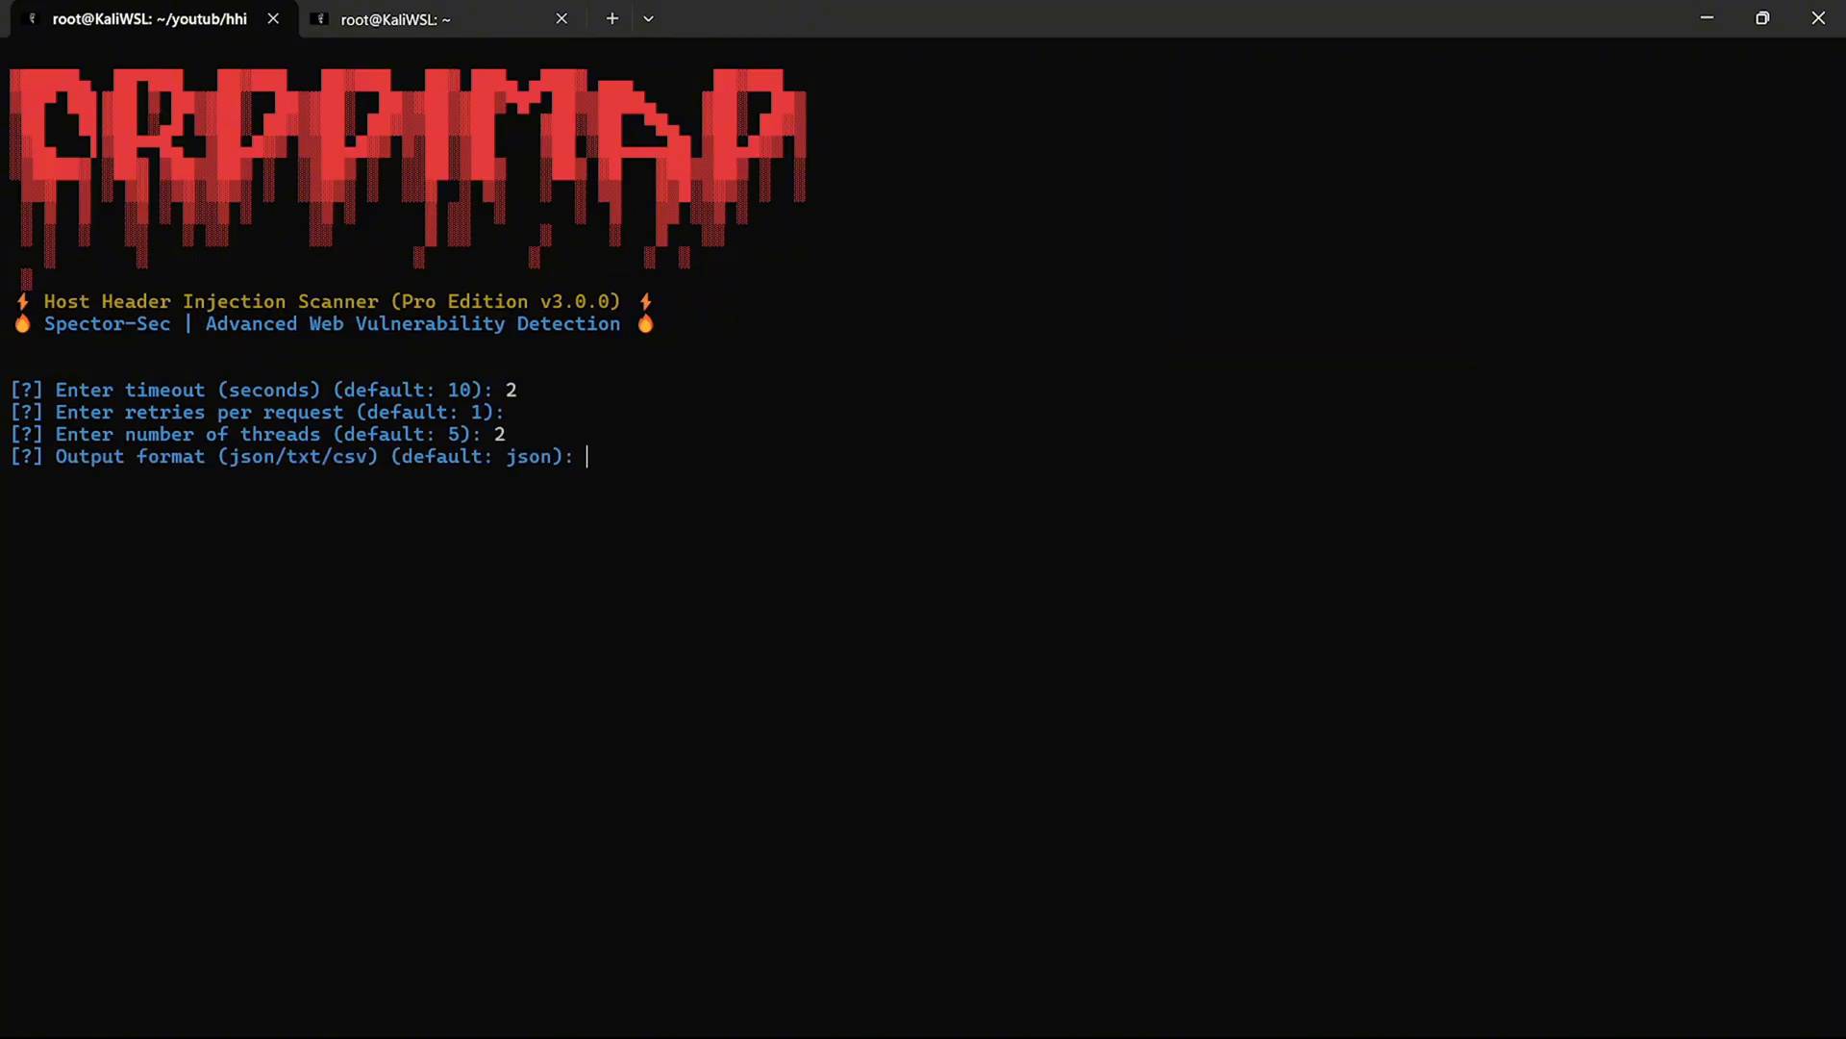
{"action": "key", "text": "Return"}
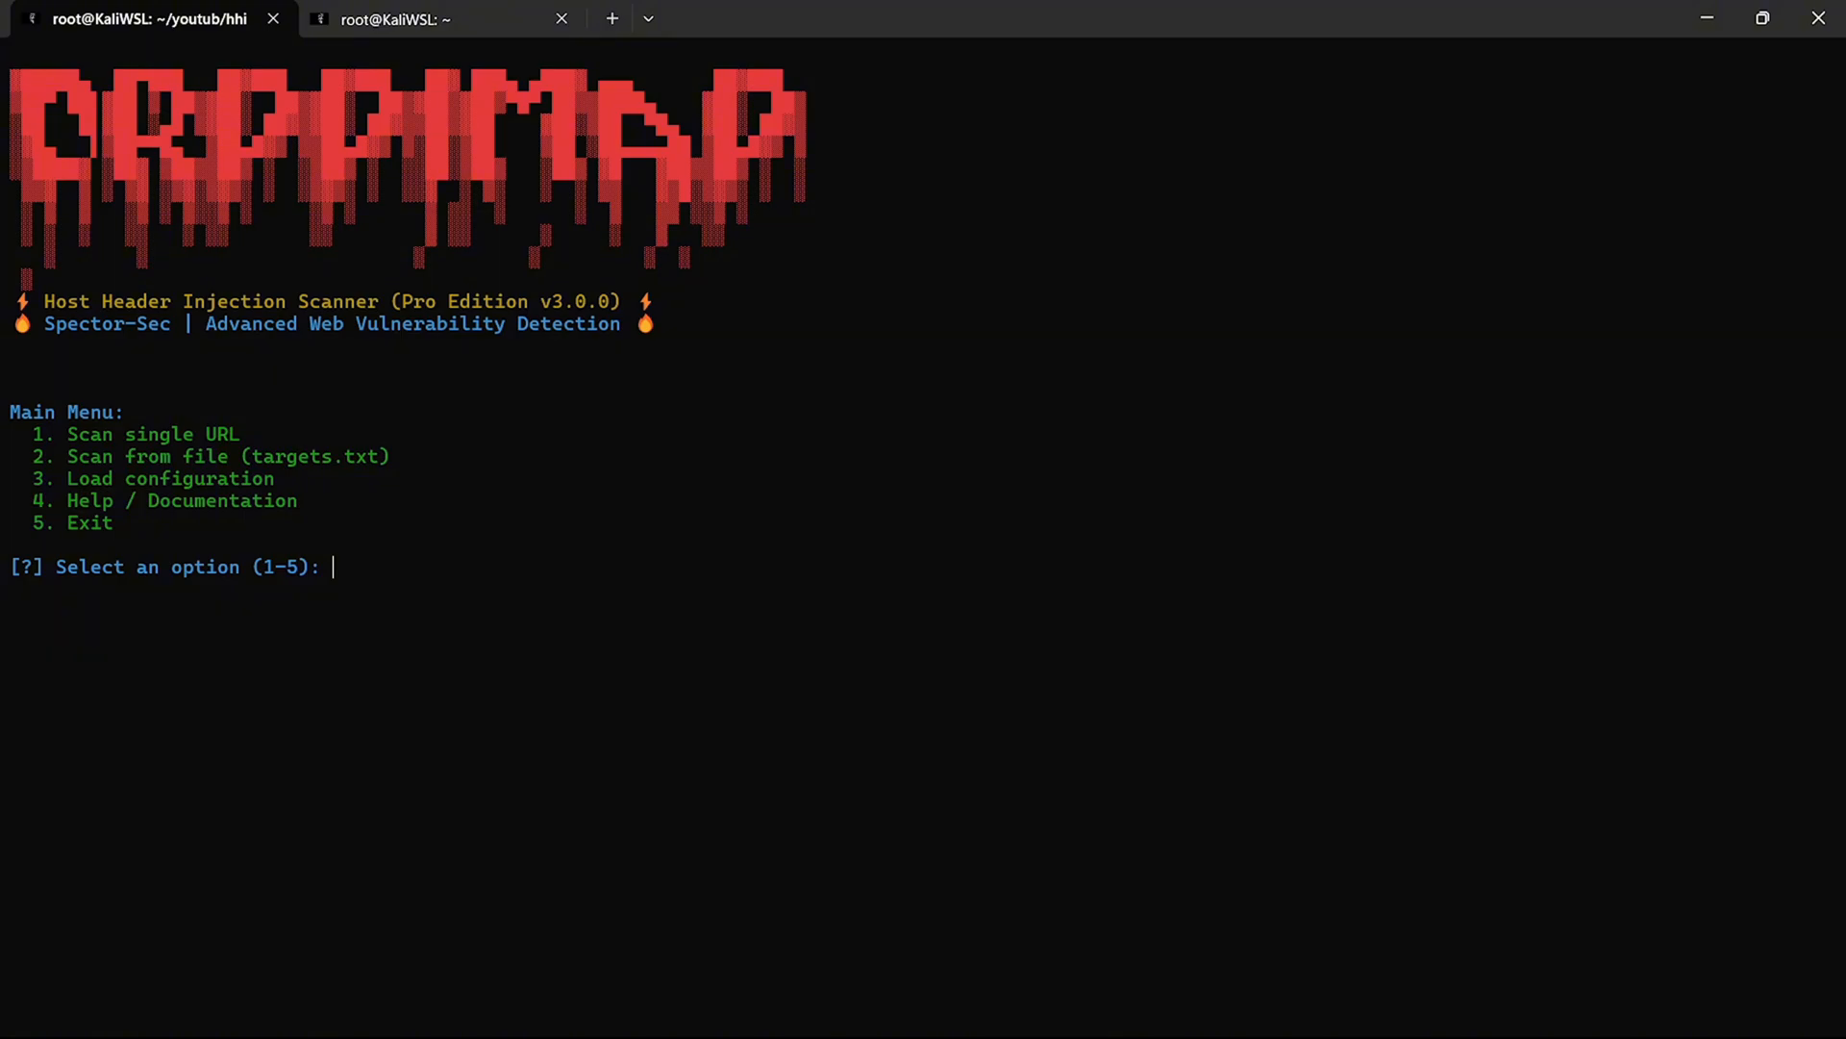
{"action": "type", "text": "1"}
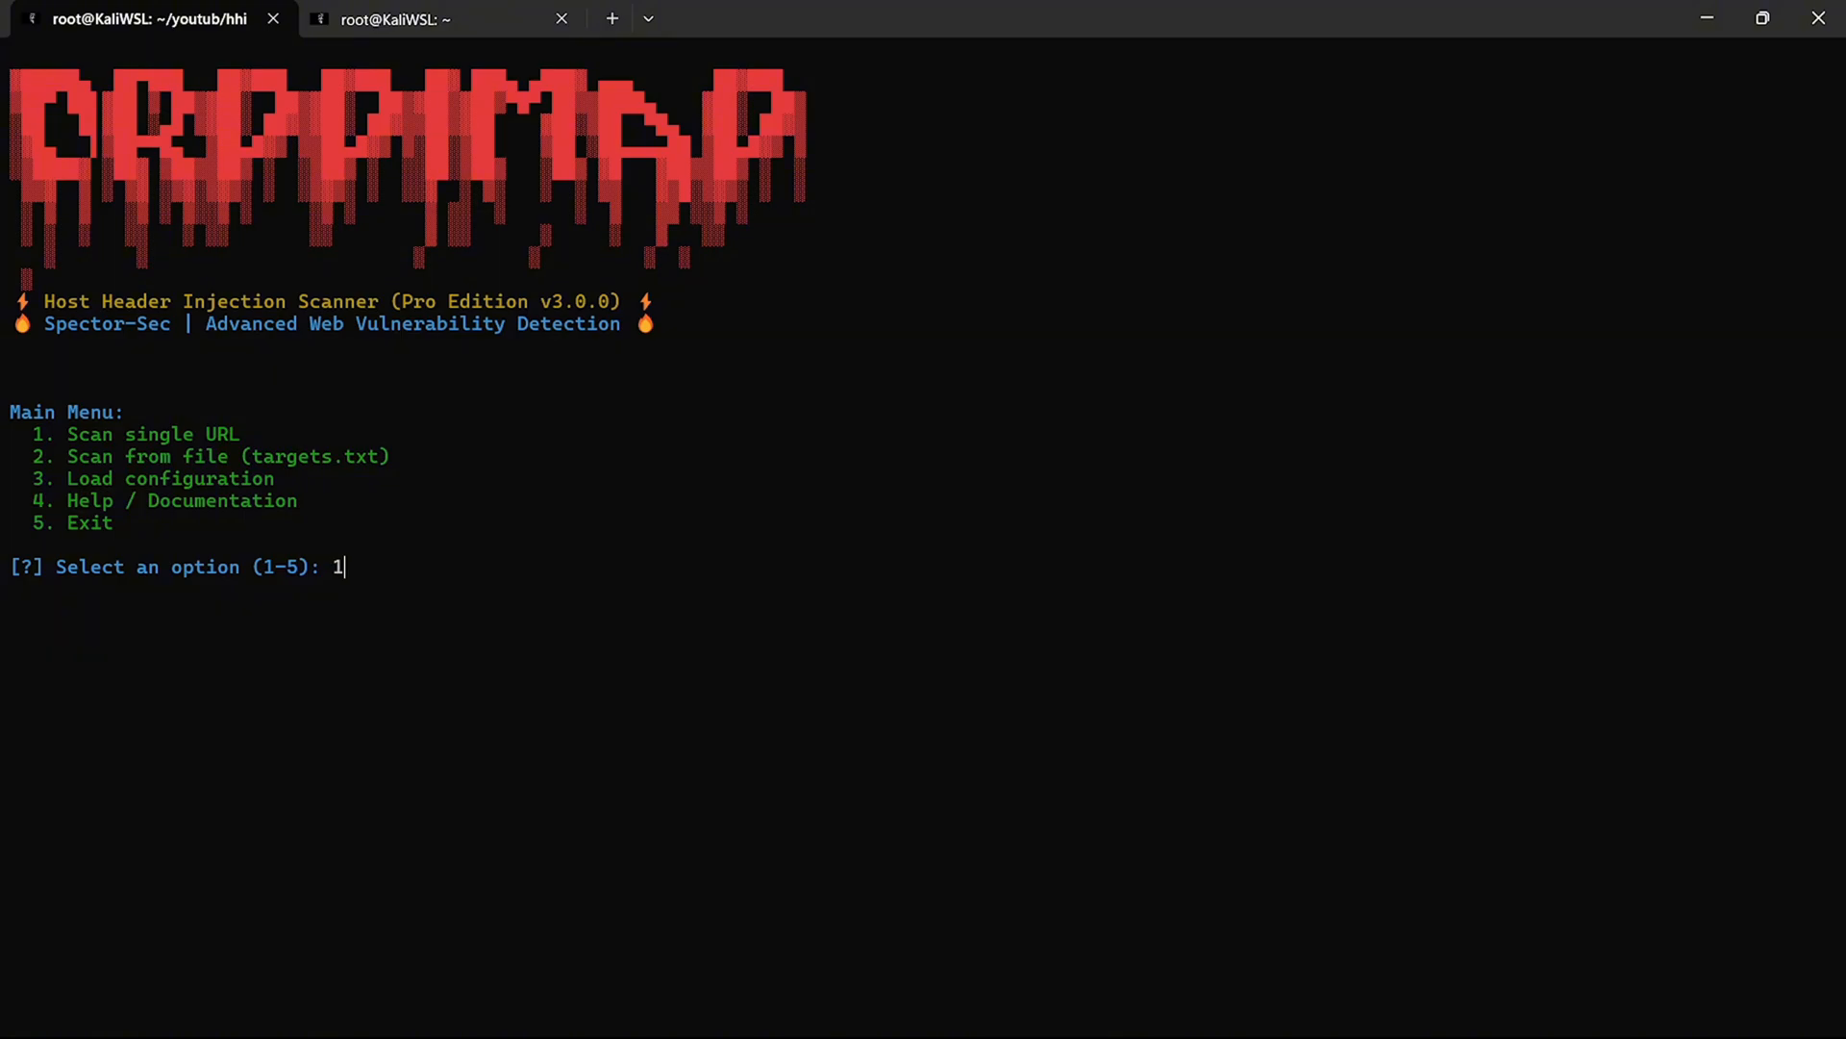
{"action": "key", "text": "Return"}
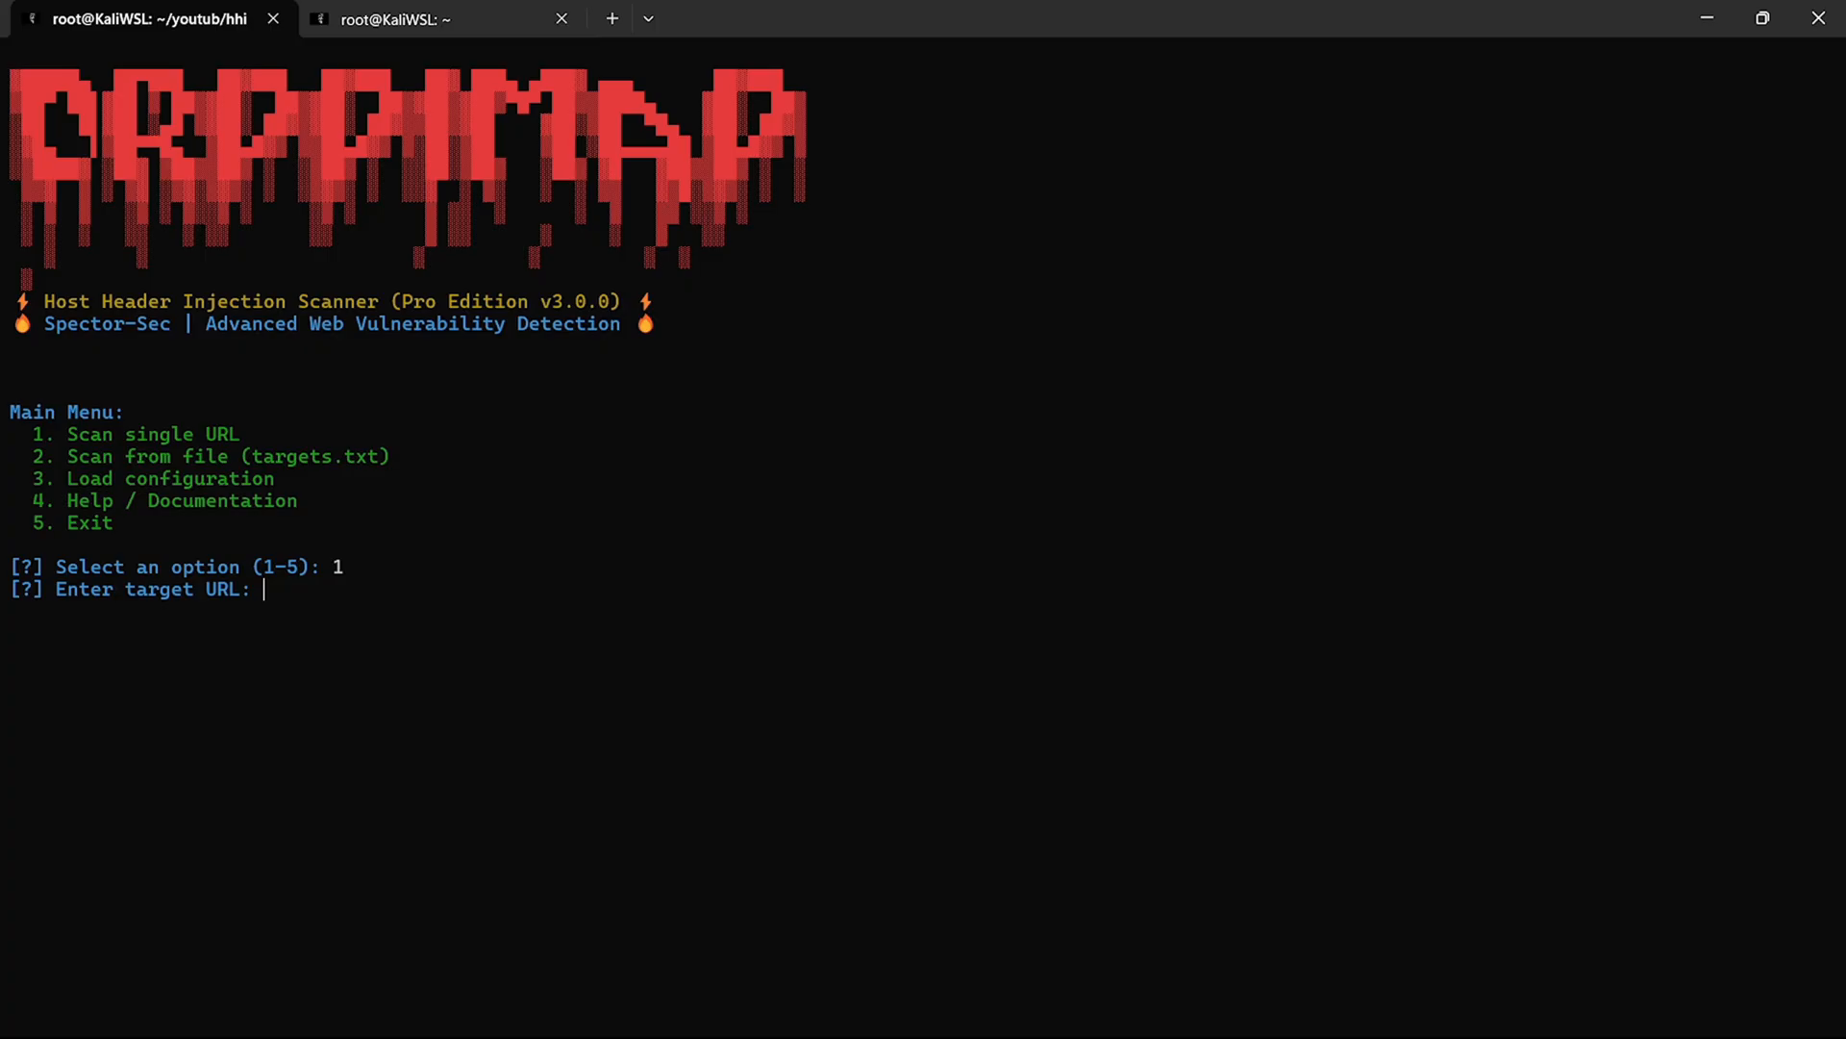
{"action": "mouse_move", "coordinate": [656, 471]}
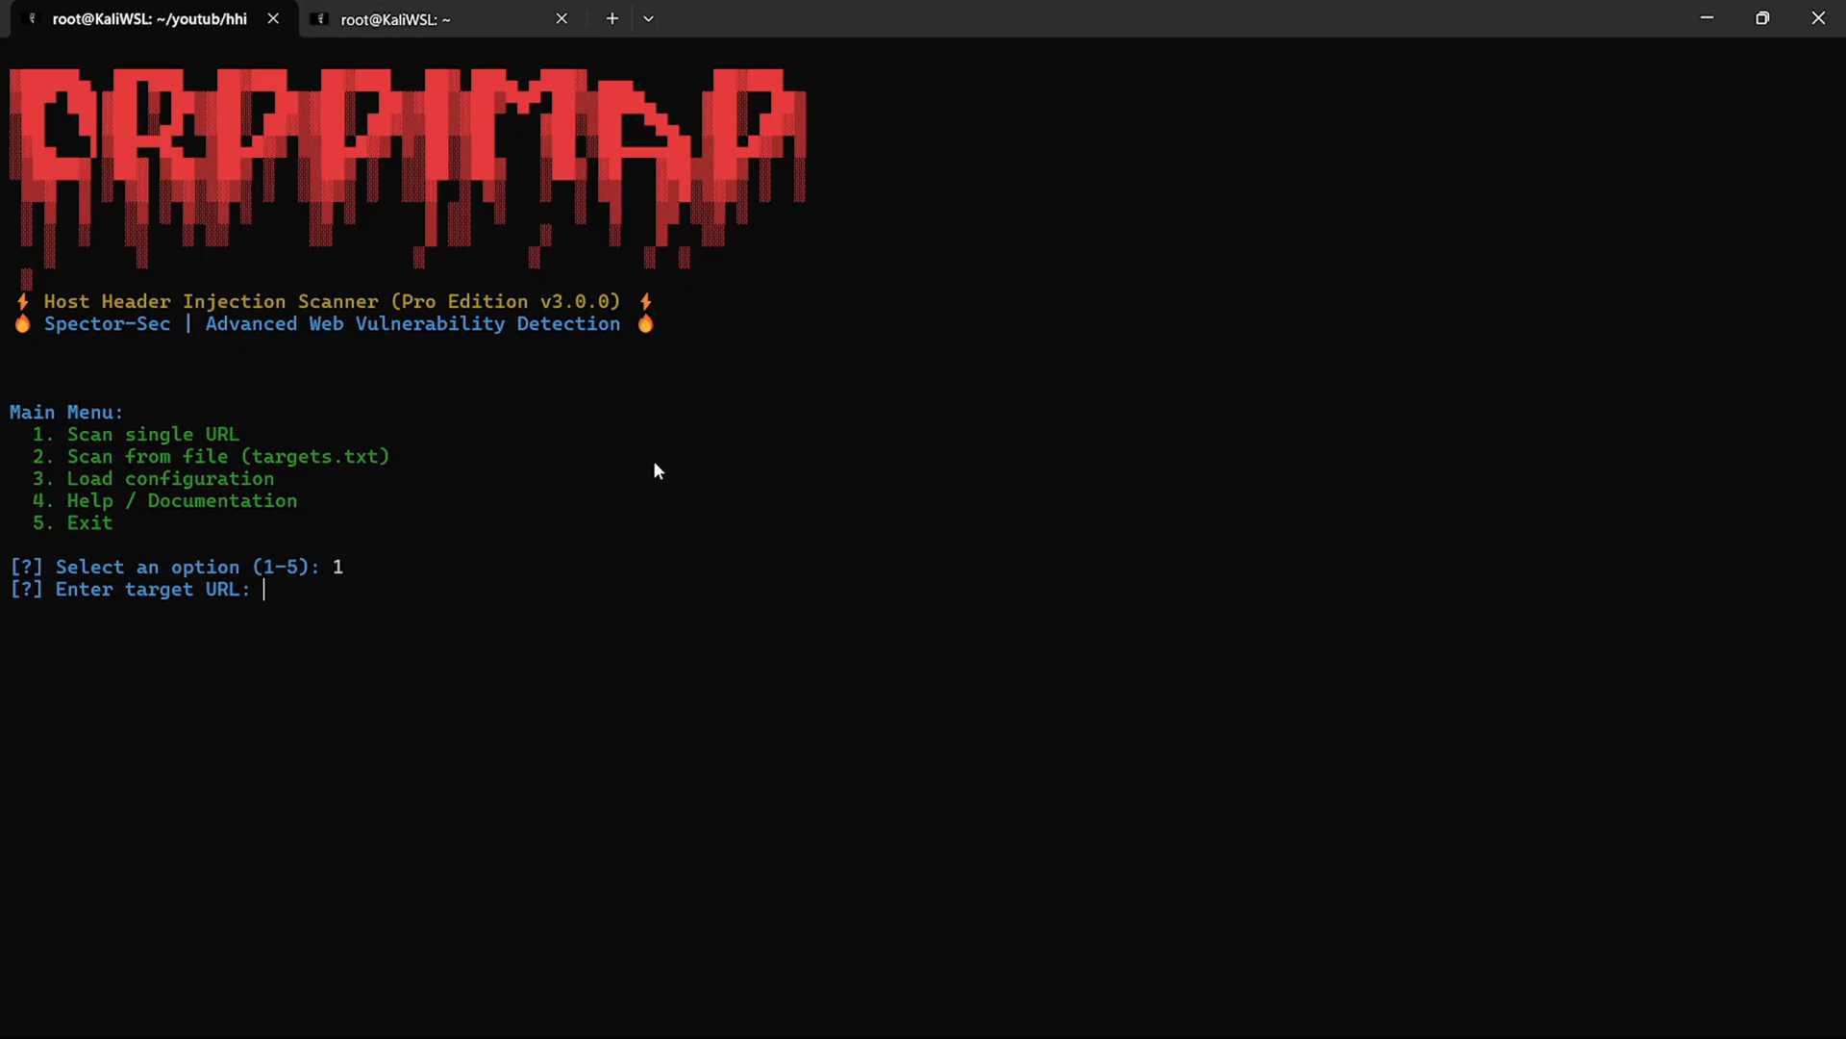
{"action": "type", "text": "https://rsvp.oppo-benelux.com"}
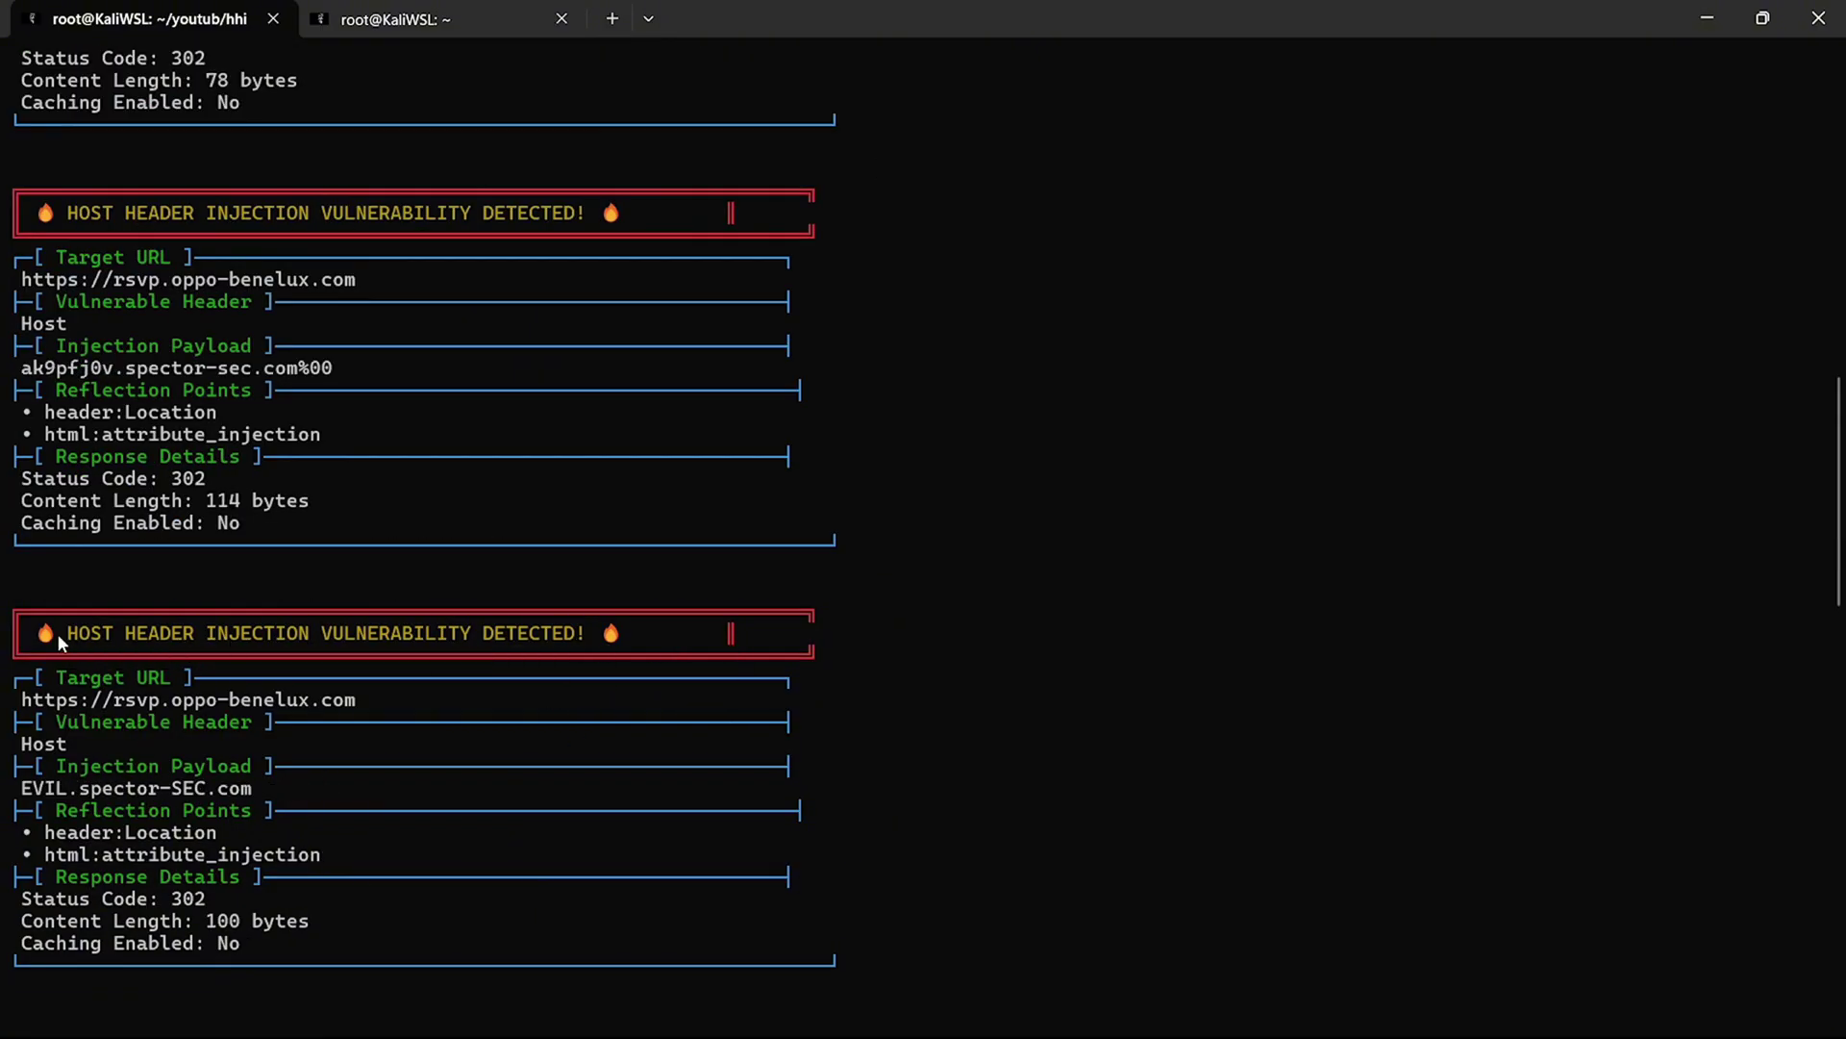
{"action": "mouse_move", "coordinate": [18, 754]}
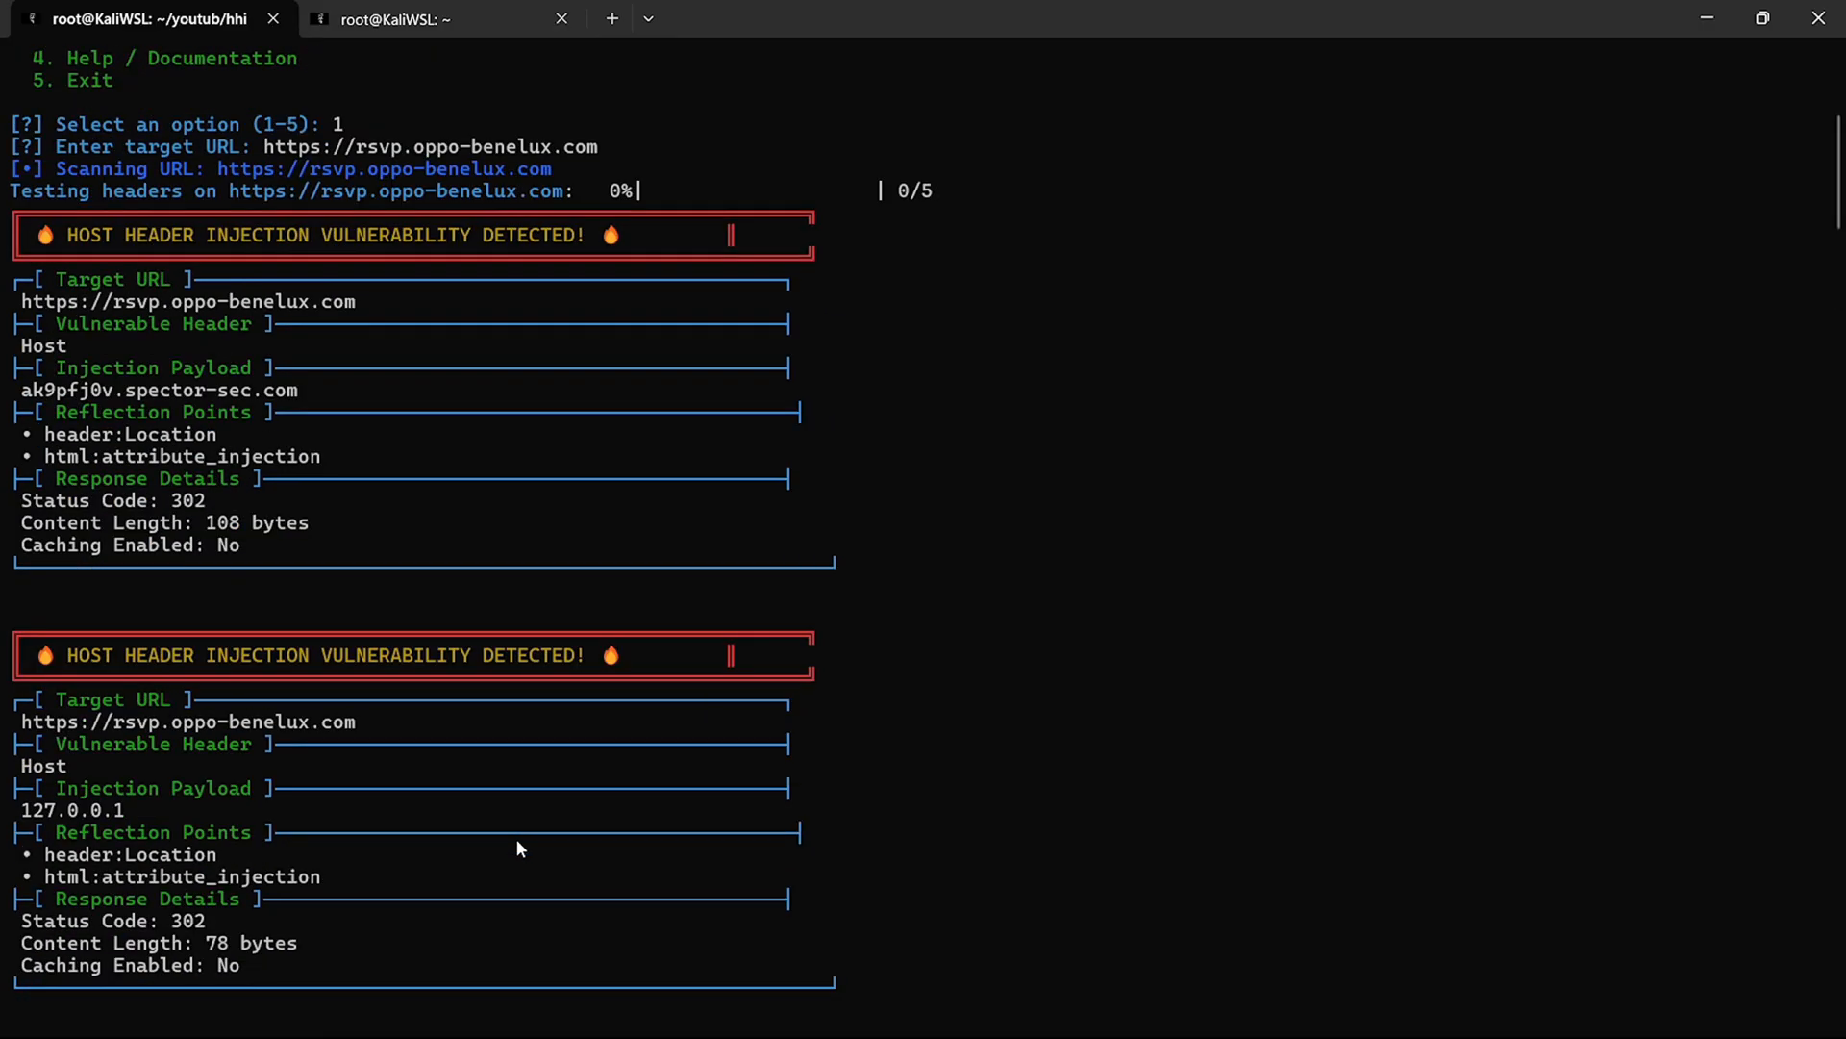
Scroll through the detected host header injection payloads and responses for rsvp.oppo-benelux.com.
{"action": "scroll", "scroll_direction": "down", "scroll_amount": 3}
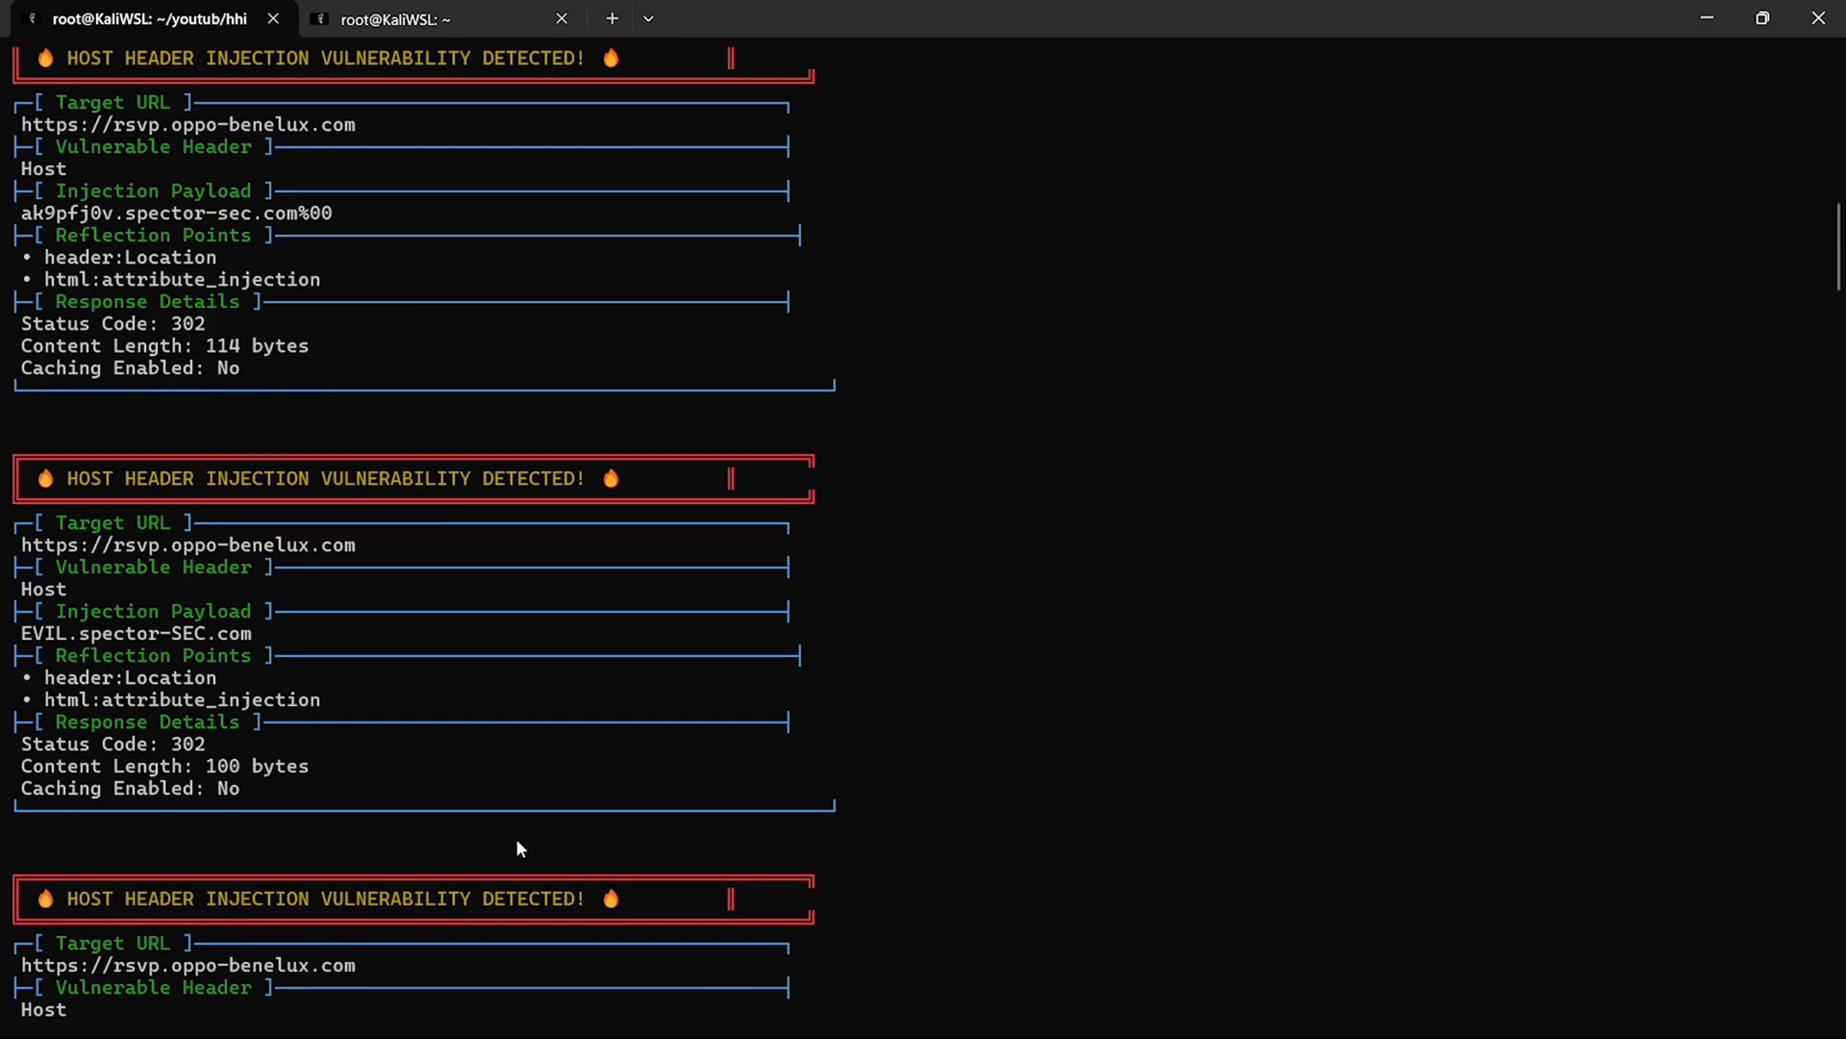
{"action": "scroll", "scroll_direction": "down", "scroll_amount": 3}
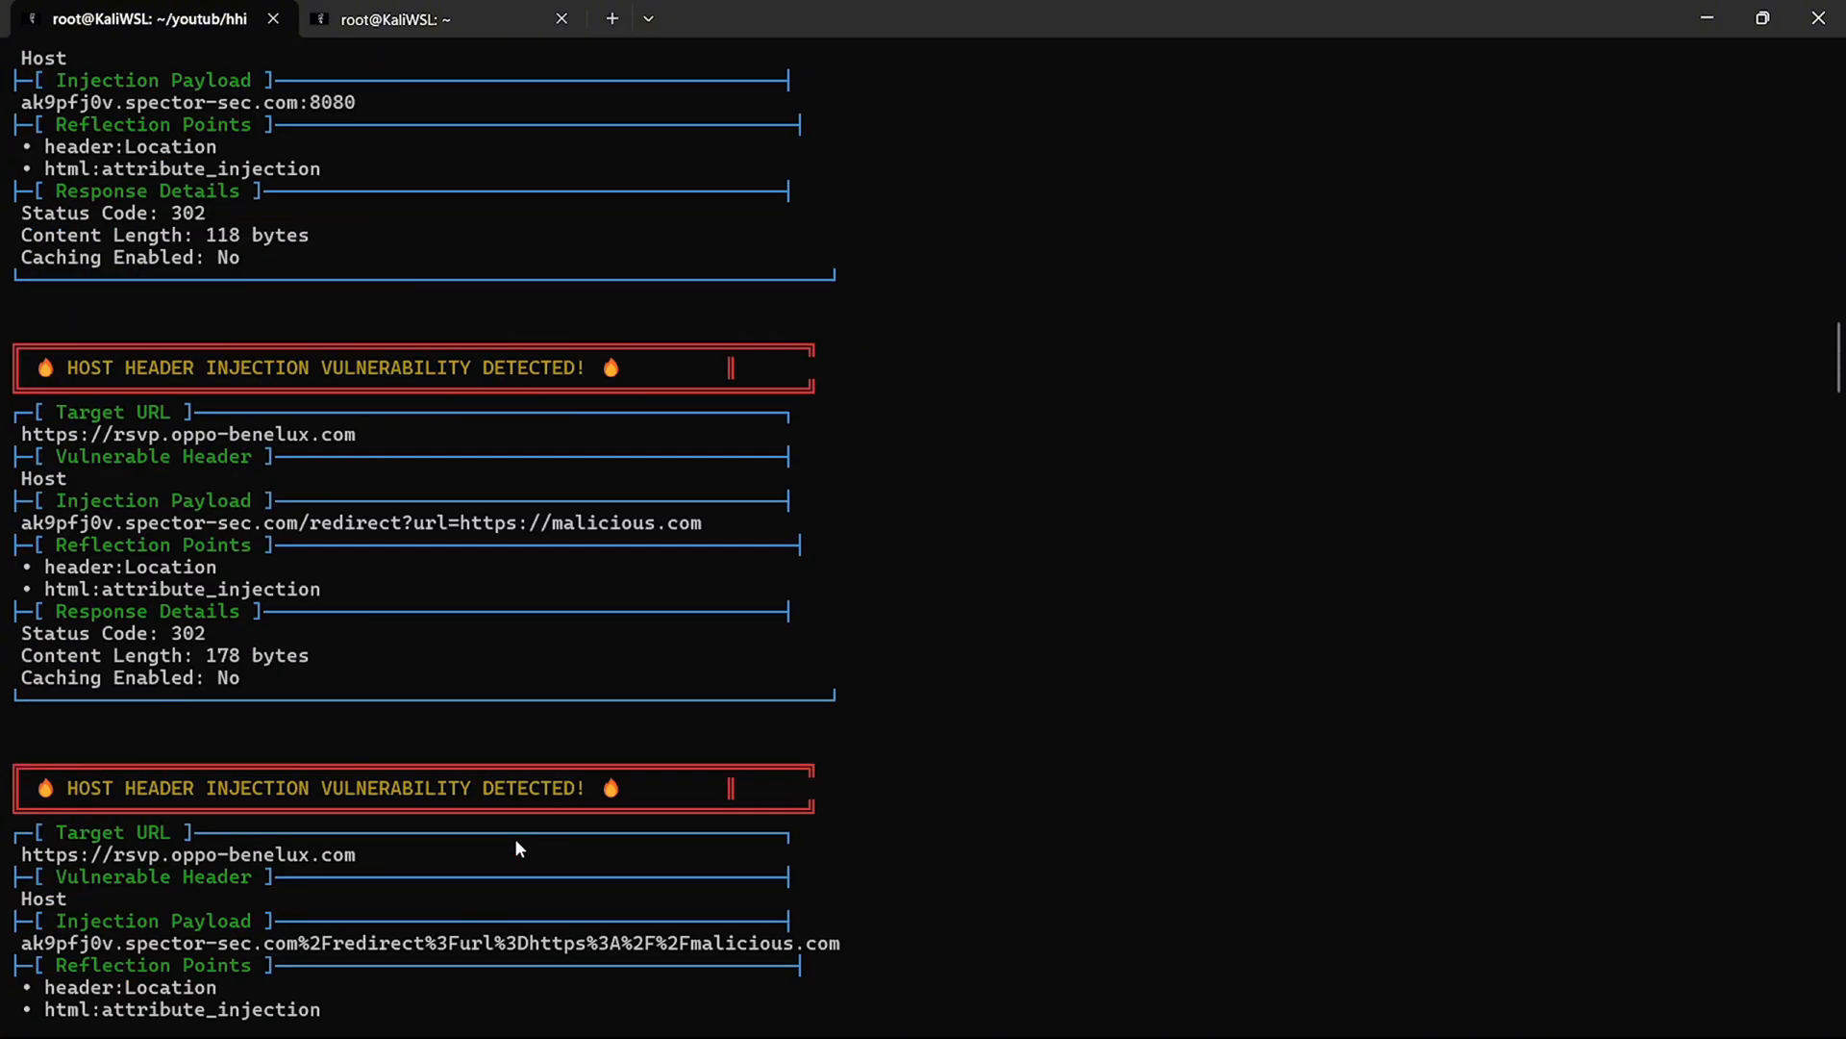
{"action": "scroll", "scroll_direction": "down", "scroll_amount": 3}
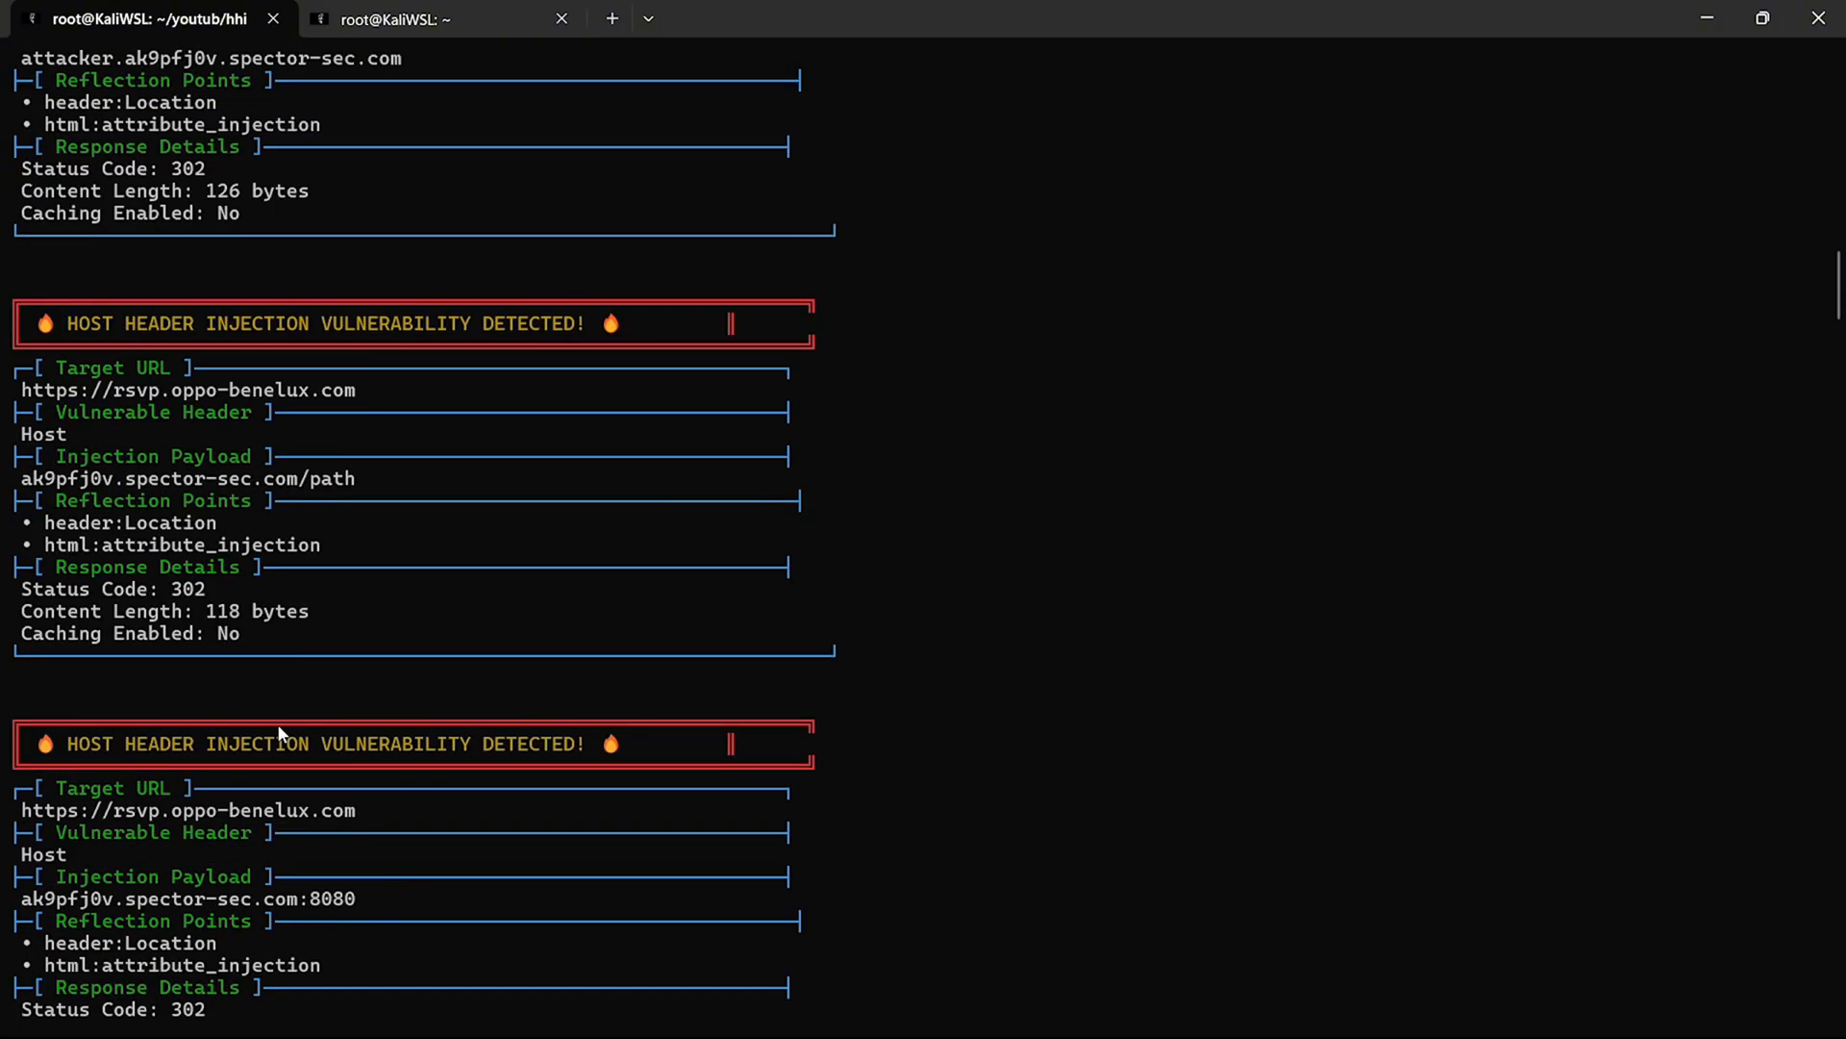
{"action": "scroll", "scroll_direction": "down", "scroll_amount": 3}
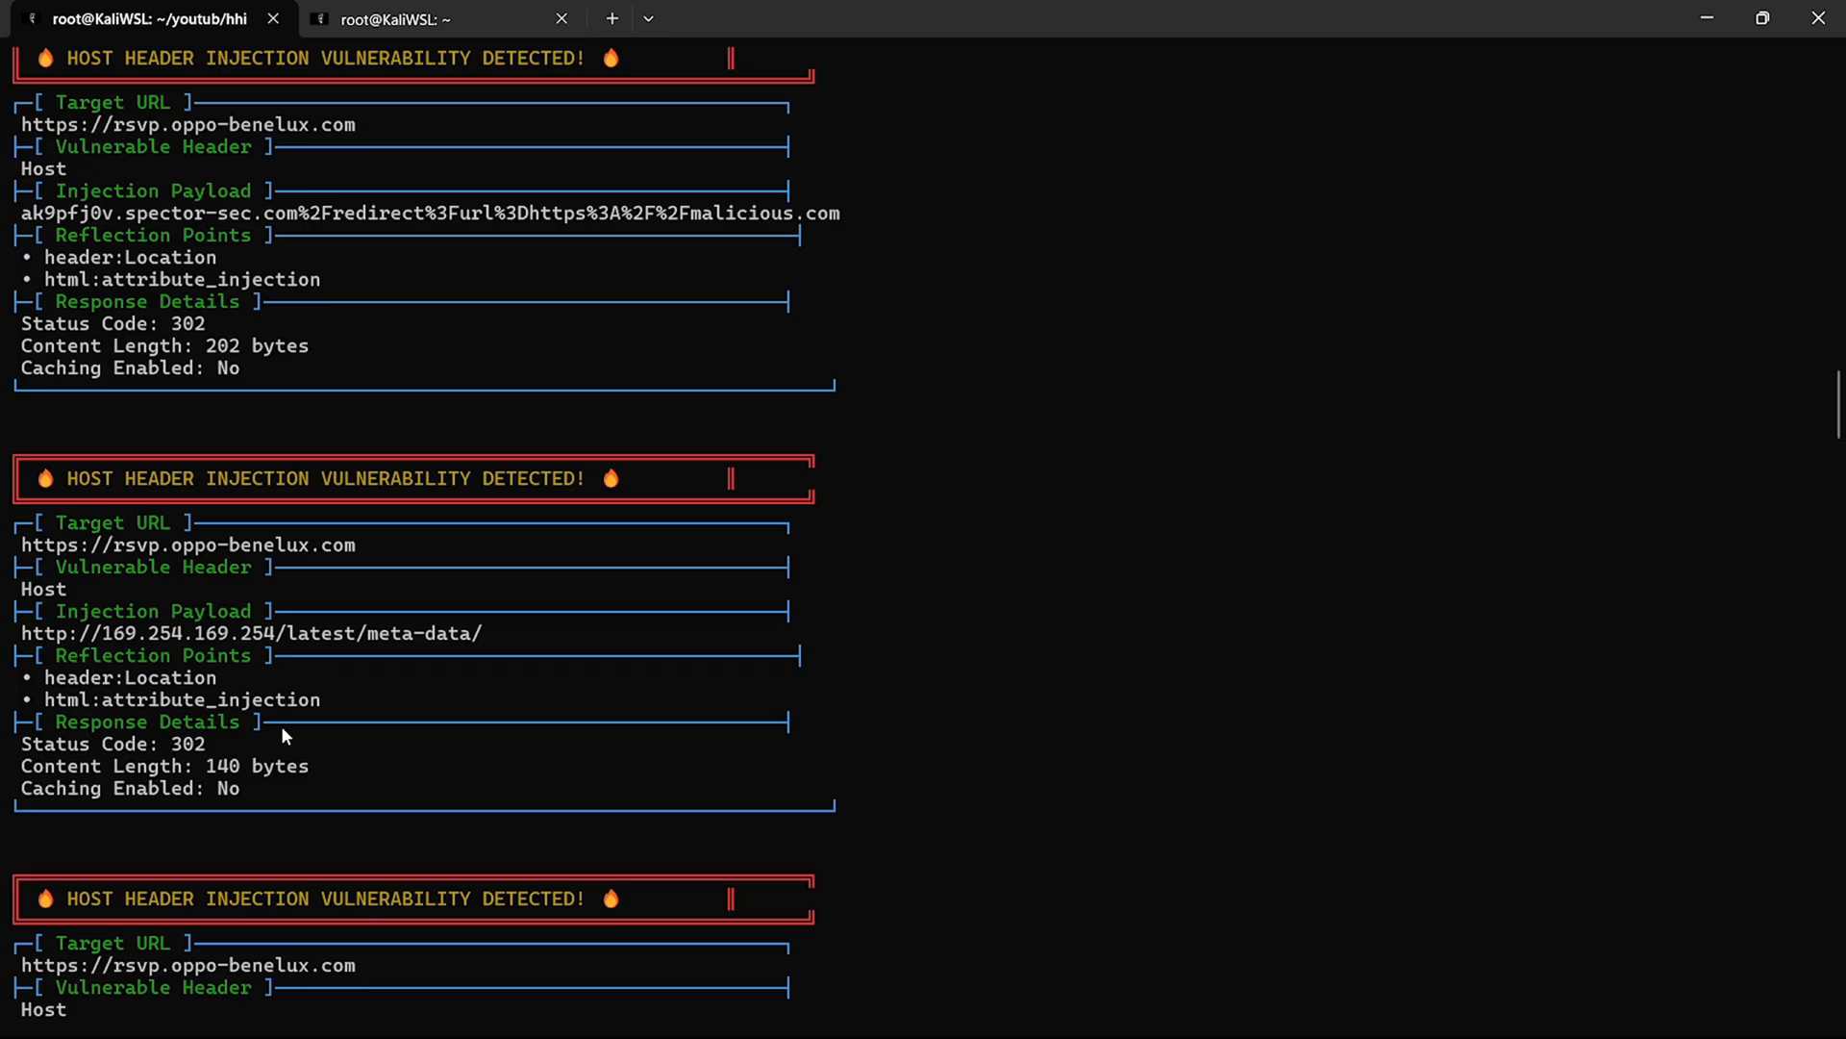
{"action": "scroll", "scroll_direction": "down", "scroll_amount": 3}
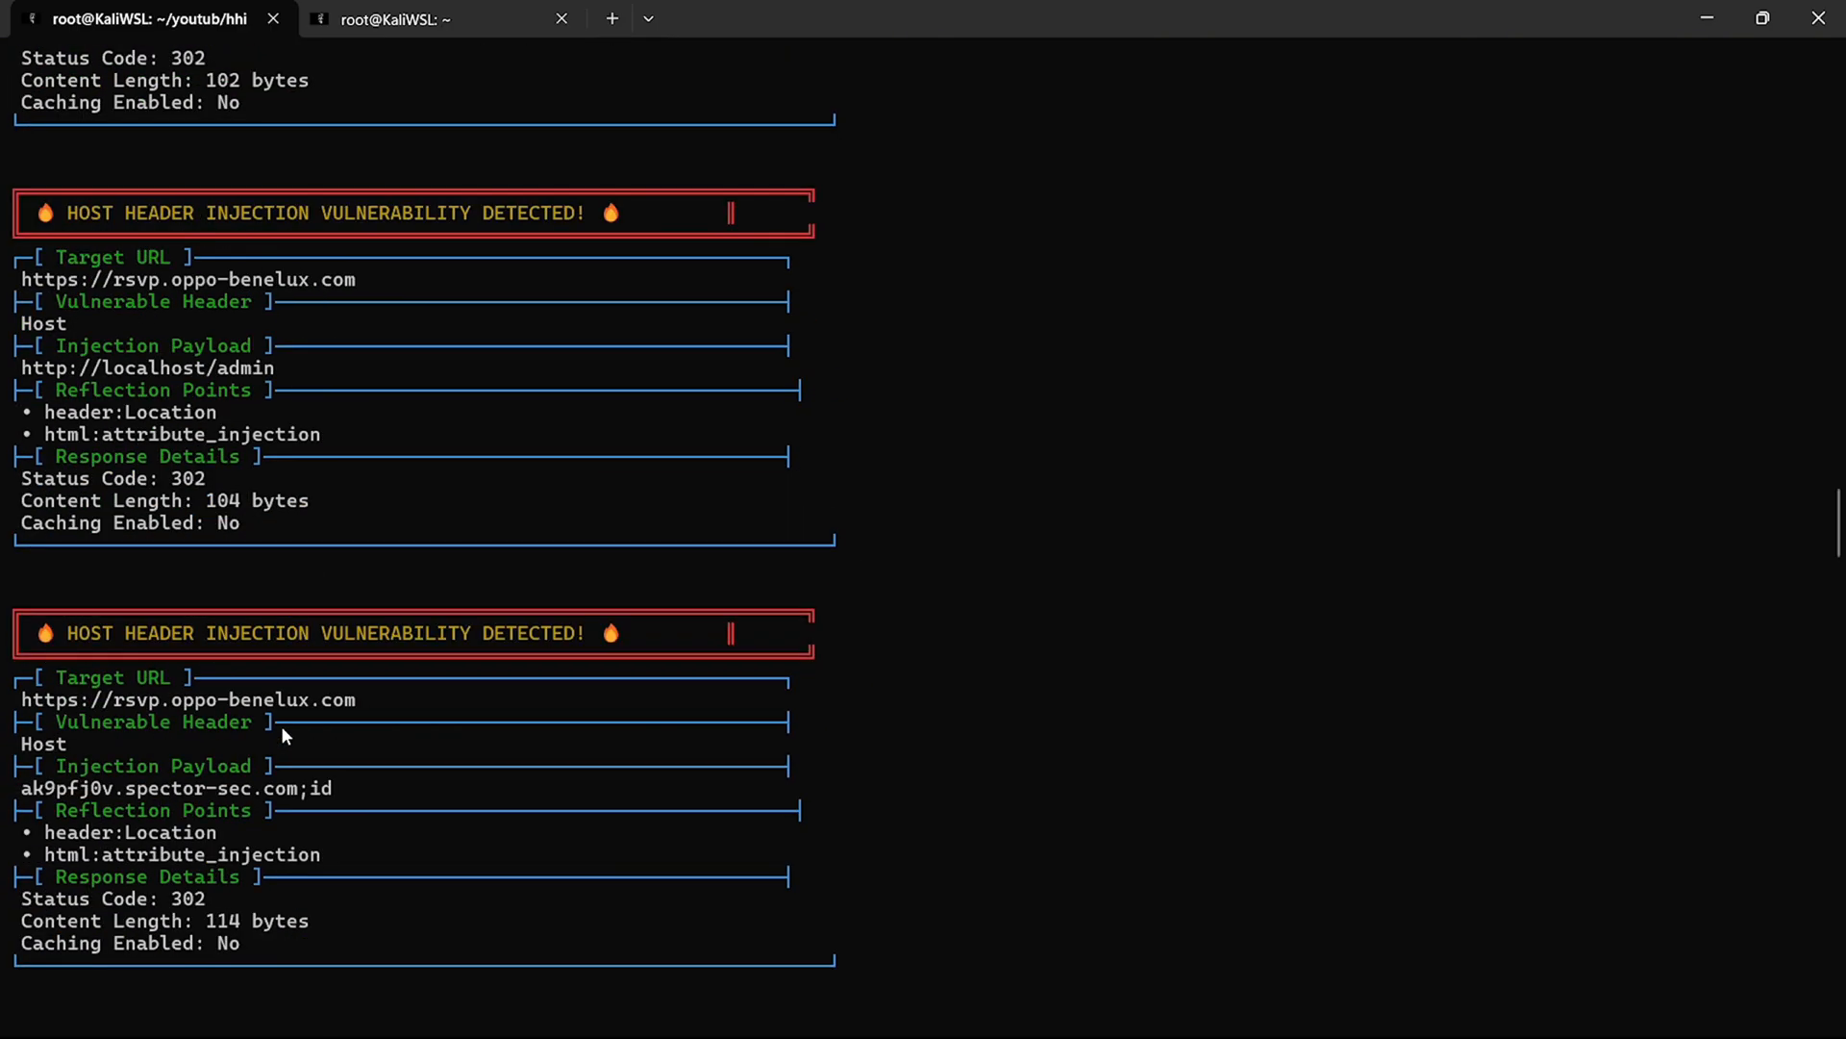
{"action": "scroll", "scroll_direction": "down", "scroll_amount": 3}
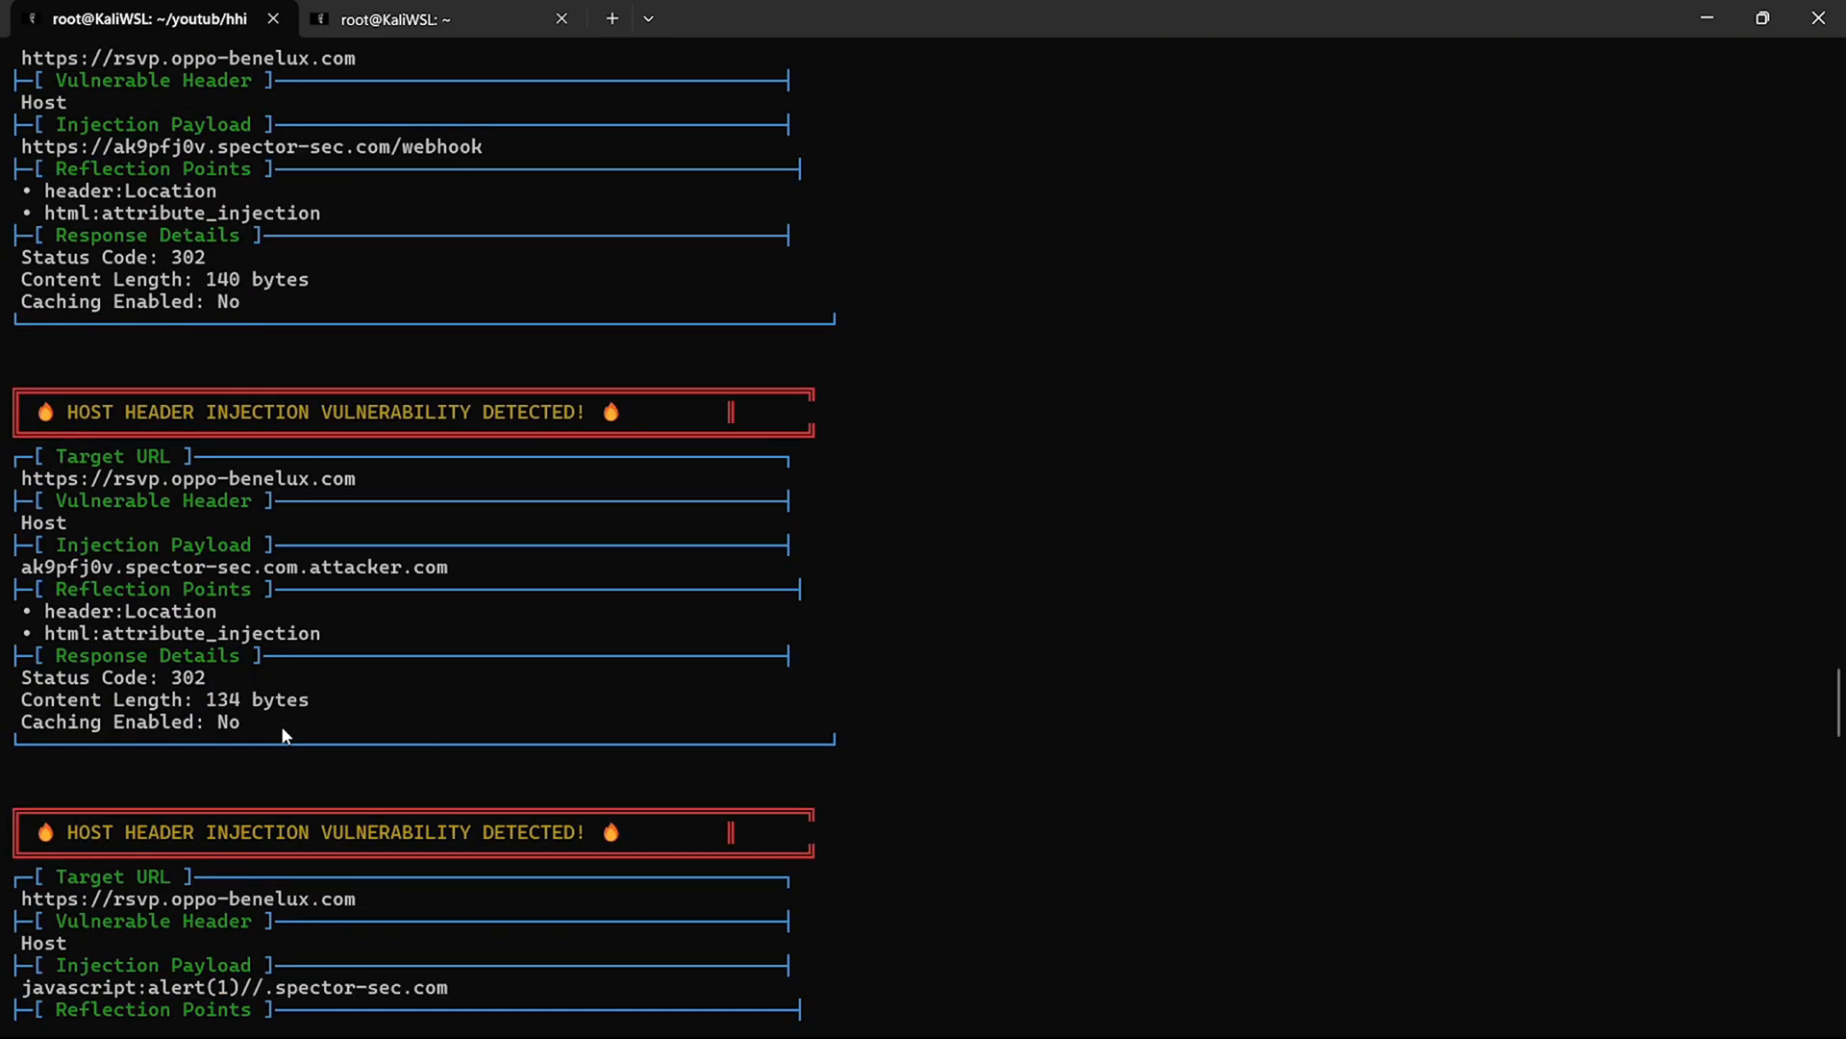
{"action": "scroll", "scroll_direction": "down", "scroll_amount": 3}
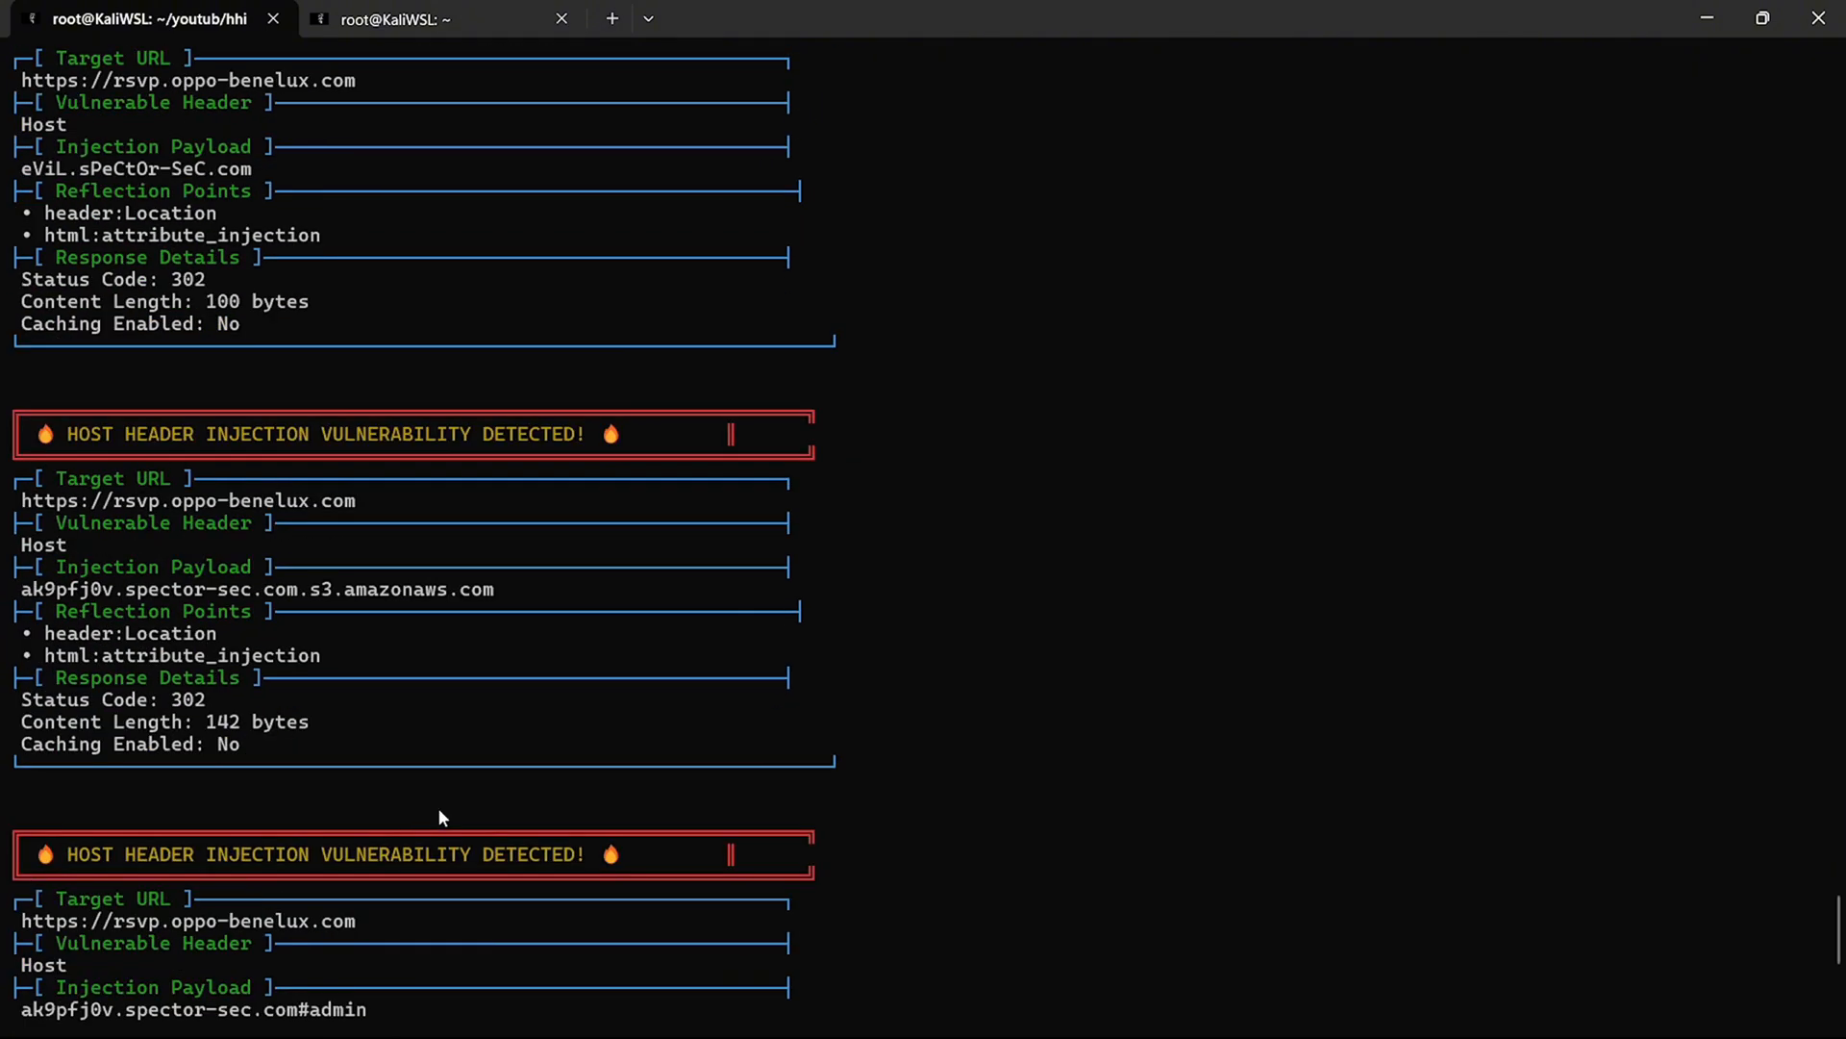
{"action": "scroll", "scroll_direction": "down", "scroll_amount": 3}
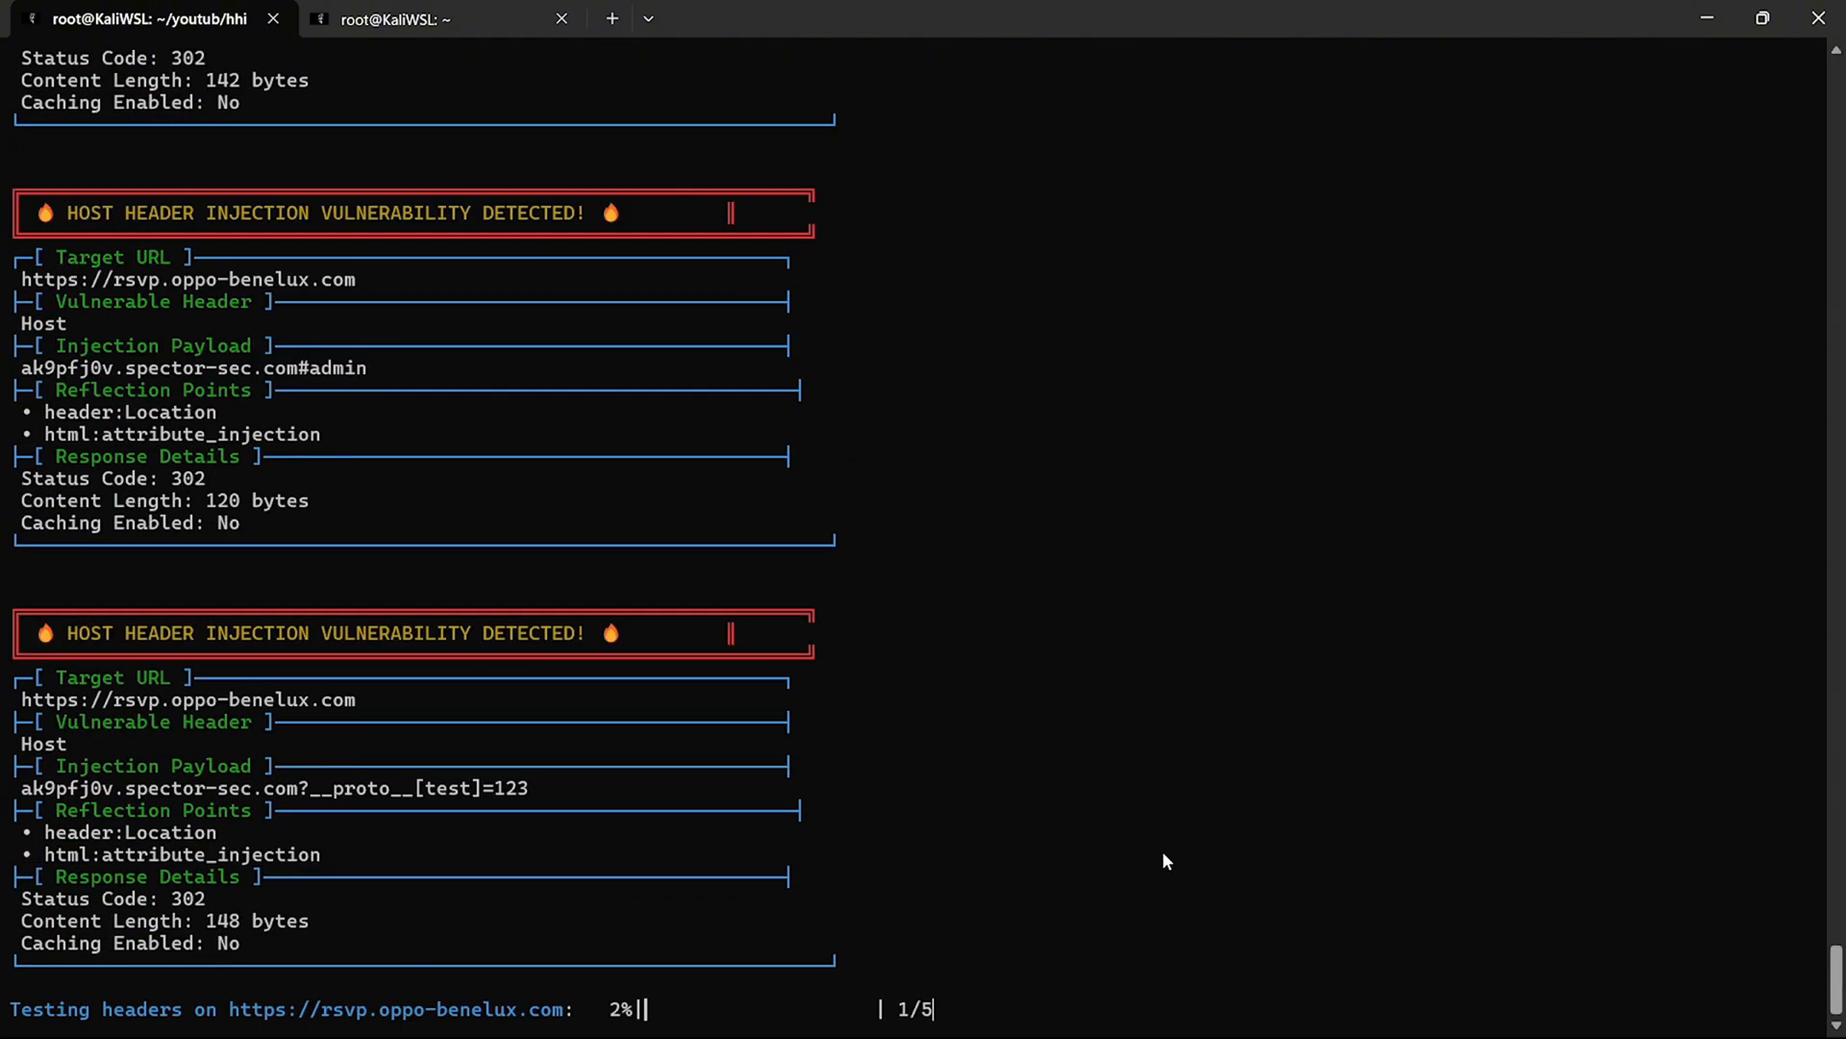